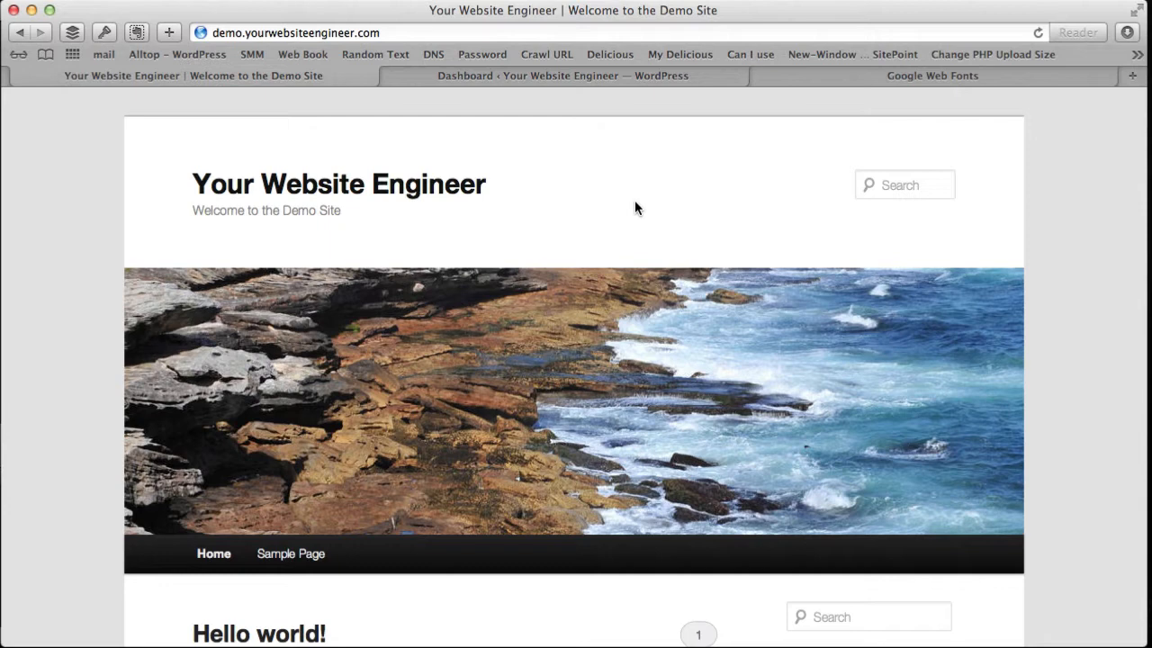
Step: Open the Google Web Fonts directory, toggle a category filter, then restore all 506 families
scroll(down, 3)
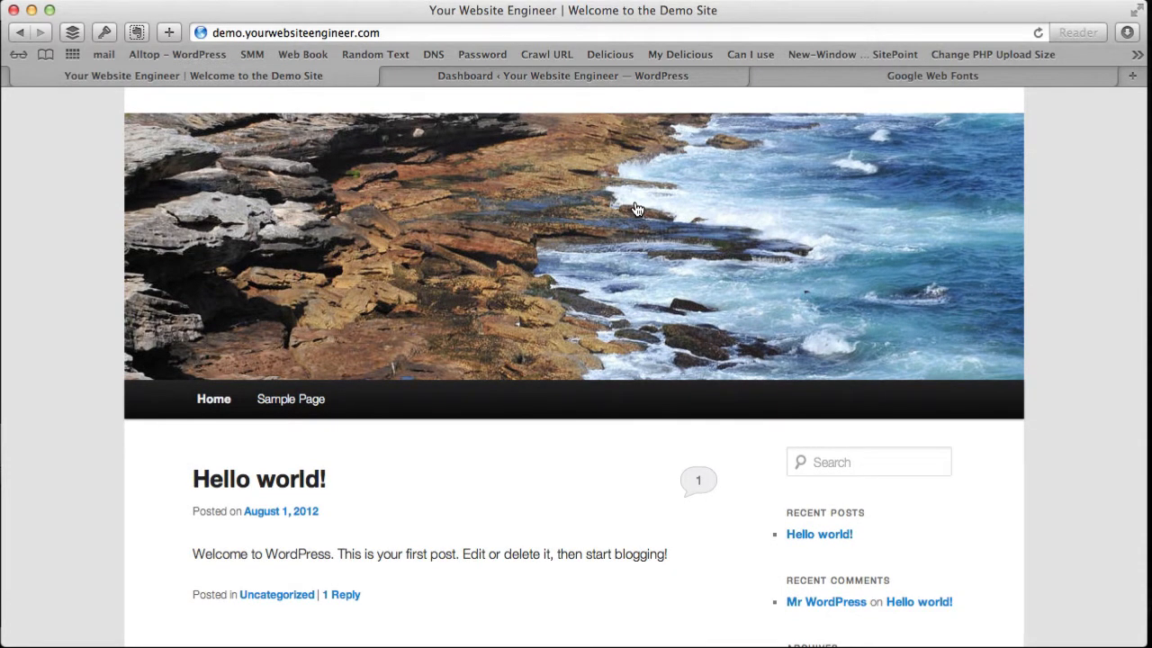
scroll(up, 3)
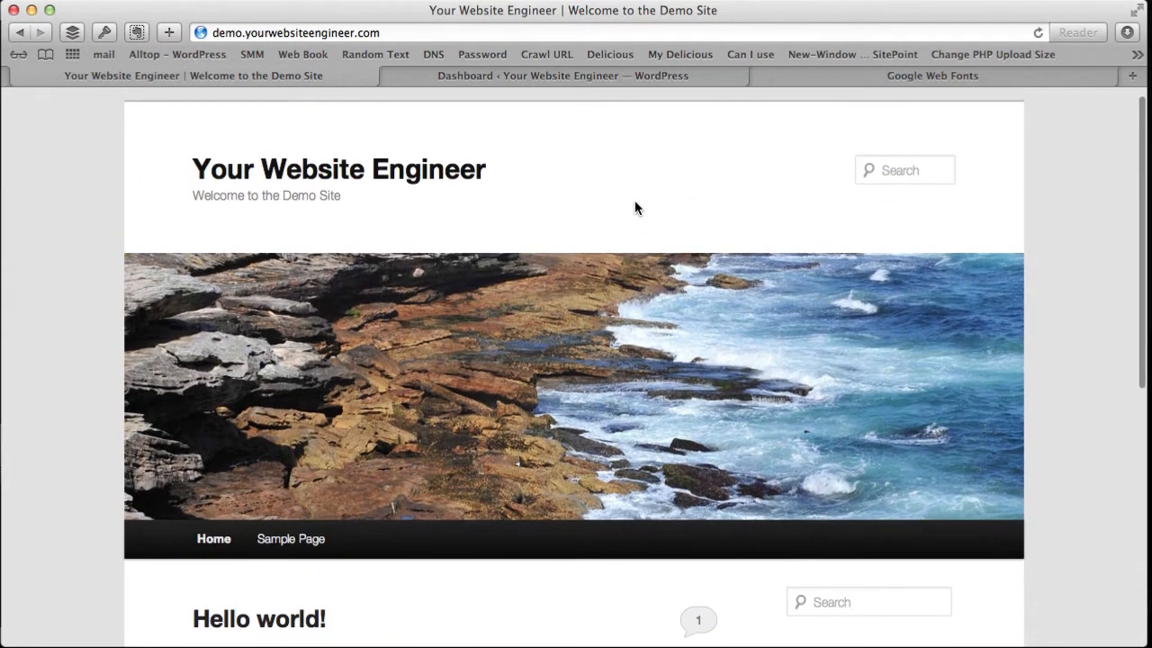
scroll(down, 3)
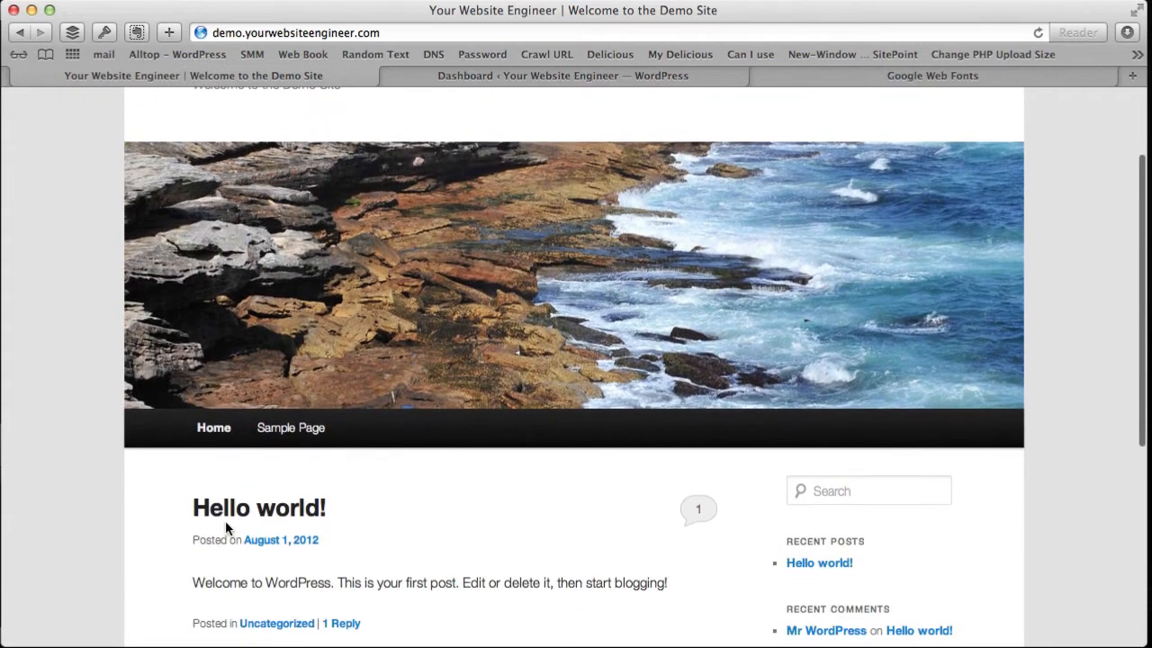
mouse_move(358, 511)
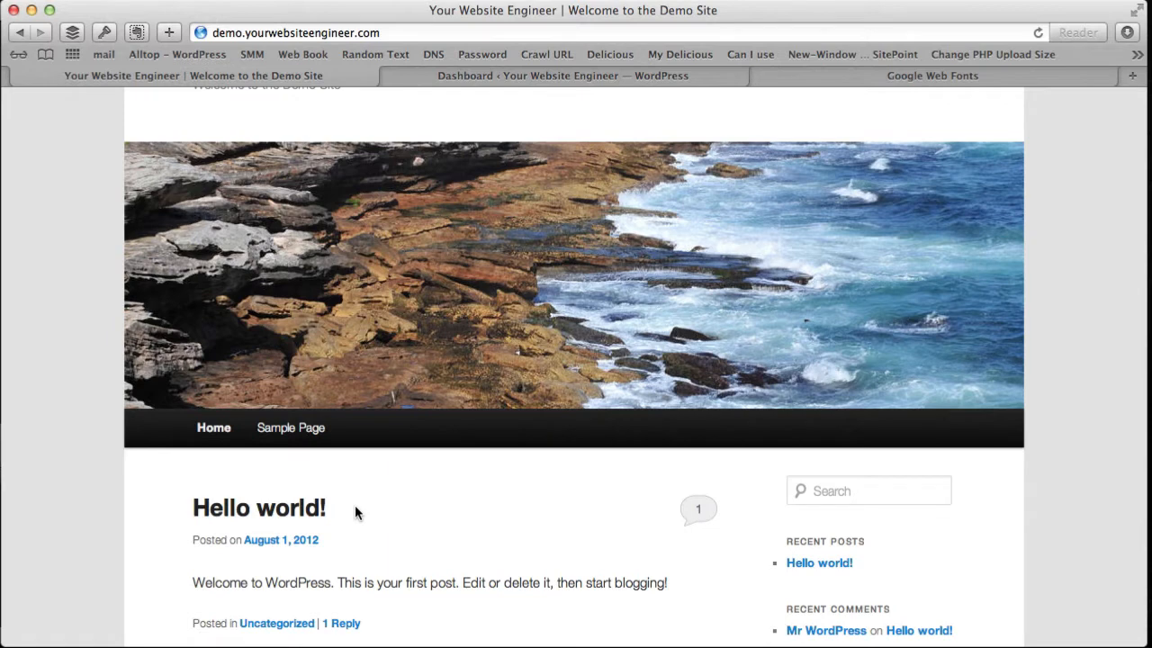
mouse_move(361, 513)
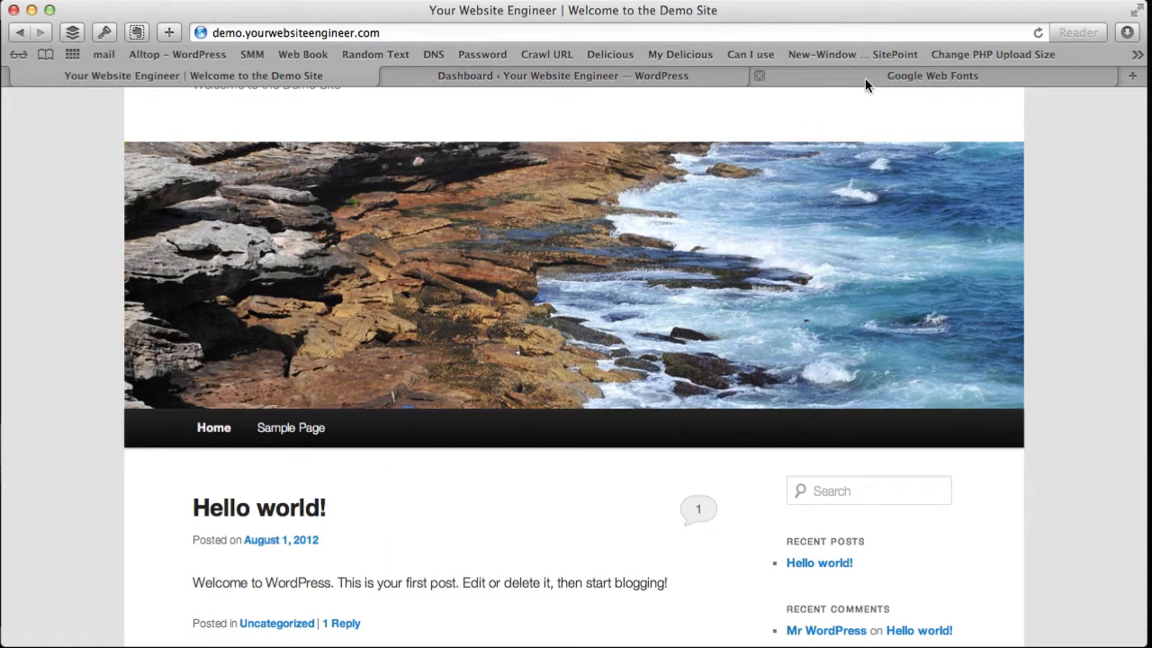
click(932, 75)
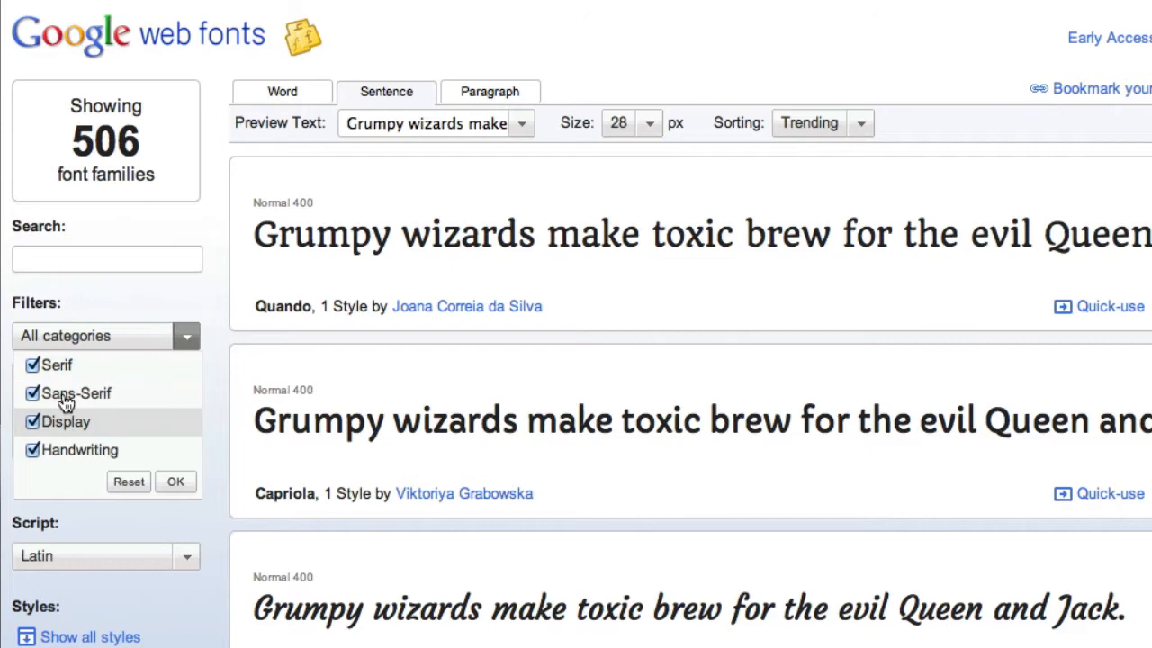
click(33, 364)
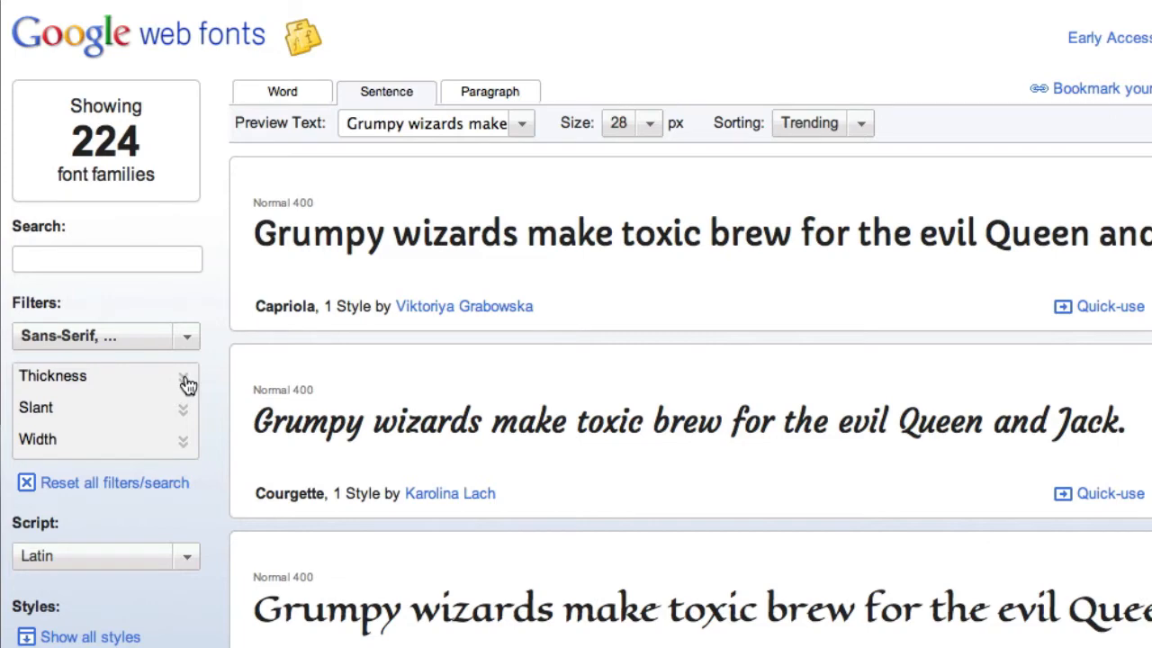
click(183, 382)
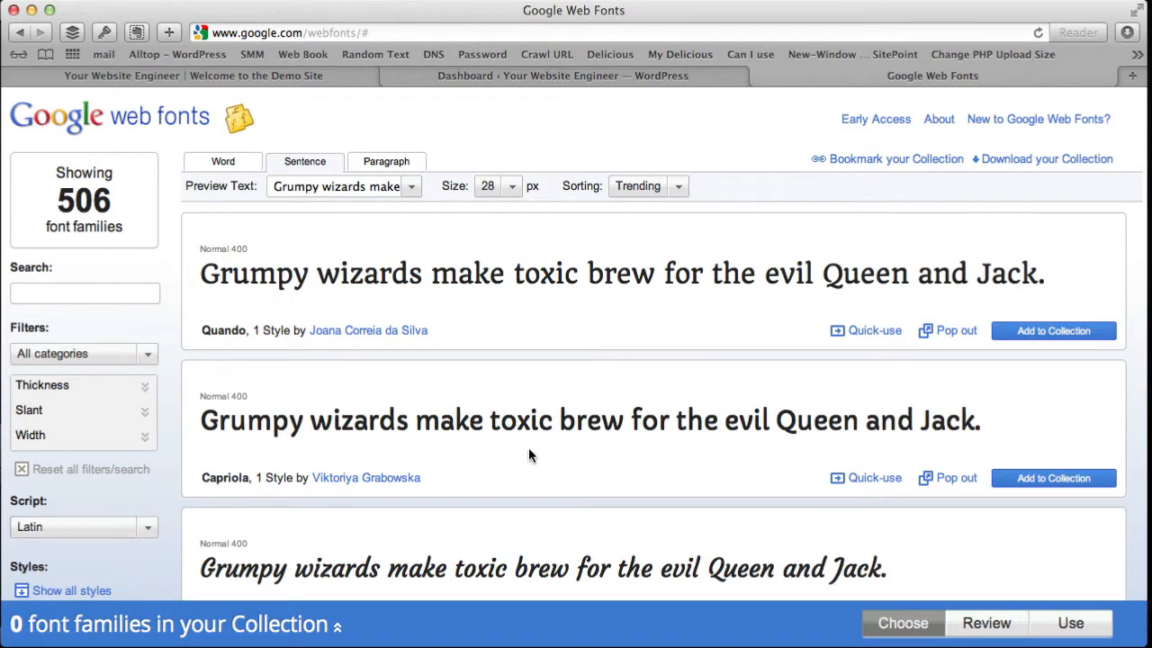
Step: Scroll the font list down past Mr Bedfort to reach Over the Rainbow
scroll(down, 3)
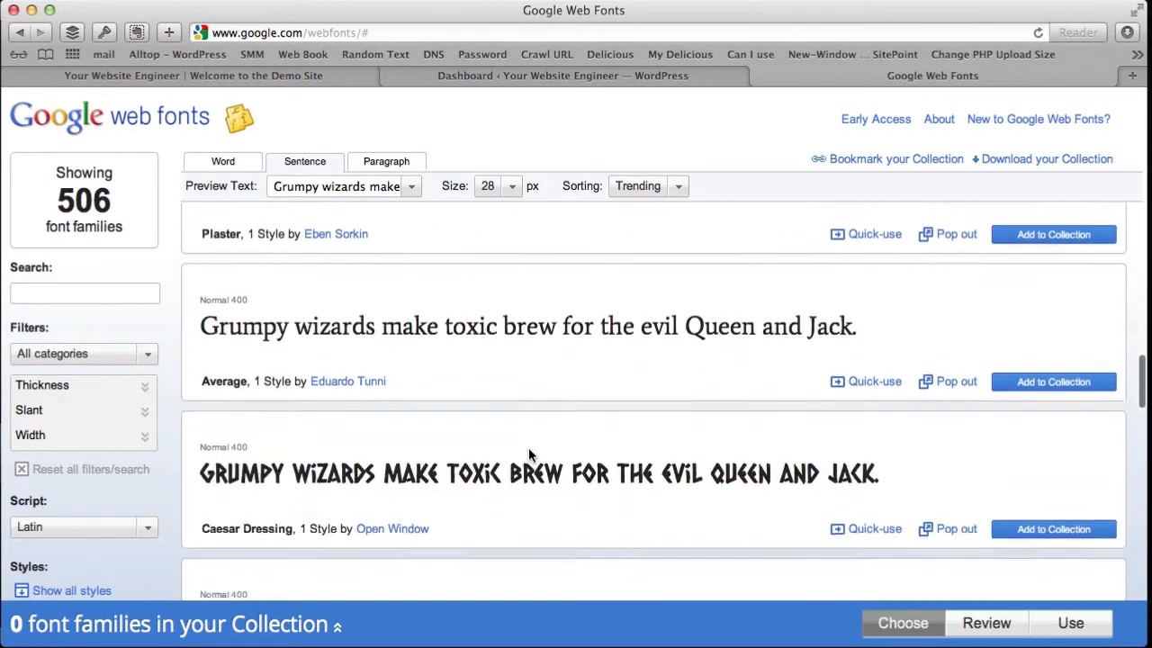
scroll(down, 3)
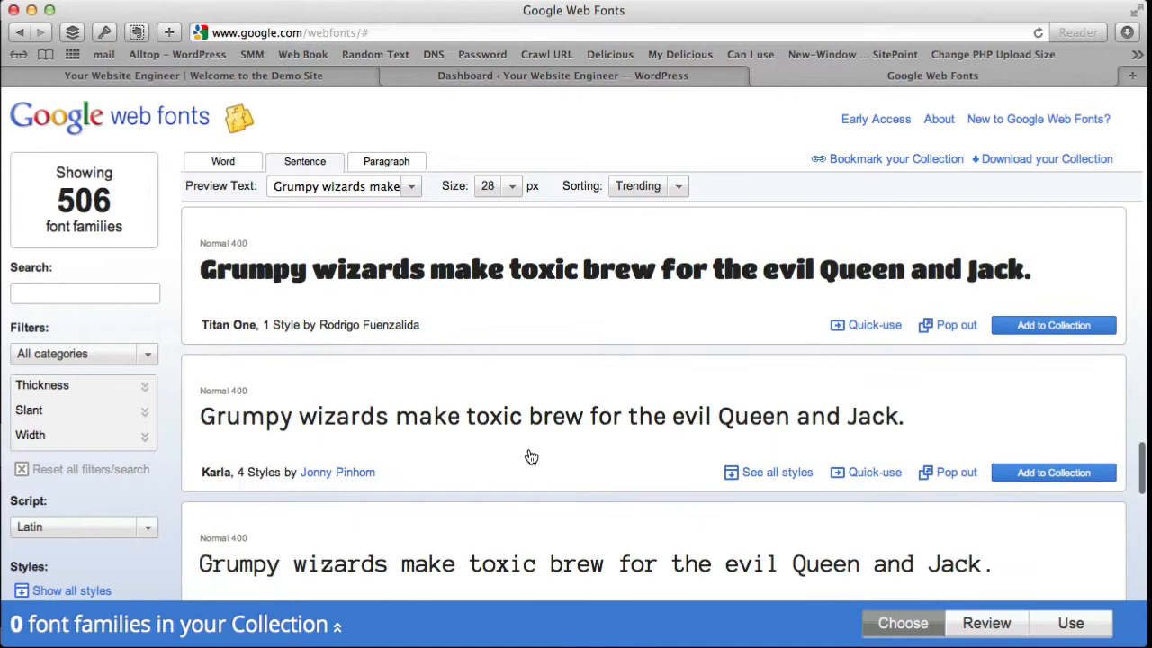
scroll(down, 3)
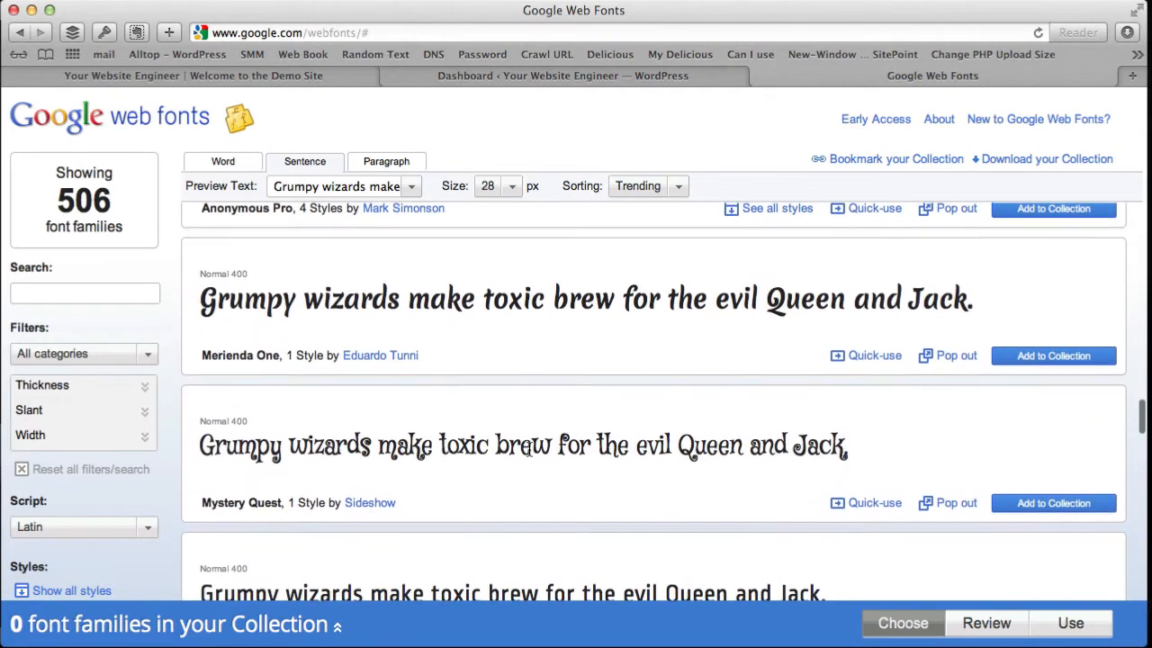
scroll(down, 3)
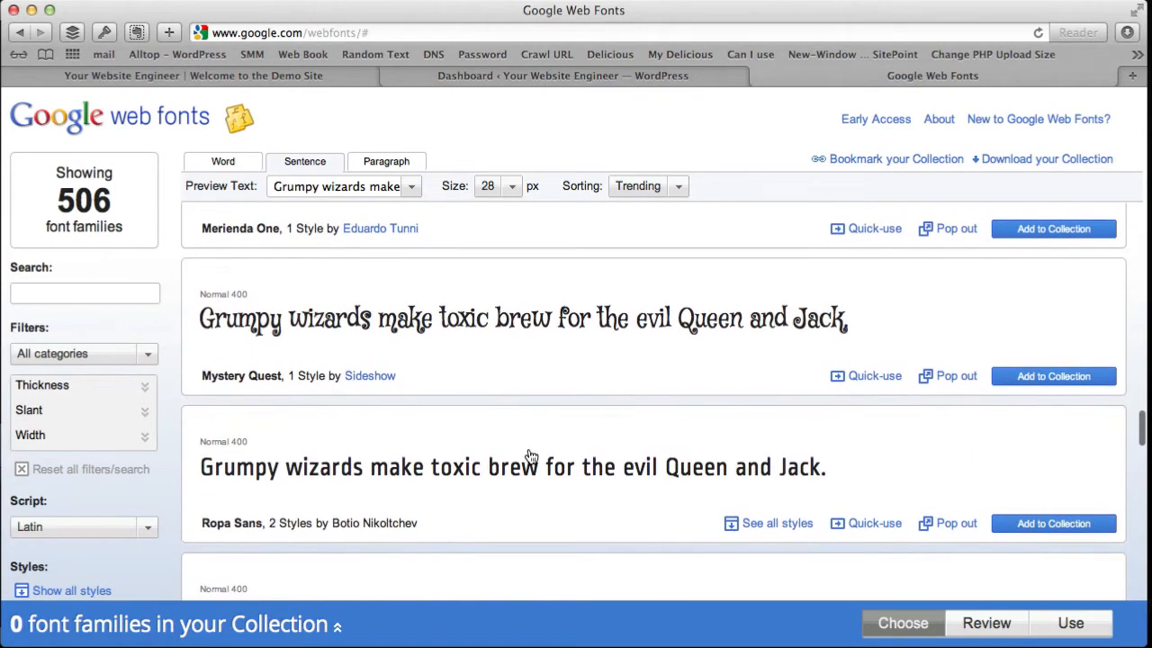
scroll(down, 3)
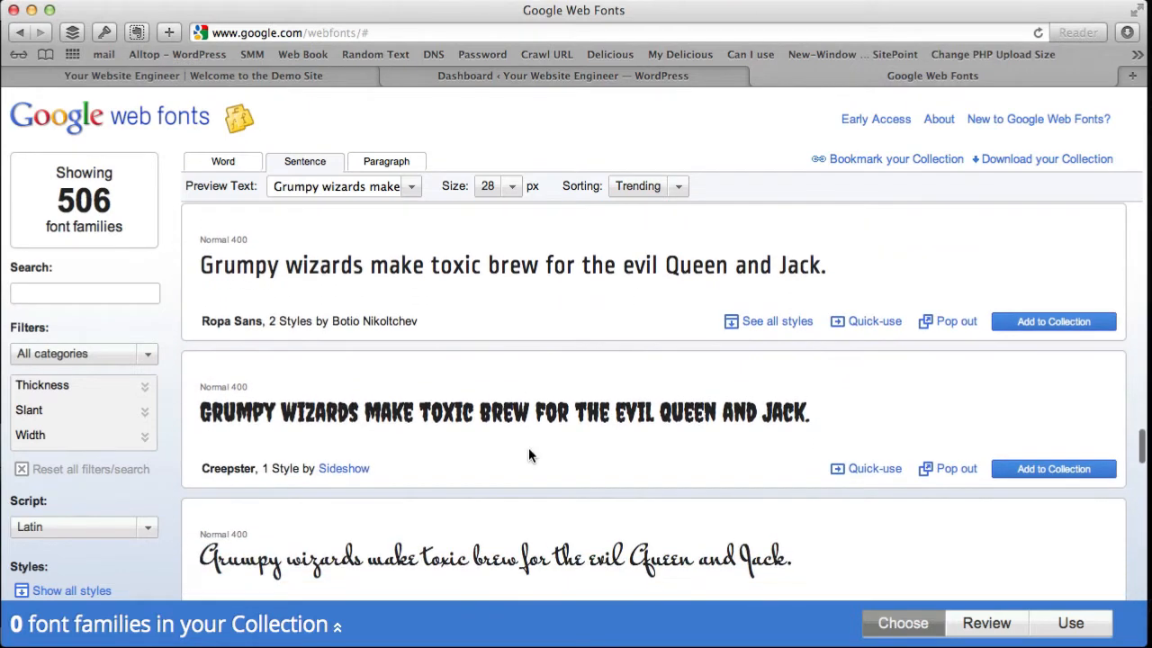
scroll(down, 3)
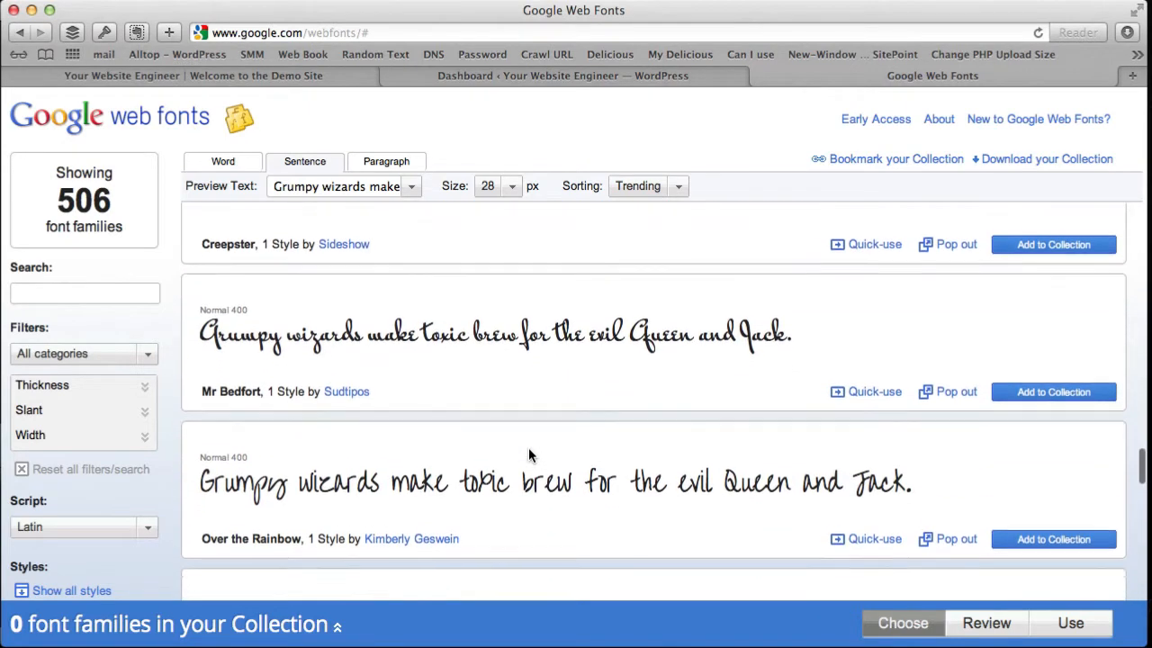
scroll(down, 3)
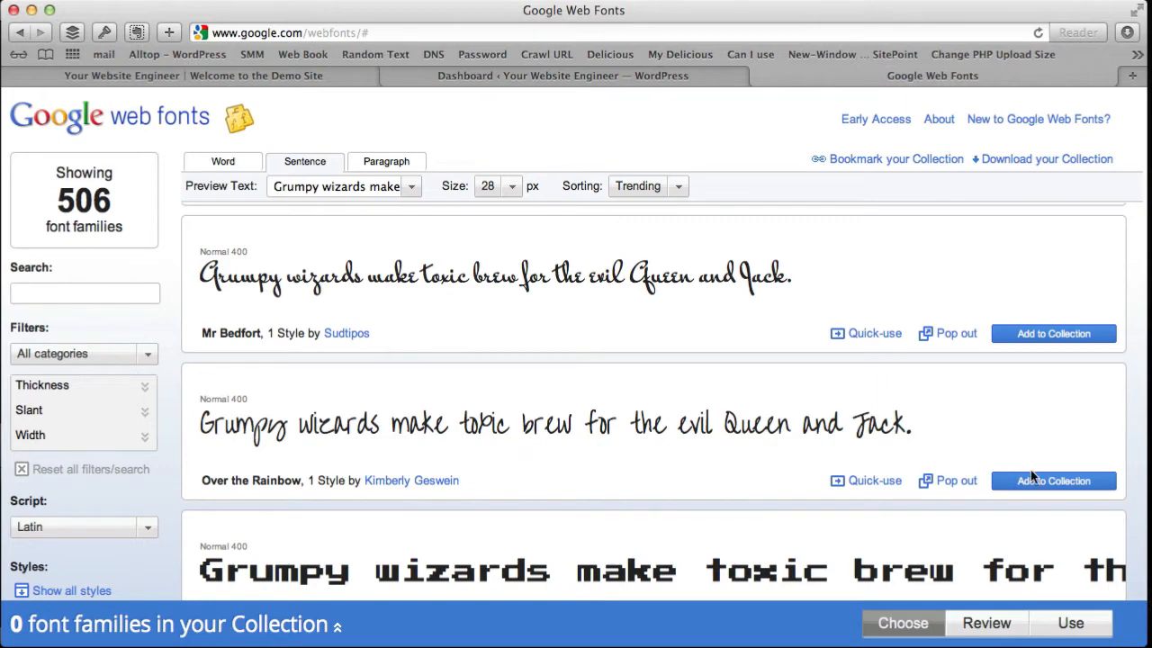
Step: Add Over the Rainbow, then Overlock, to the collection for two font families
click(1053, 480)
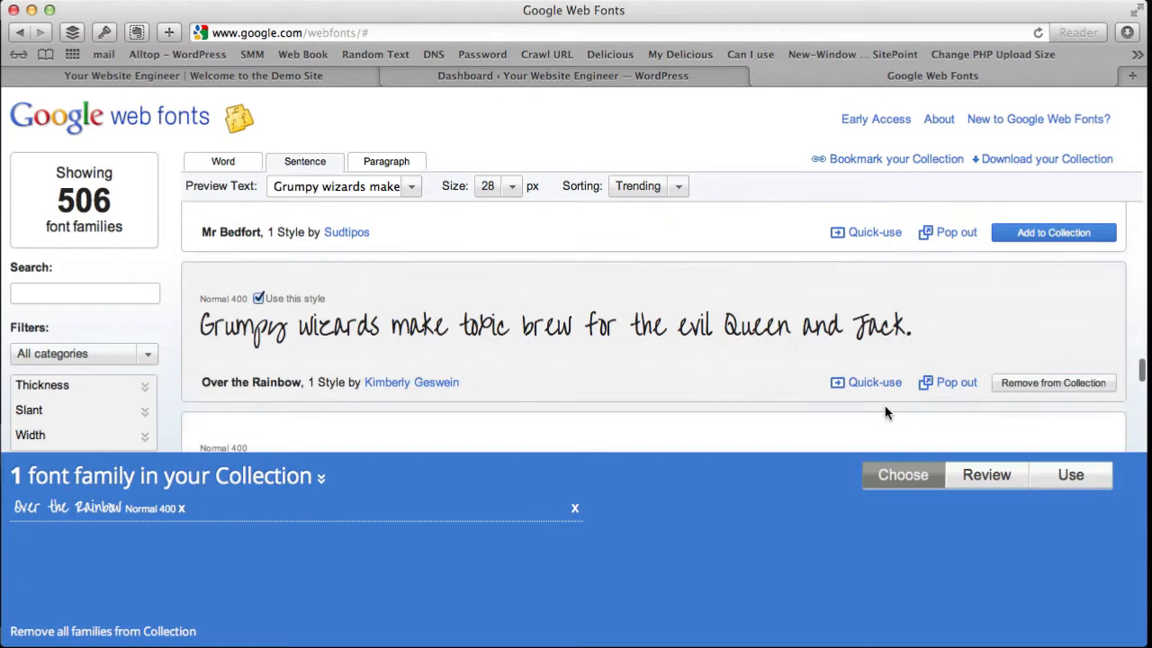
scroll(down, 3)
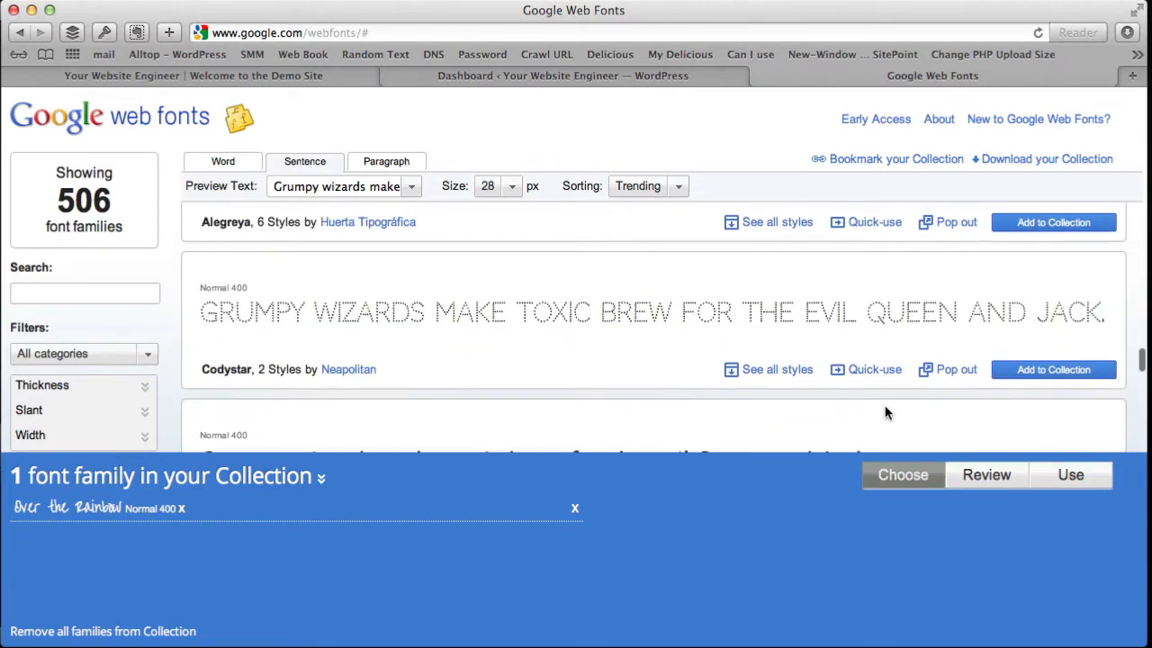
scroll(down, 3)
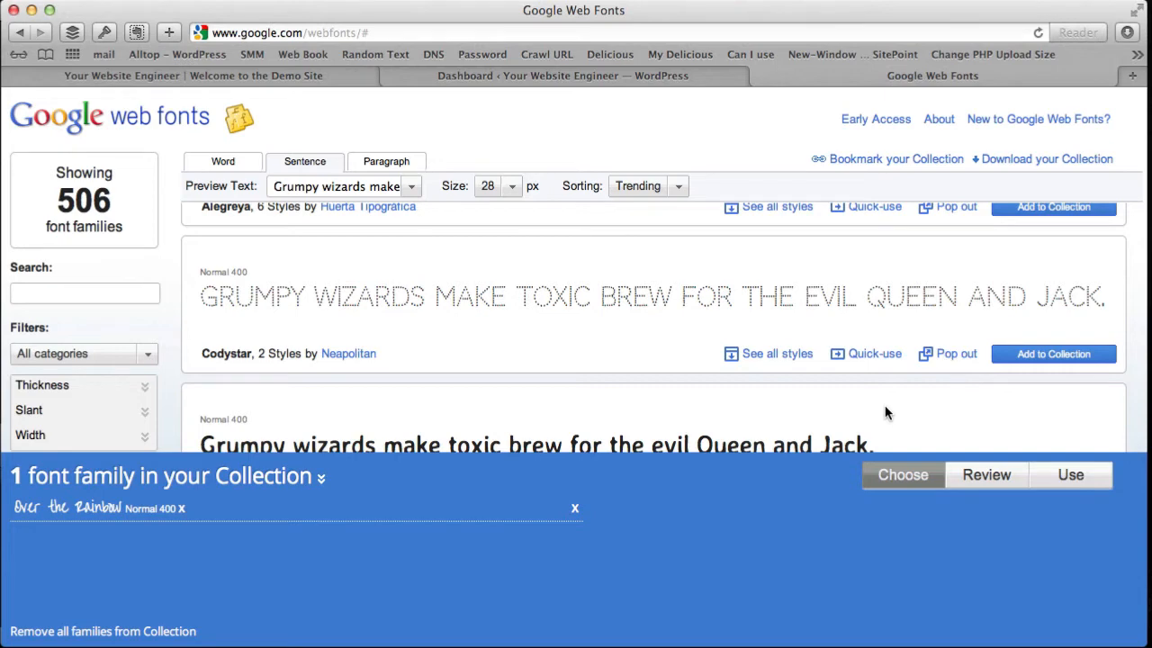
scroll(down, 3)
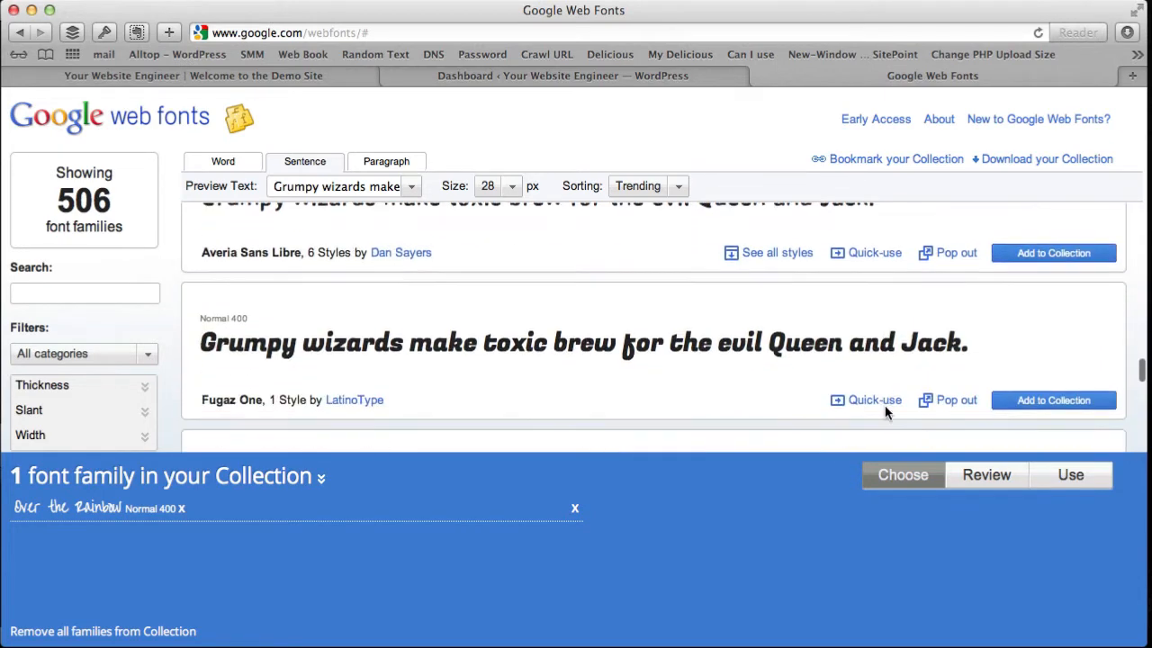
scroll(down, 3)
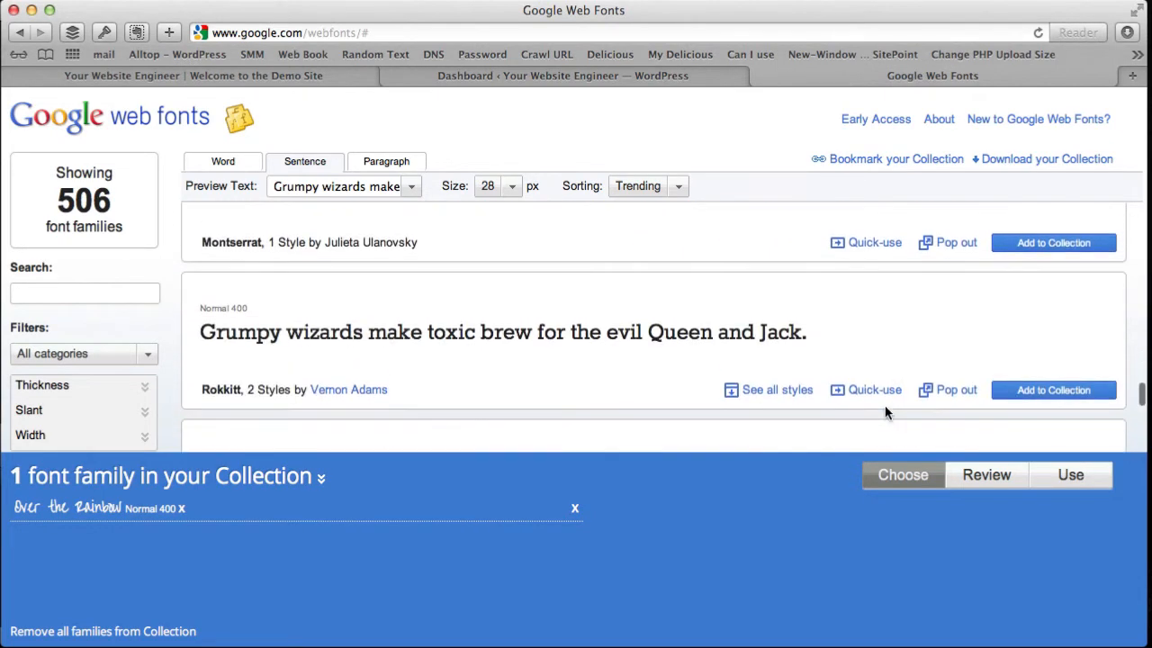
scroll(down, 3)
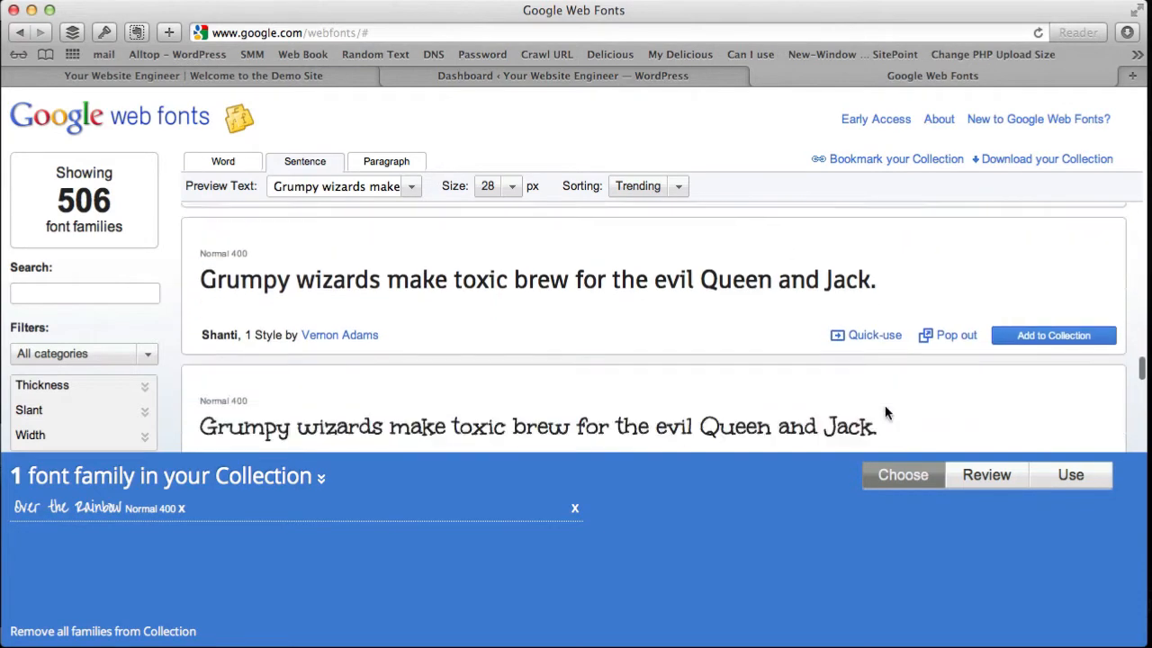
scroll(down, 3)
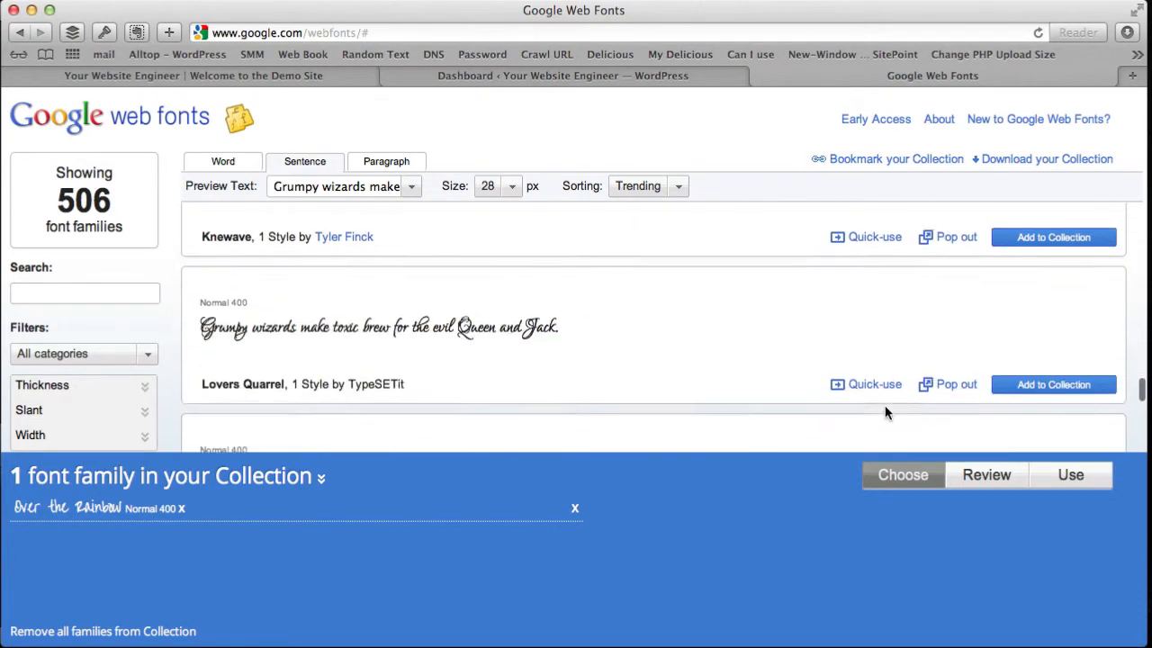
scroll(down, 3)
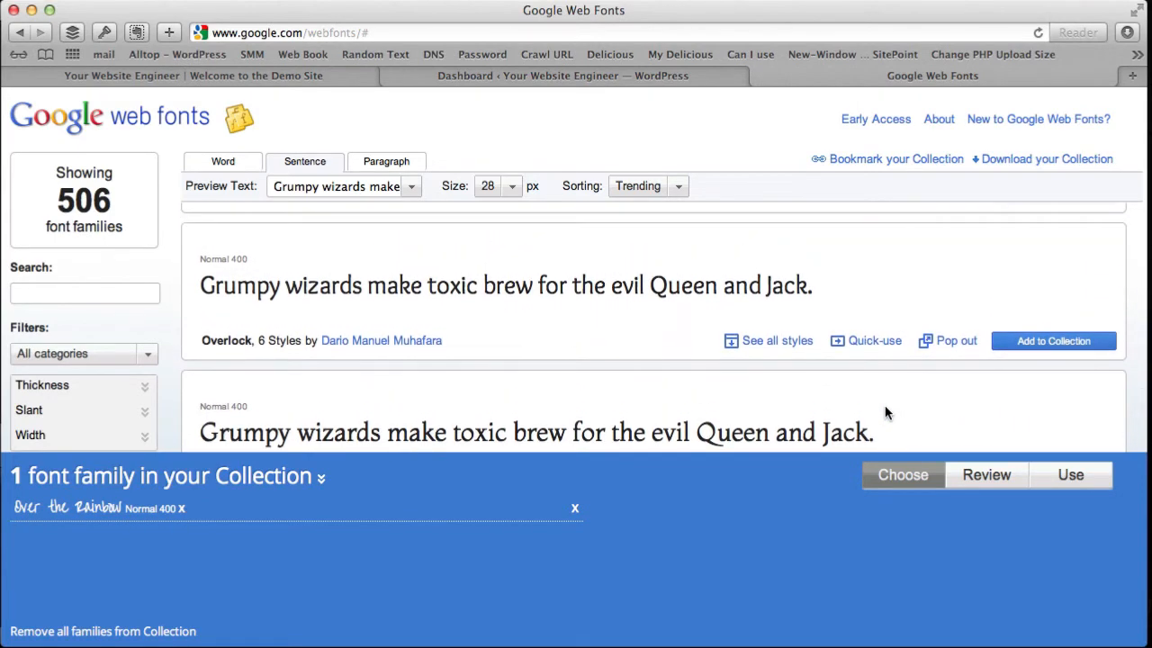
mouse_move(1053, 340)
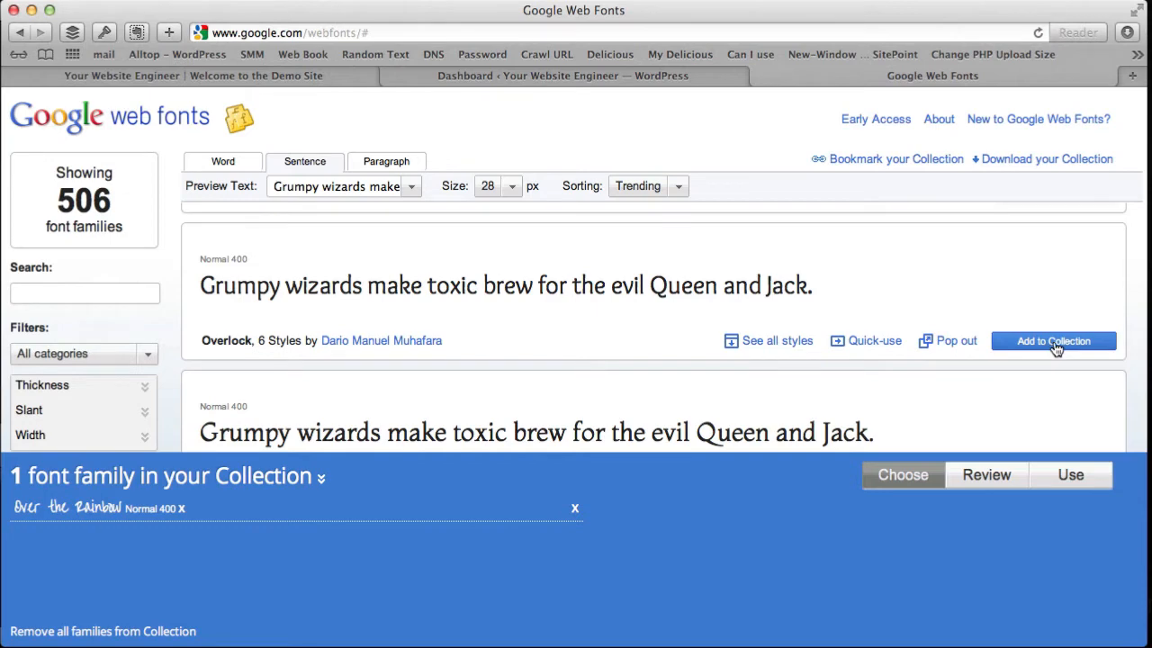
click(1053, 340)
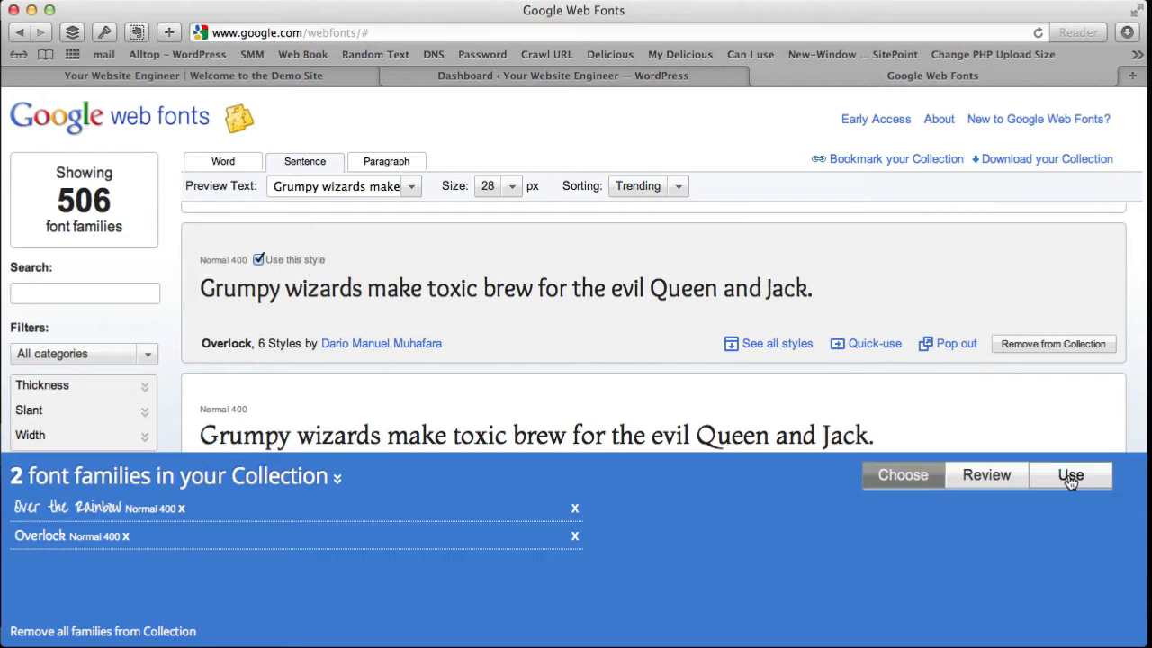
Step: On the Use page, keep only Normal 400 for both fonts, giving page load 39
click(1070, 475)
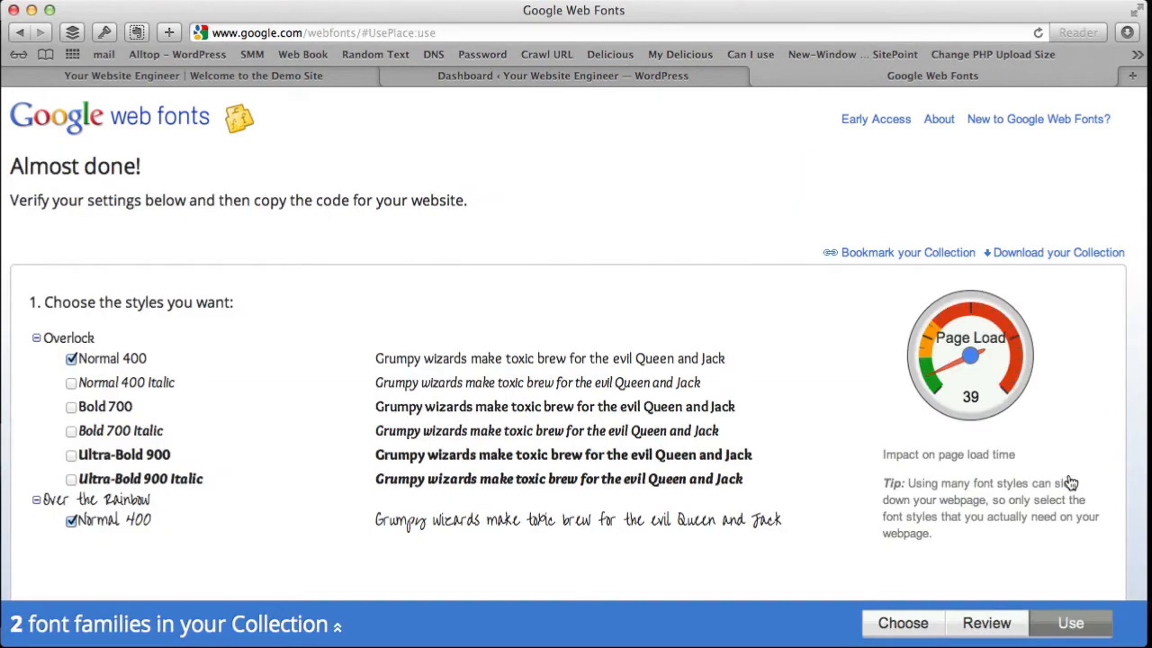
mouse_move(1032, 472)
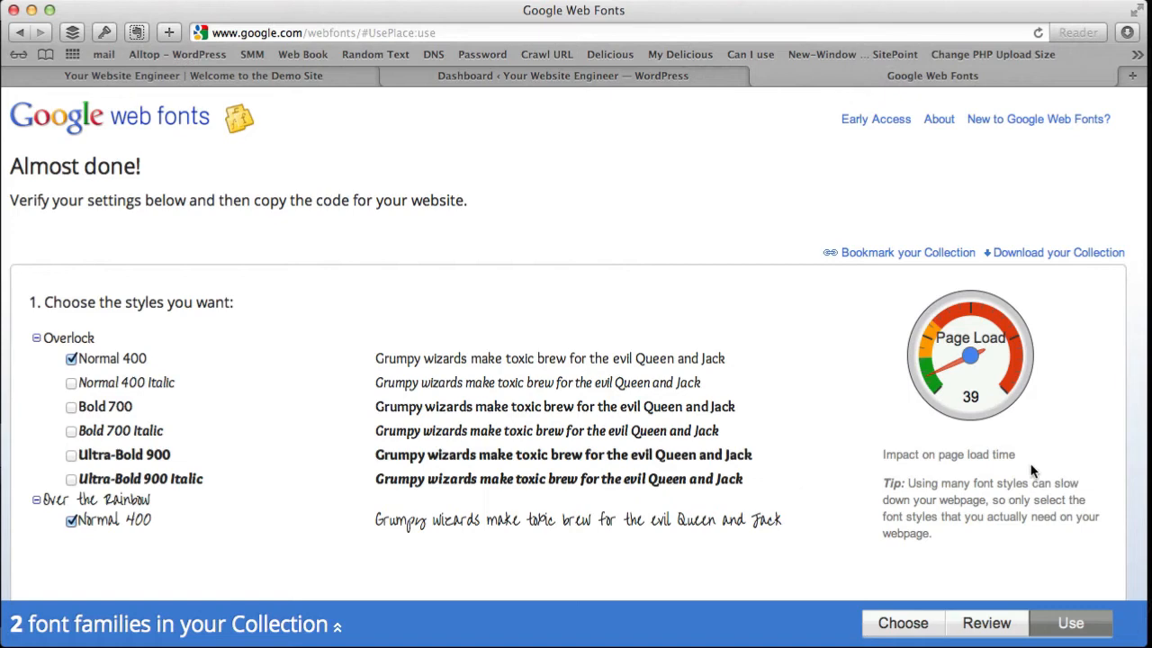
mouse_move(985, 402)
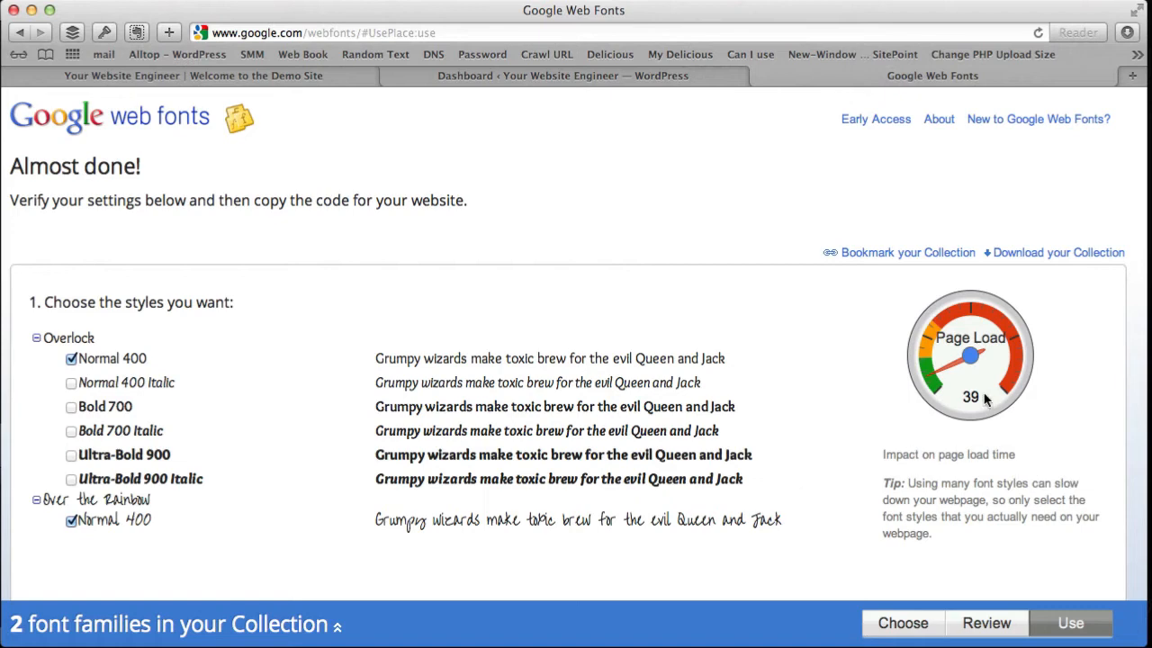
mouse_move(585, 484)
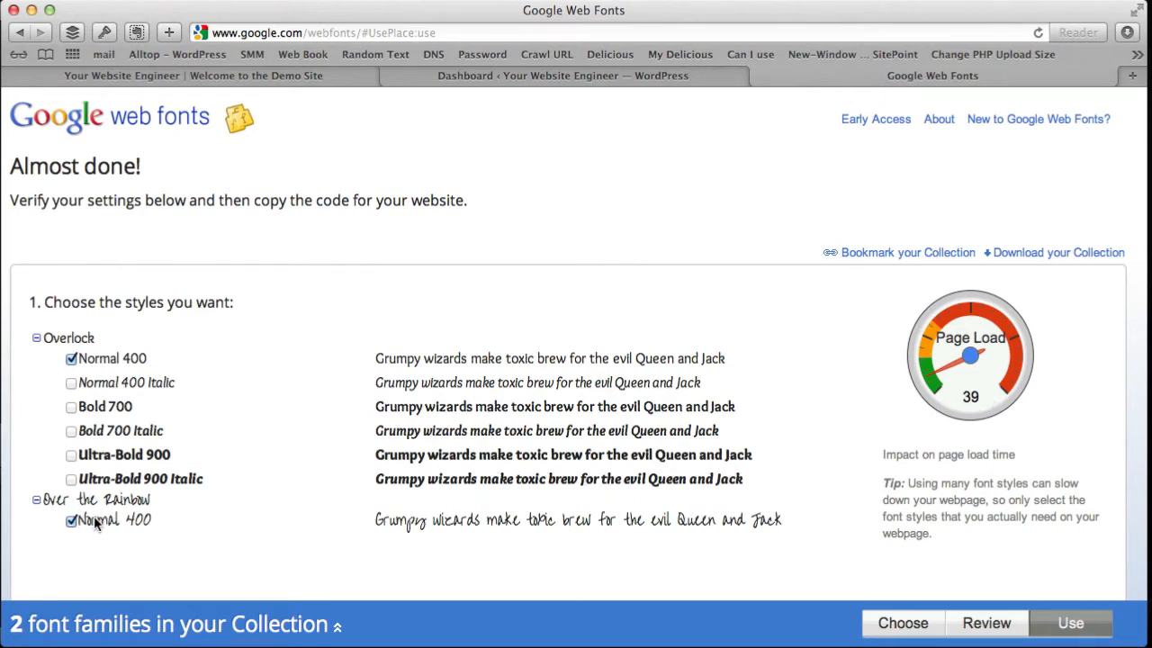
mouse_move(149, 525)
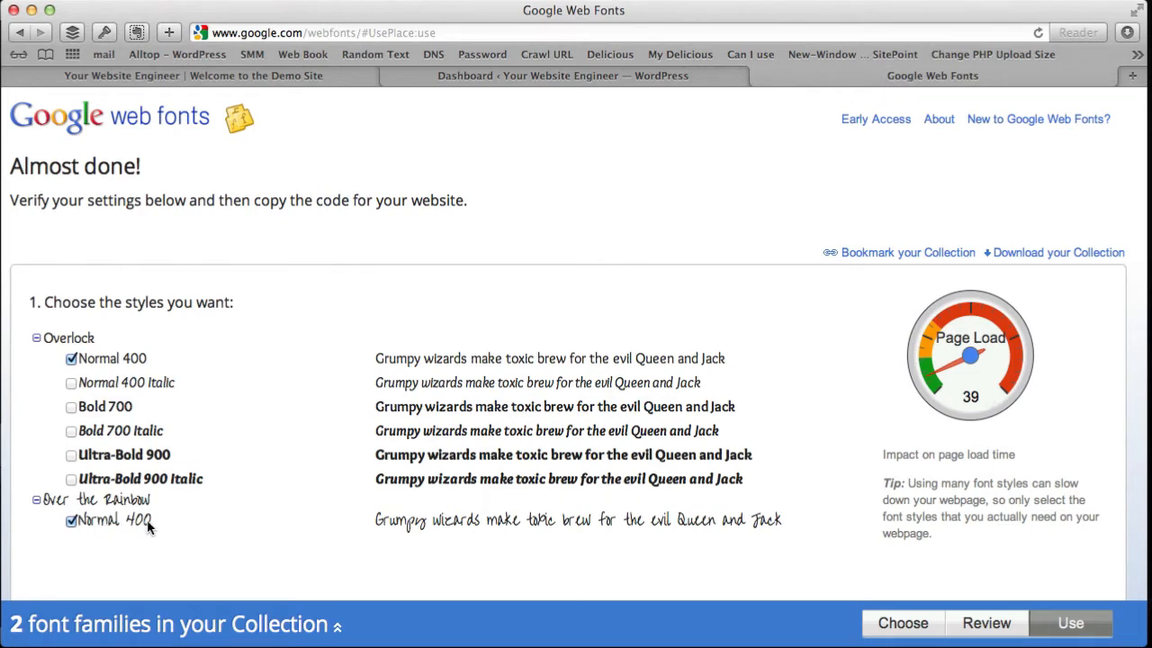
mouse_move(56, 360)
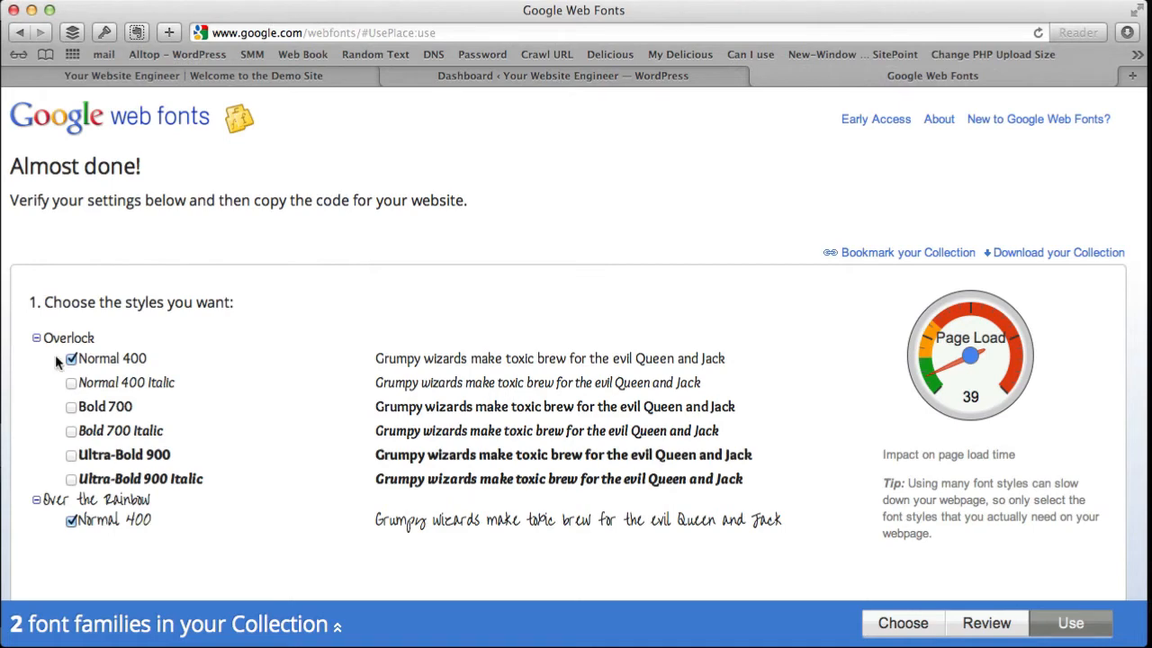
mouse_move(141, 360)
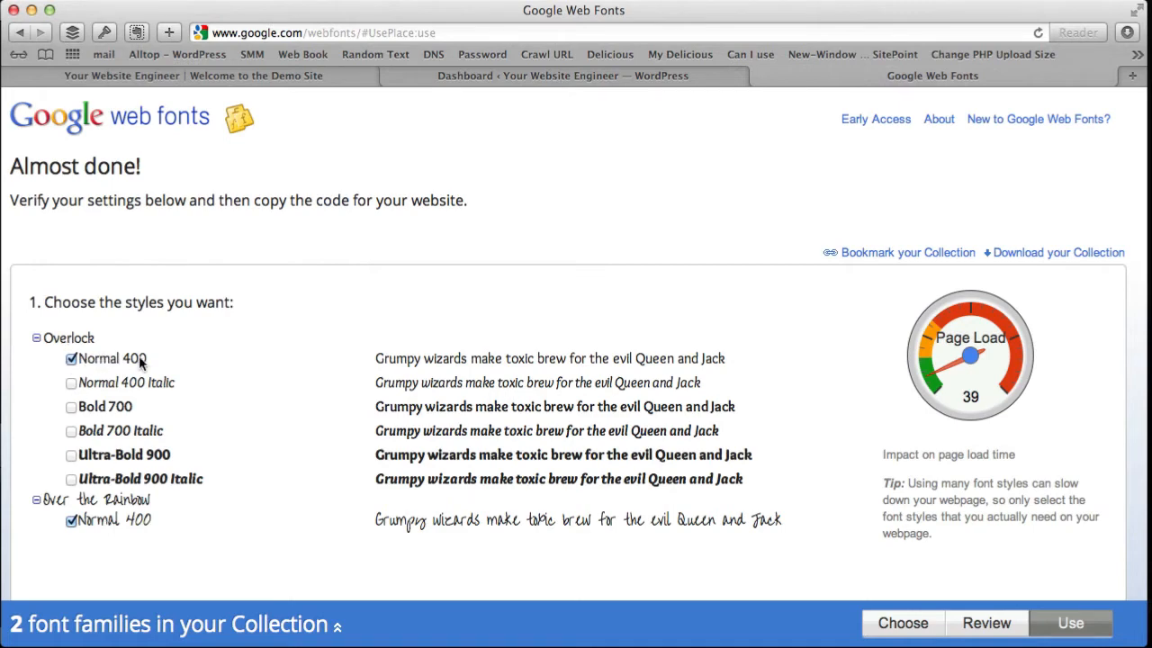
mouse_move(117, 411)
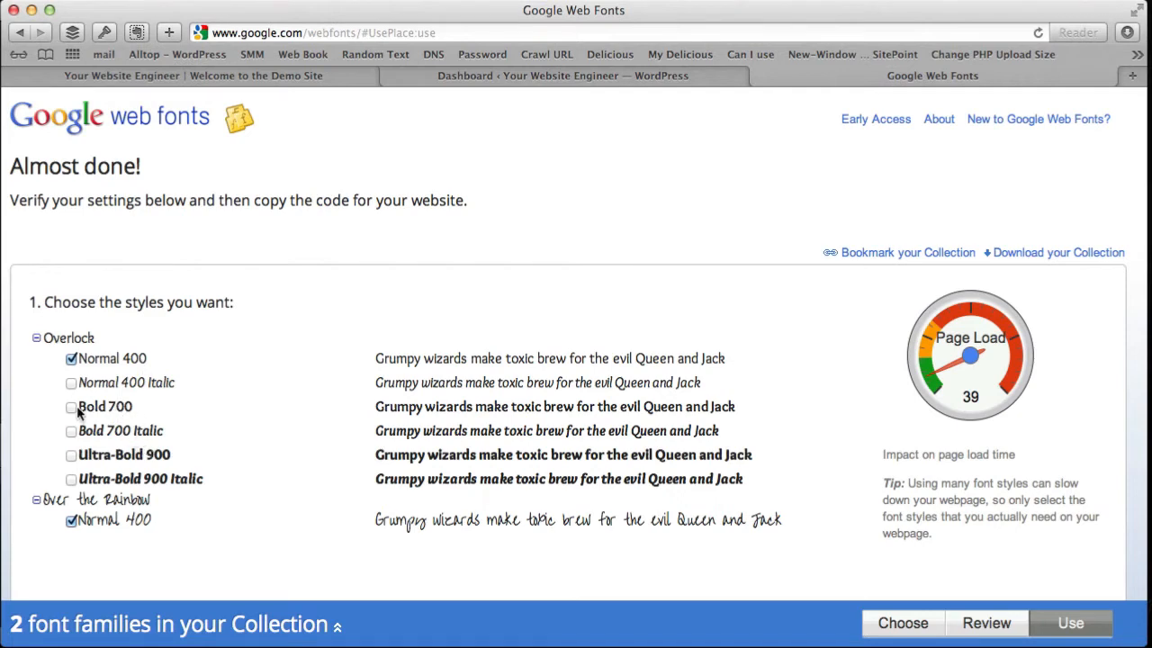
click(72, 383)
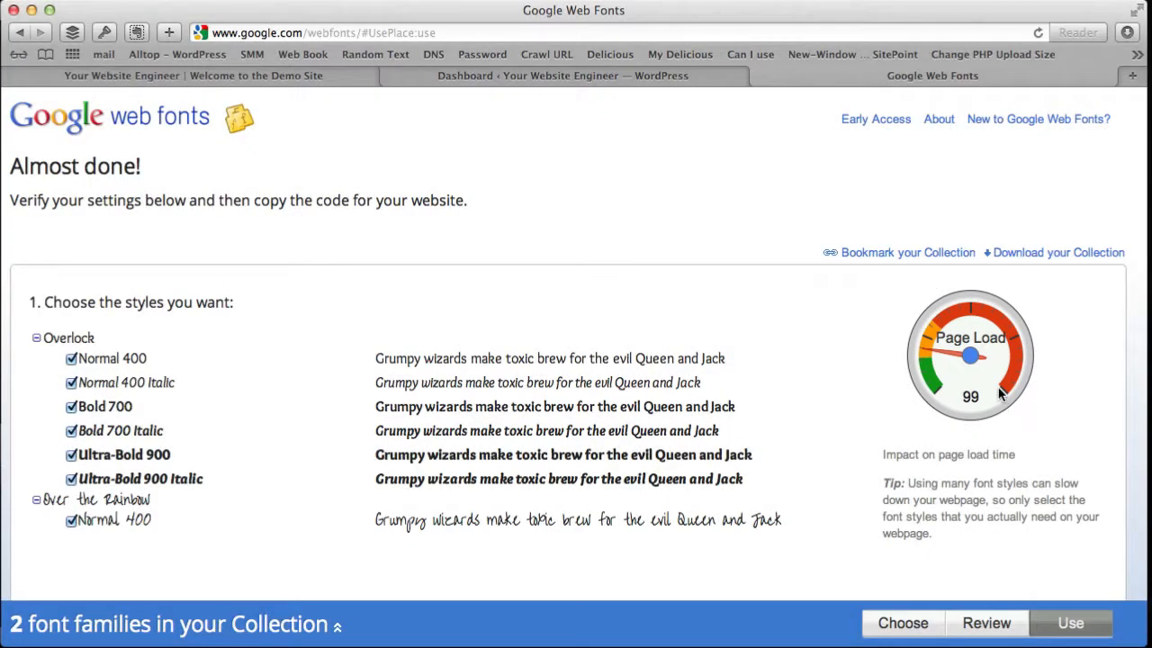
mouse_move(975, 412)
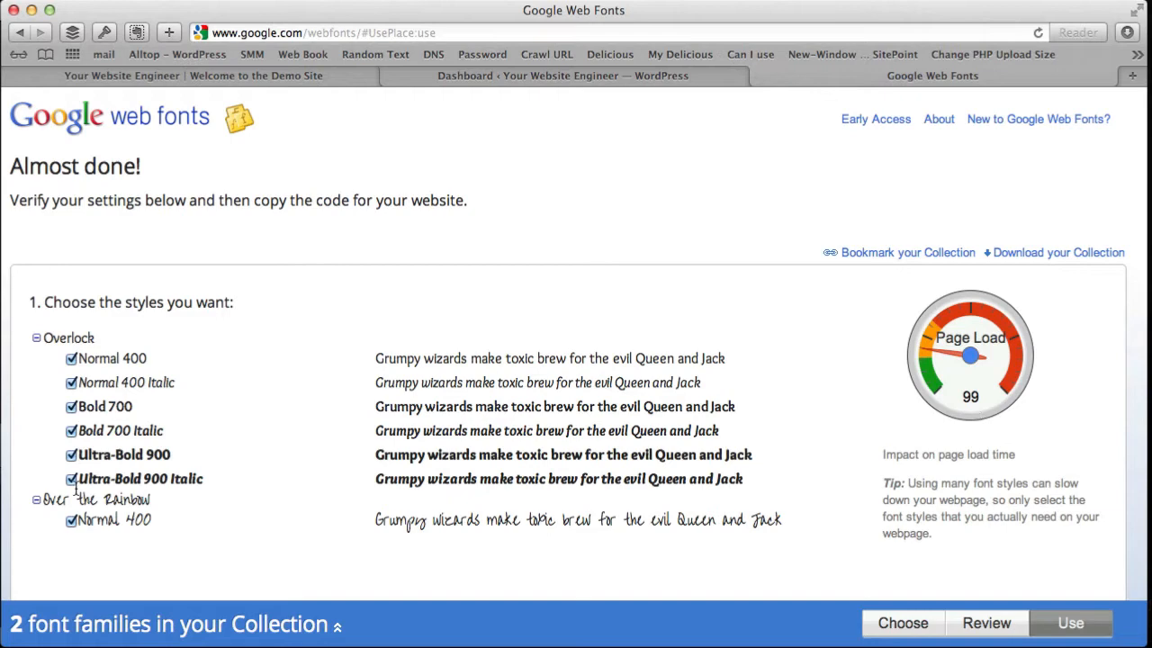
click(72, 406)
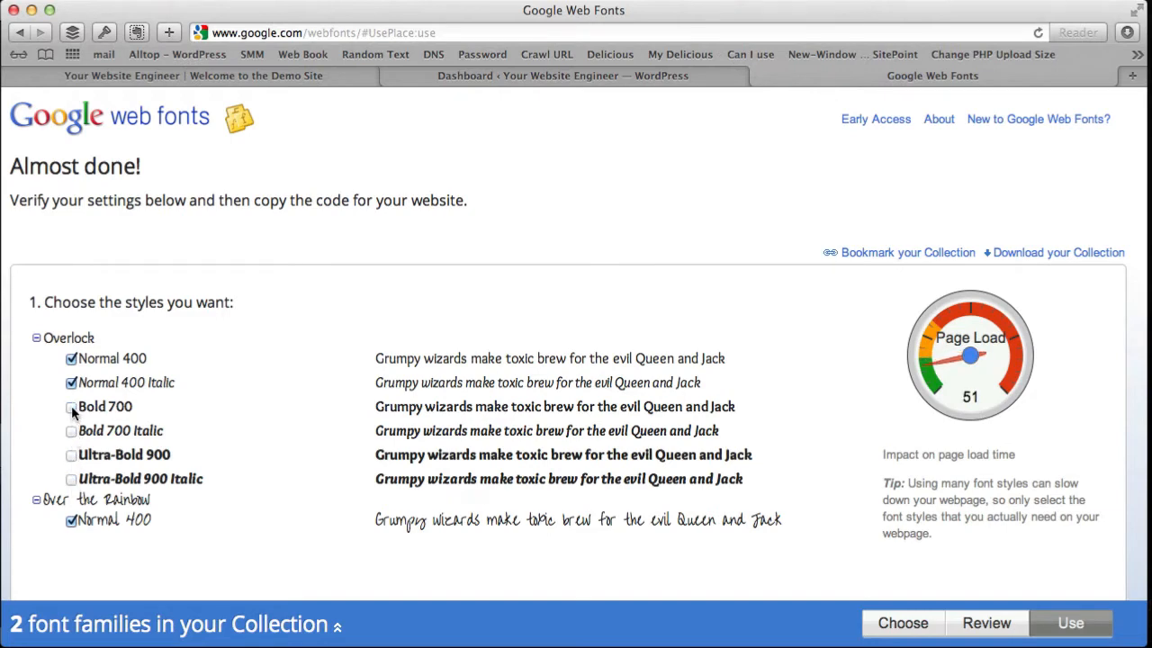
click(72, 383)
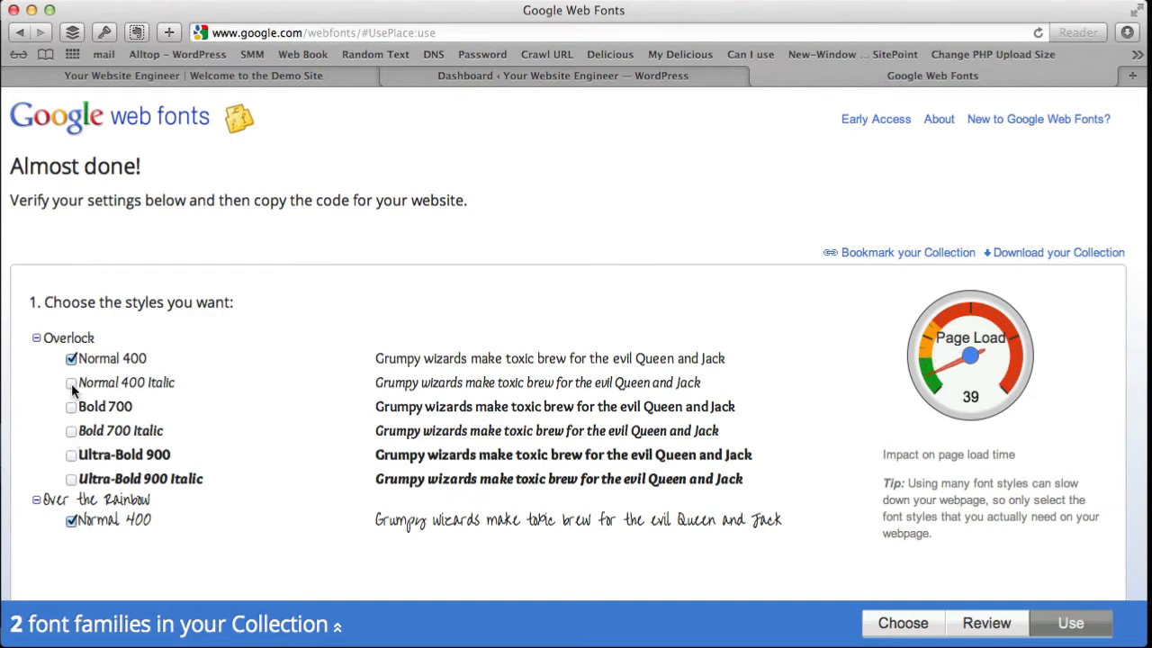
Step: Scroll to section 3 and highlight the Standard link tag for Overlock and Over the Rainbow
scroll(down, 3)
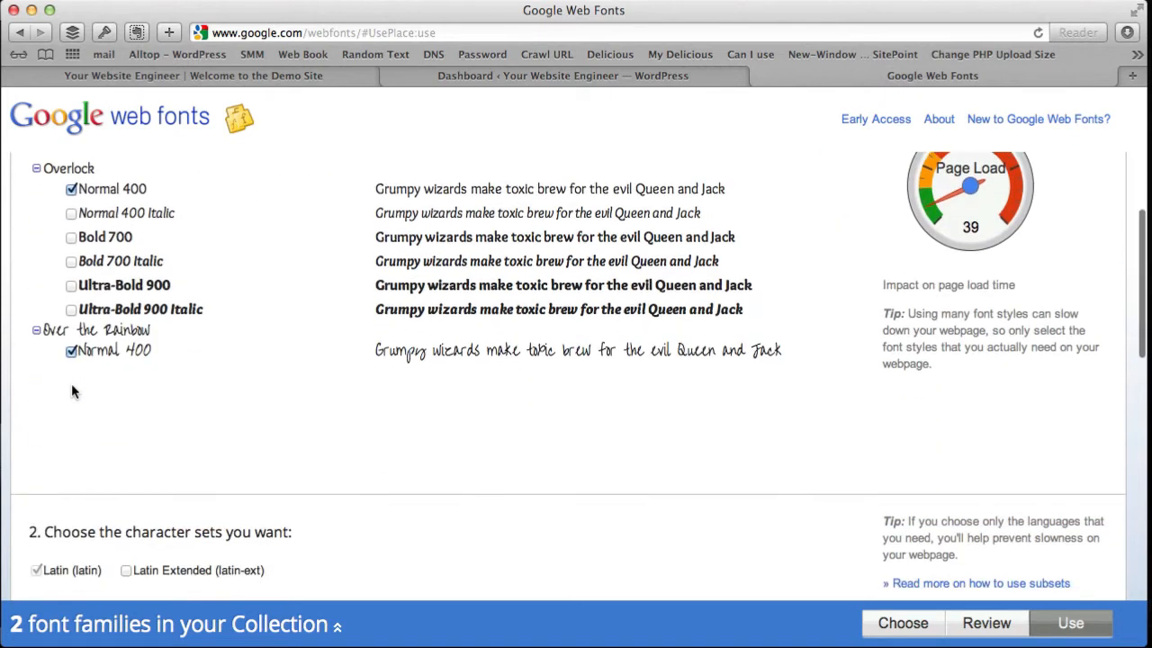
scroll(down, 3)
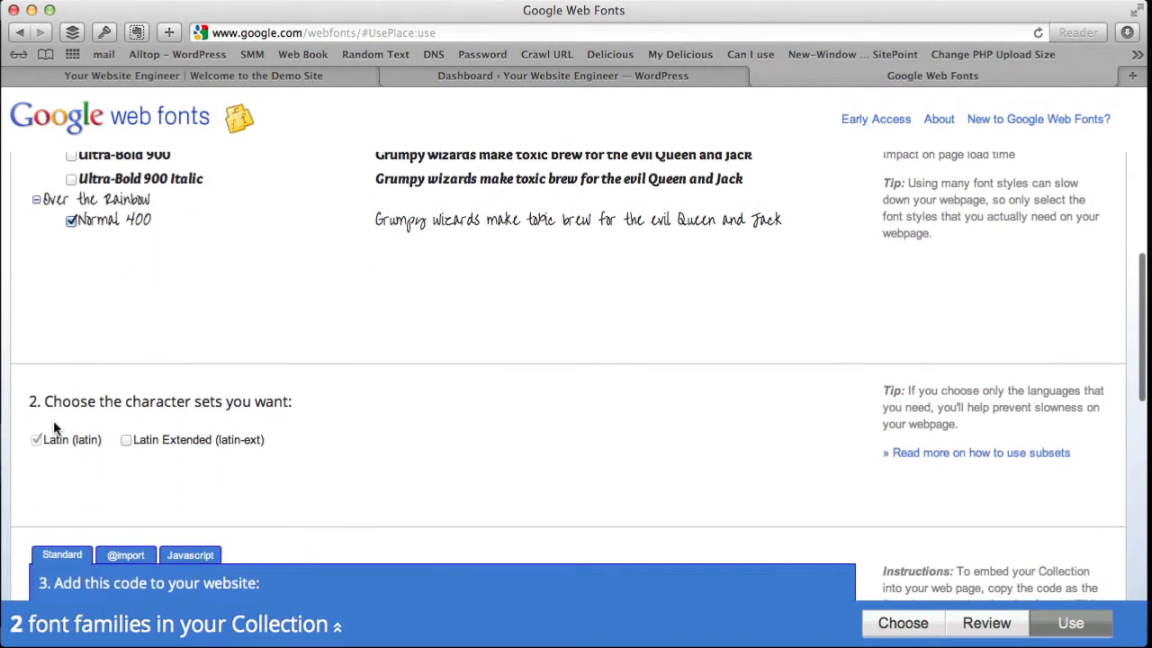
mouse_move(88, 449)
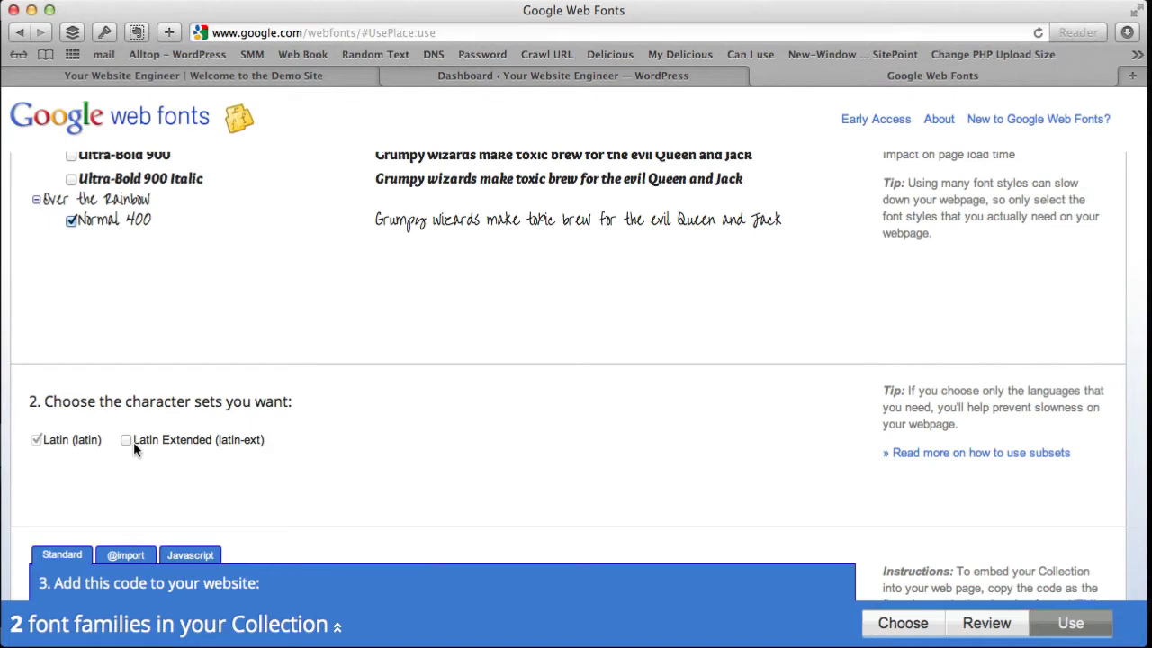
scroll(down, 3)
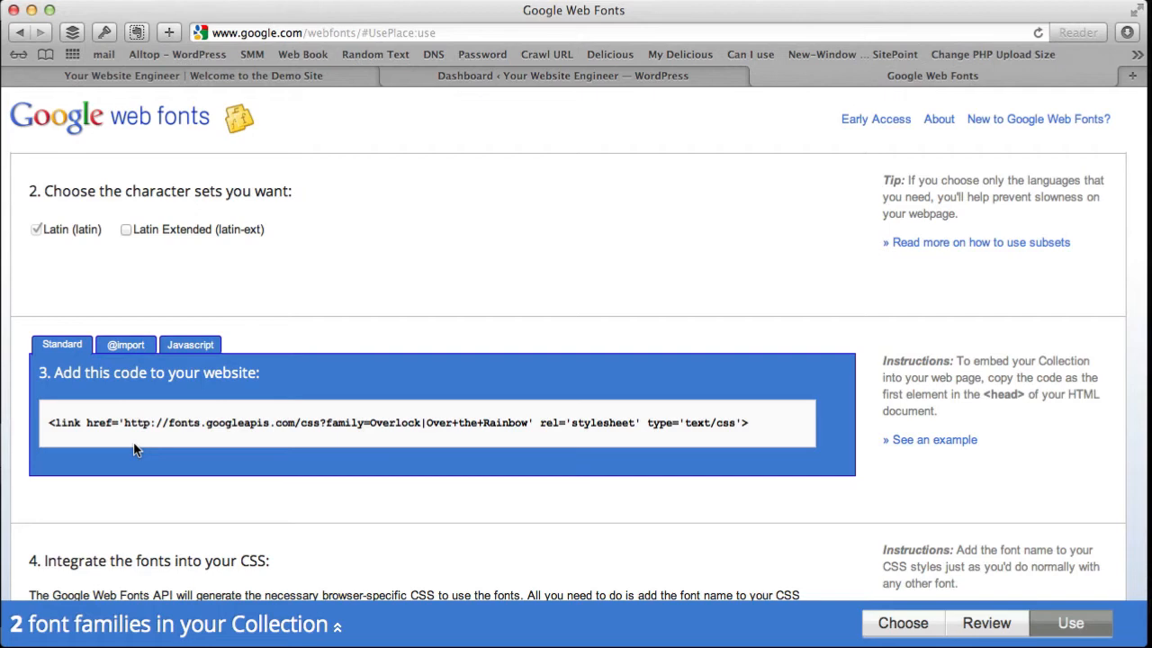
scroll(down, 3)
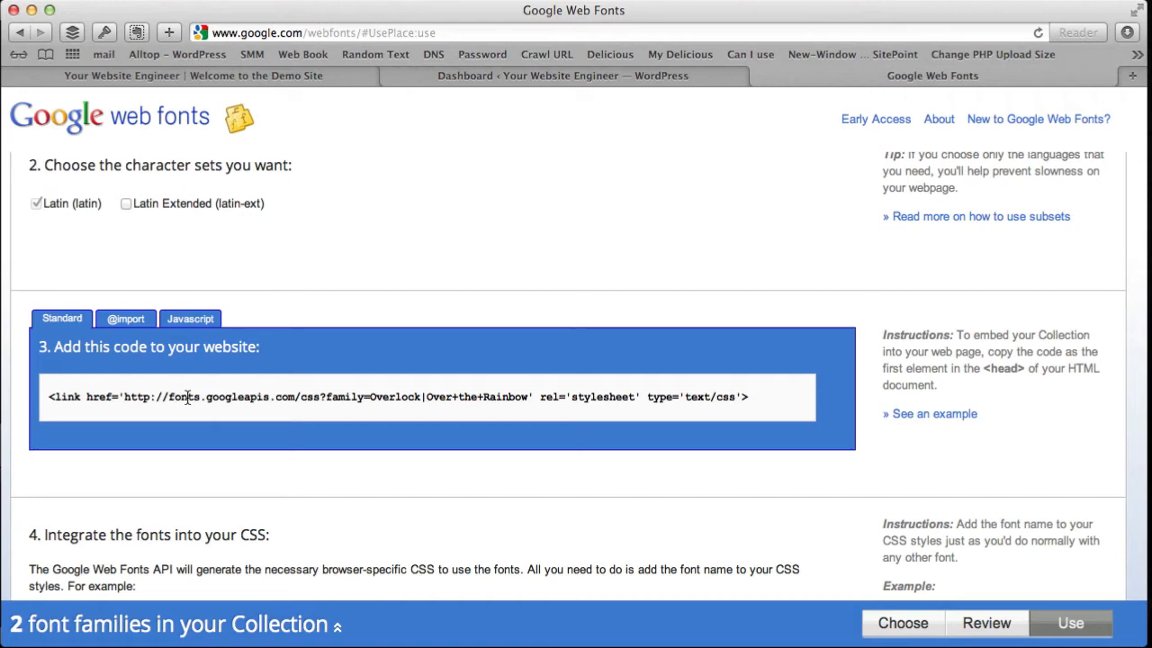
scroll(down, 3)
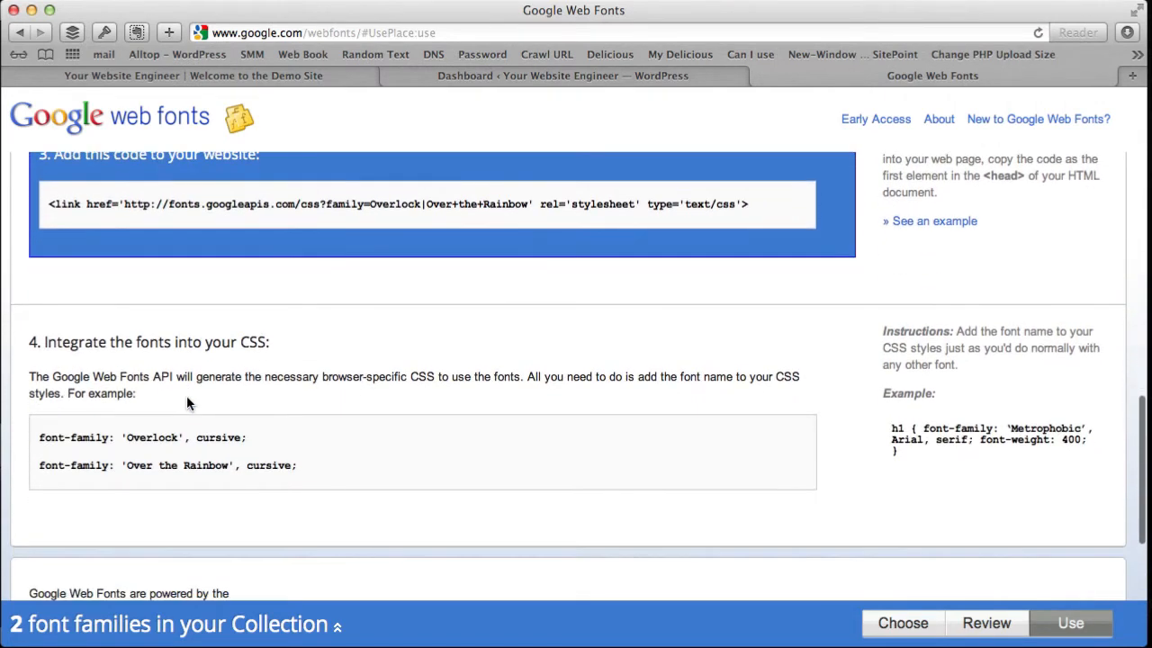
mouse_move(132, 455)
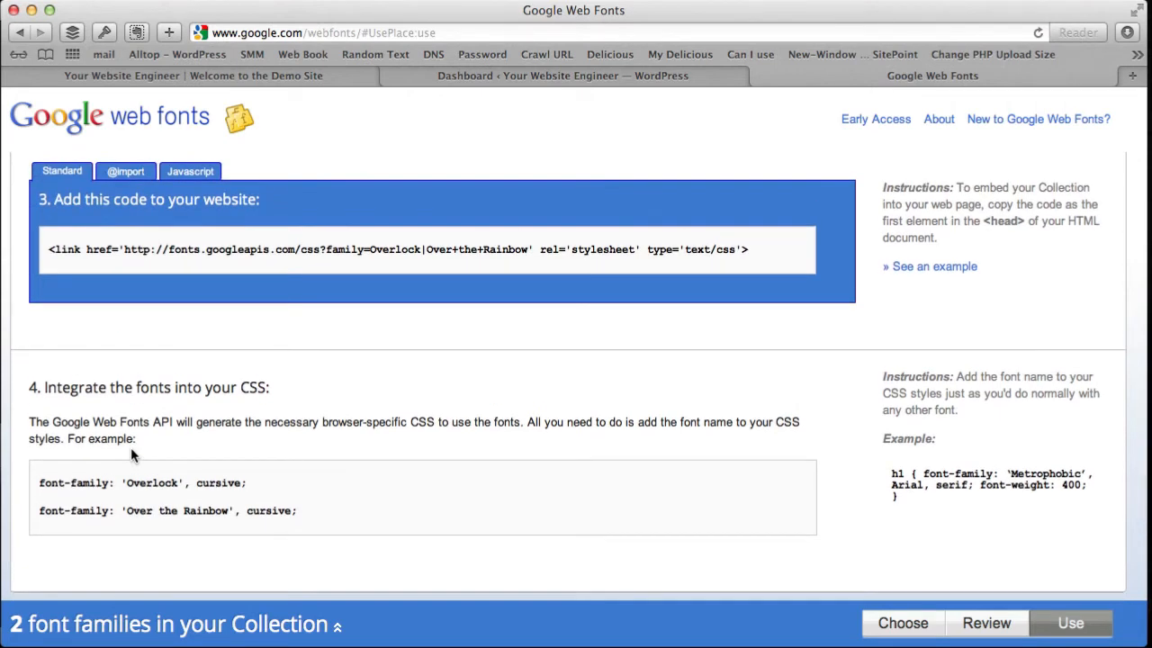
scroll(down, 3)
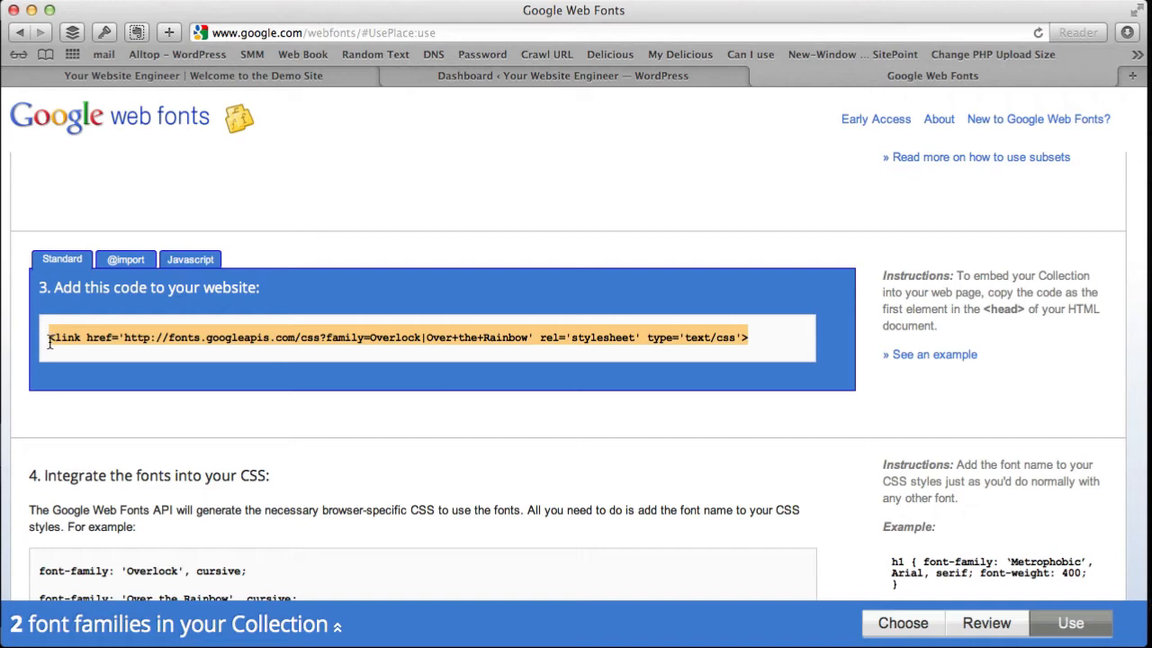
Step: Go to the Twenty Eleven theme editor in WordPress and load header.php
click(562, 76)
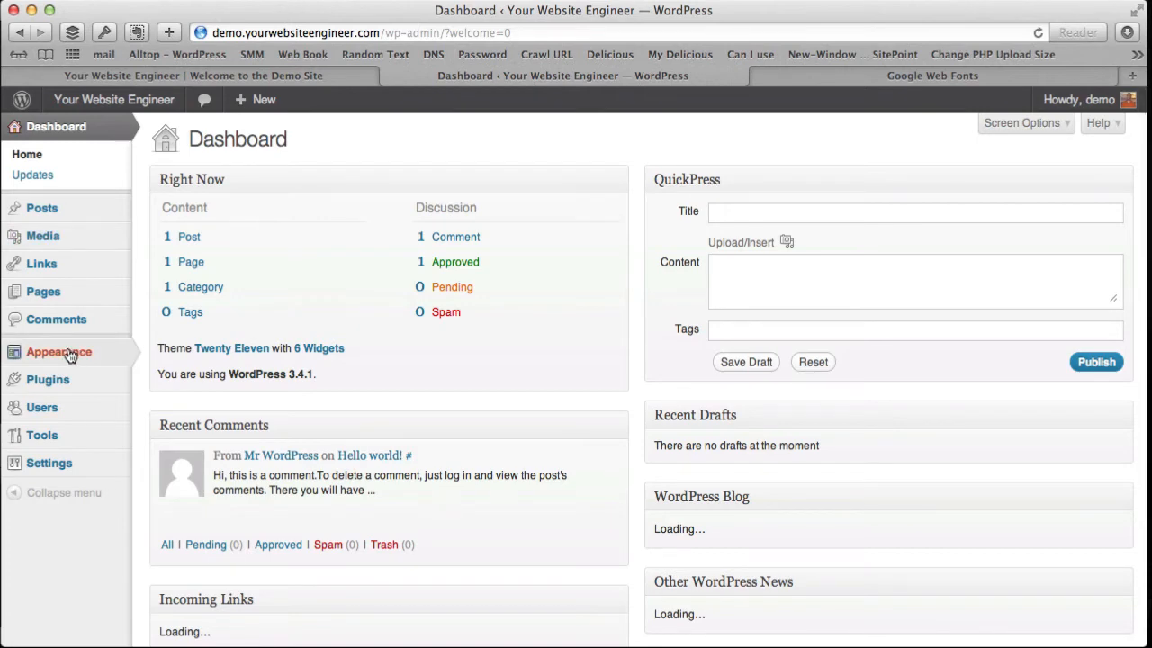
click(58, 352)
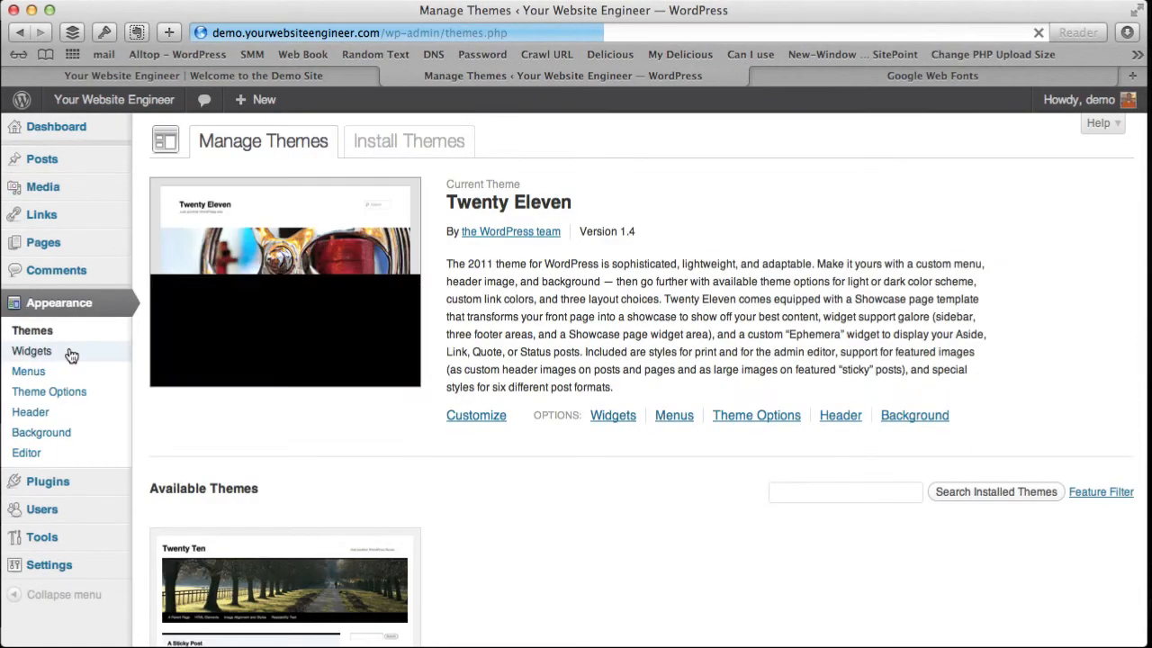
click(26, 453)
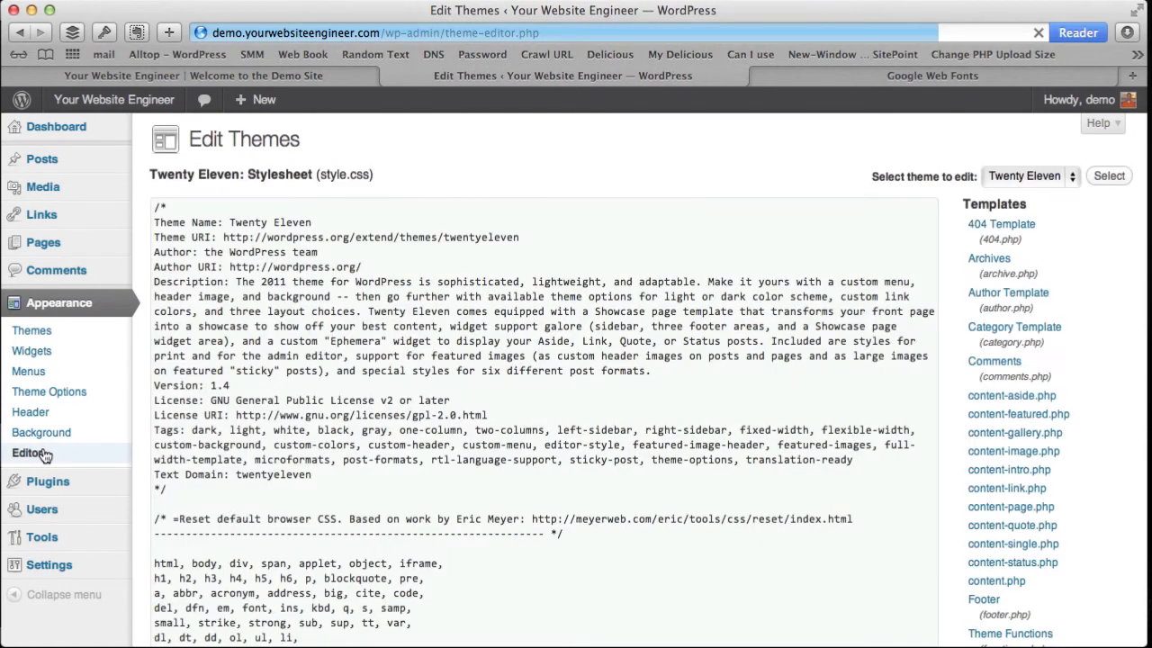
click(28, 452)
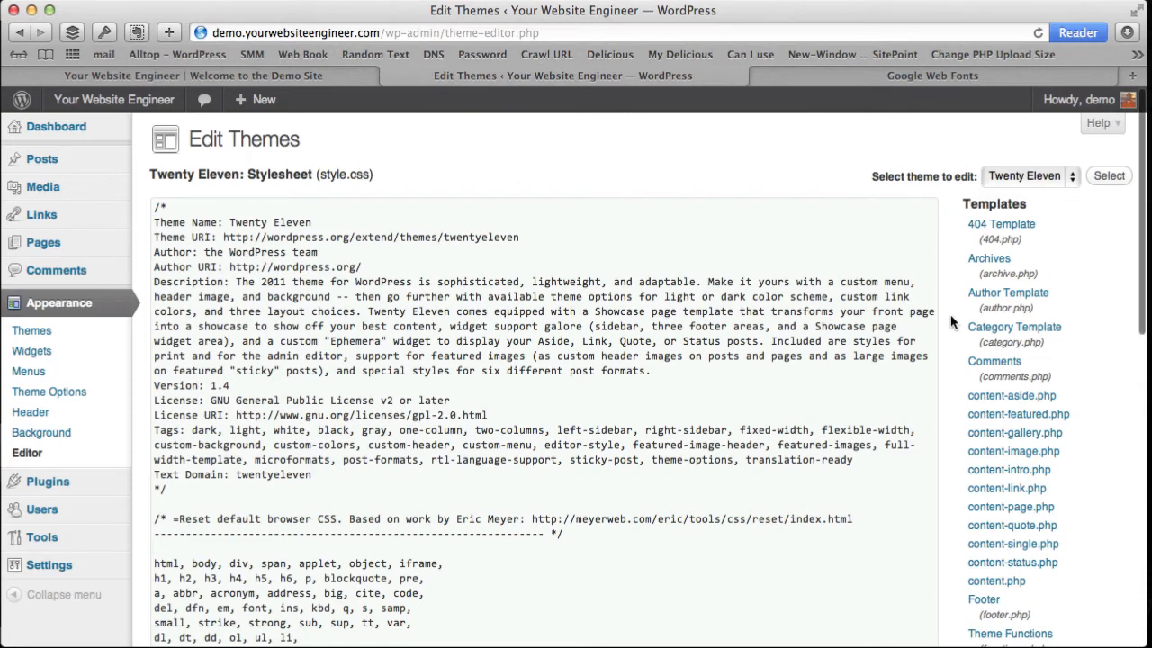
scroll(down, 3)
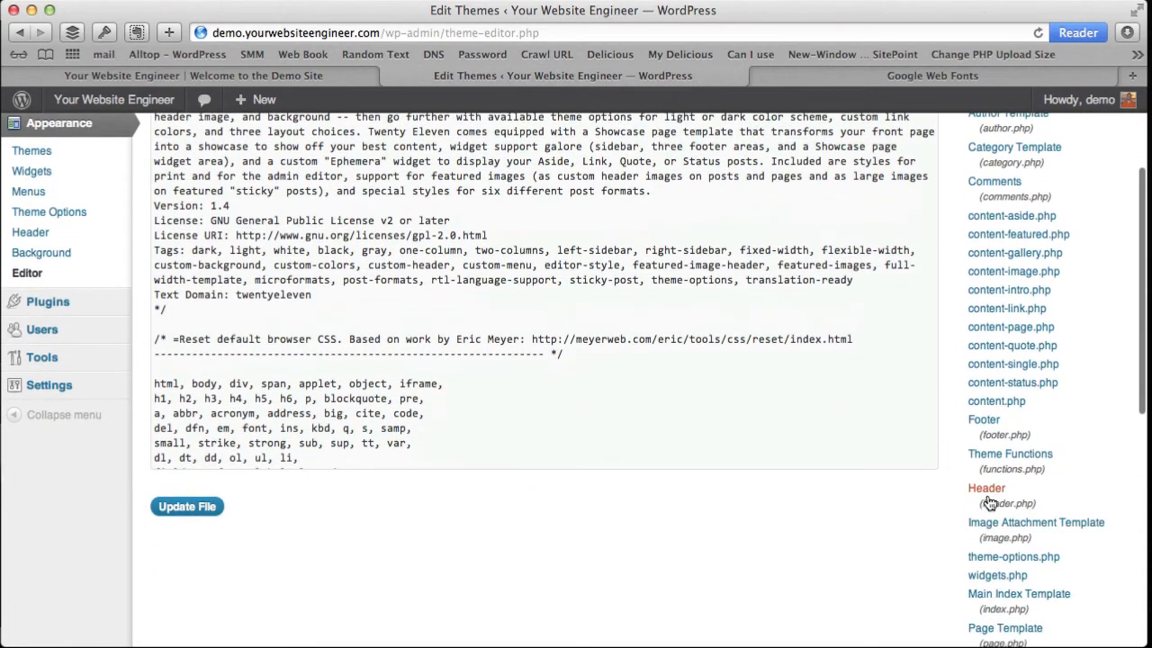
click(986, 488)
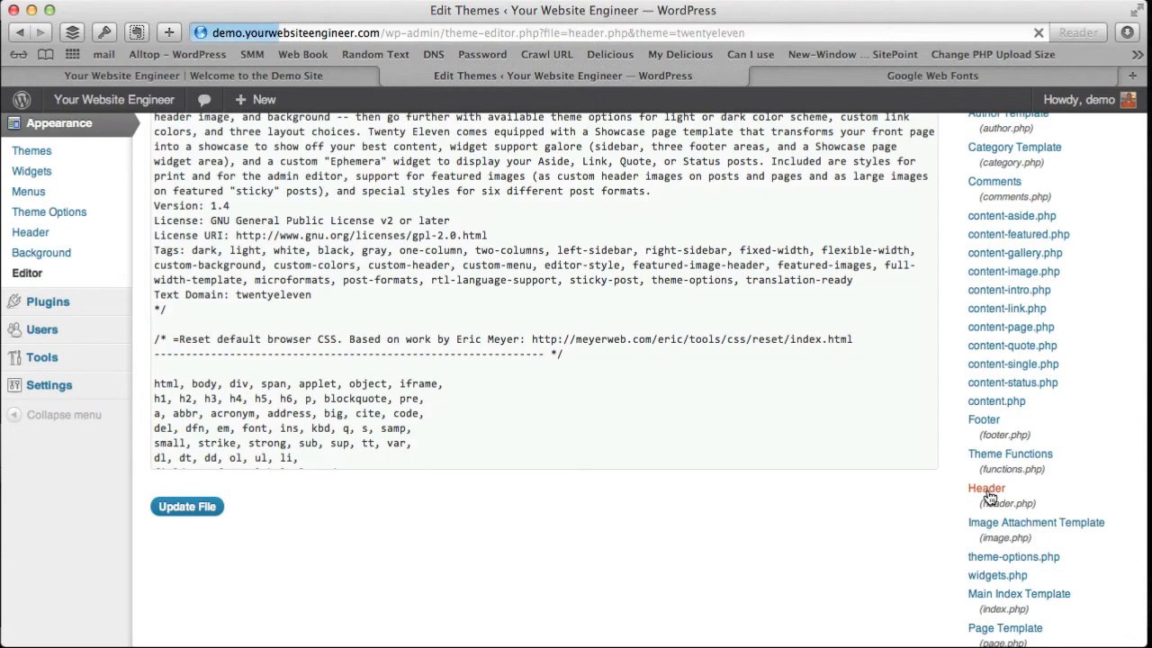
Step: Paste the Overlock|Over+the+Rainbow Google Fonts link tag after </title> in header.php
click(986, 488)
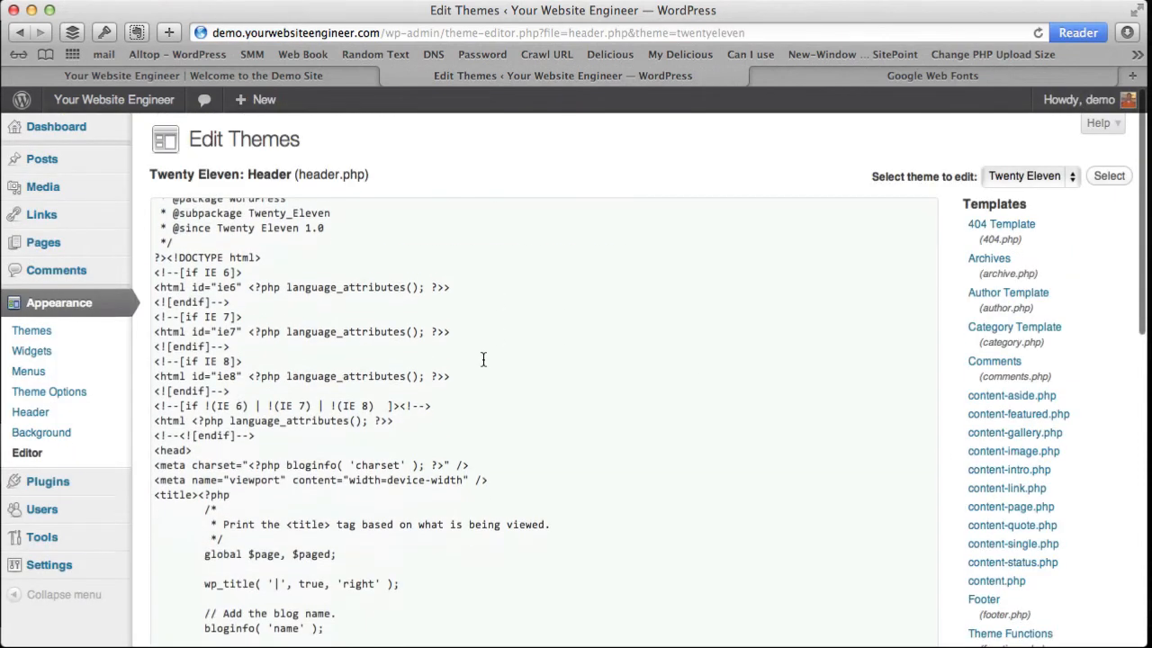
scroll(down, 3)
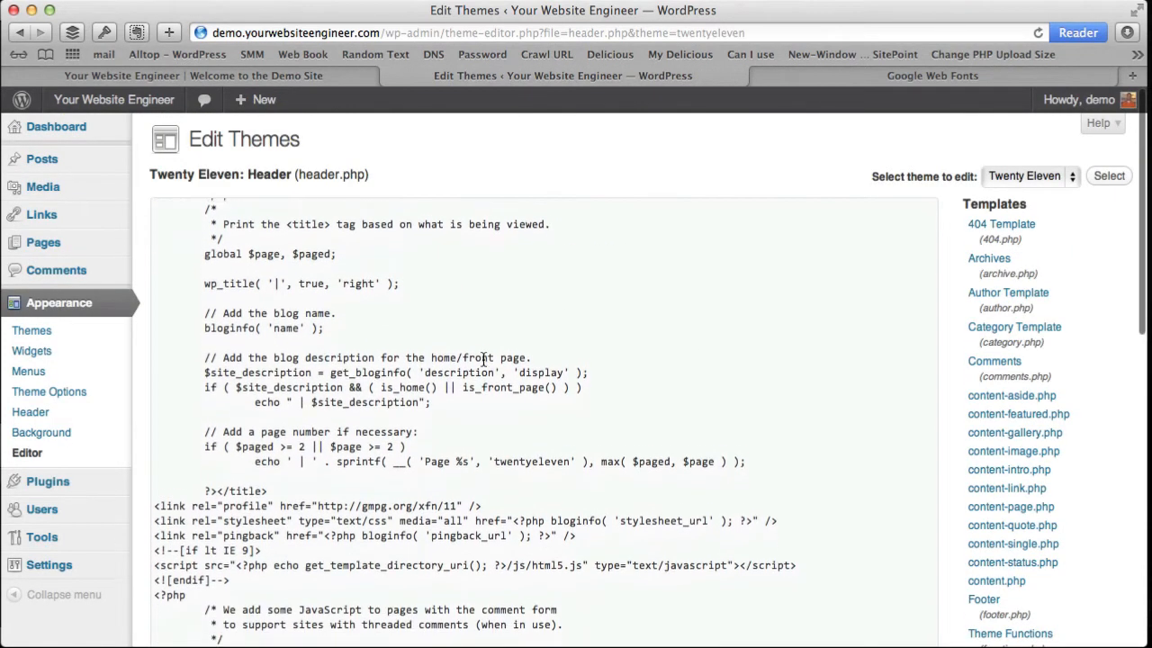
scroll(down, 3)
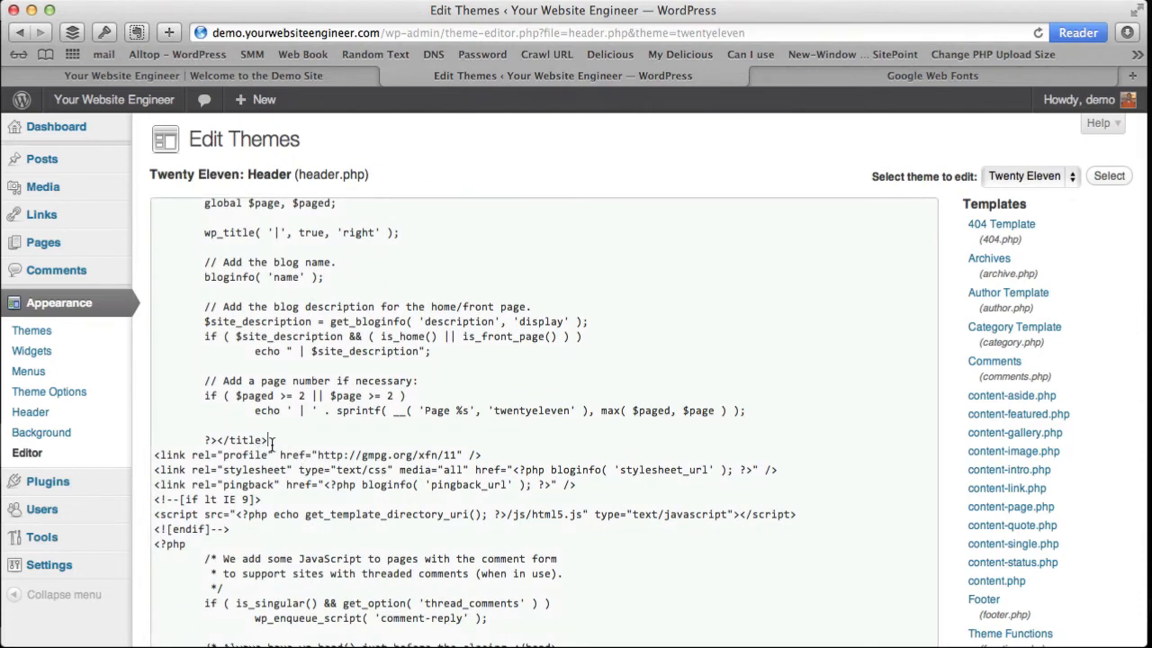
text(<link href='http://fonts.googleapis.com/css?family=Overlock|Over+the+Rainbow' rel='stylesheet' type='text/css'>)
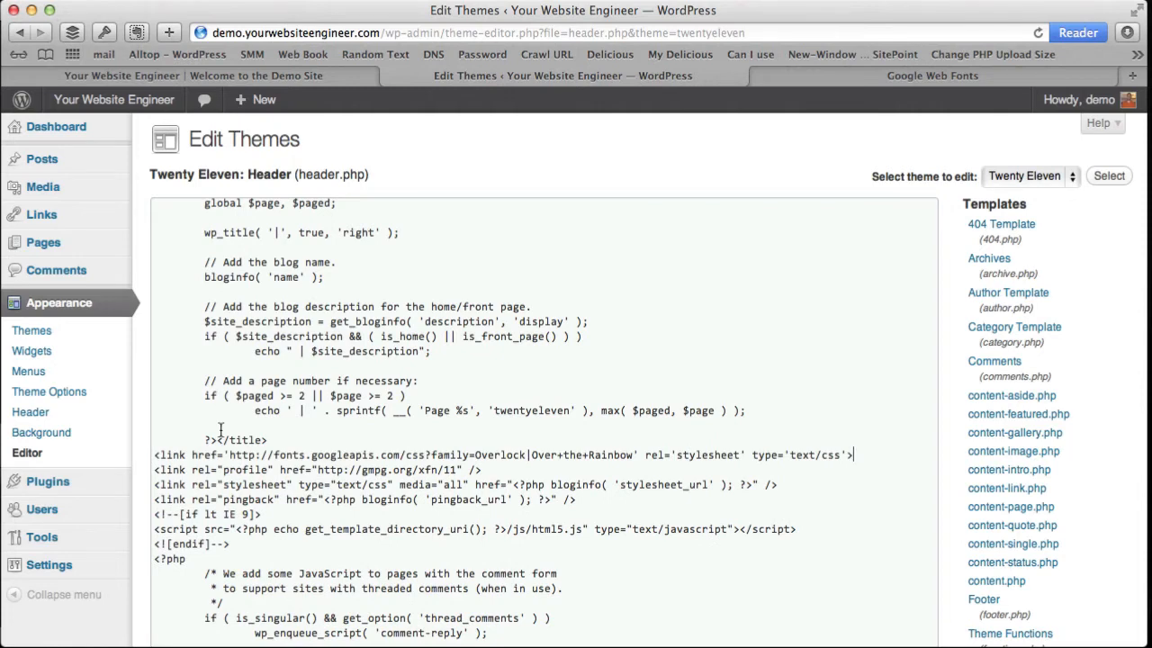
scroll(down, 3)
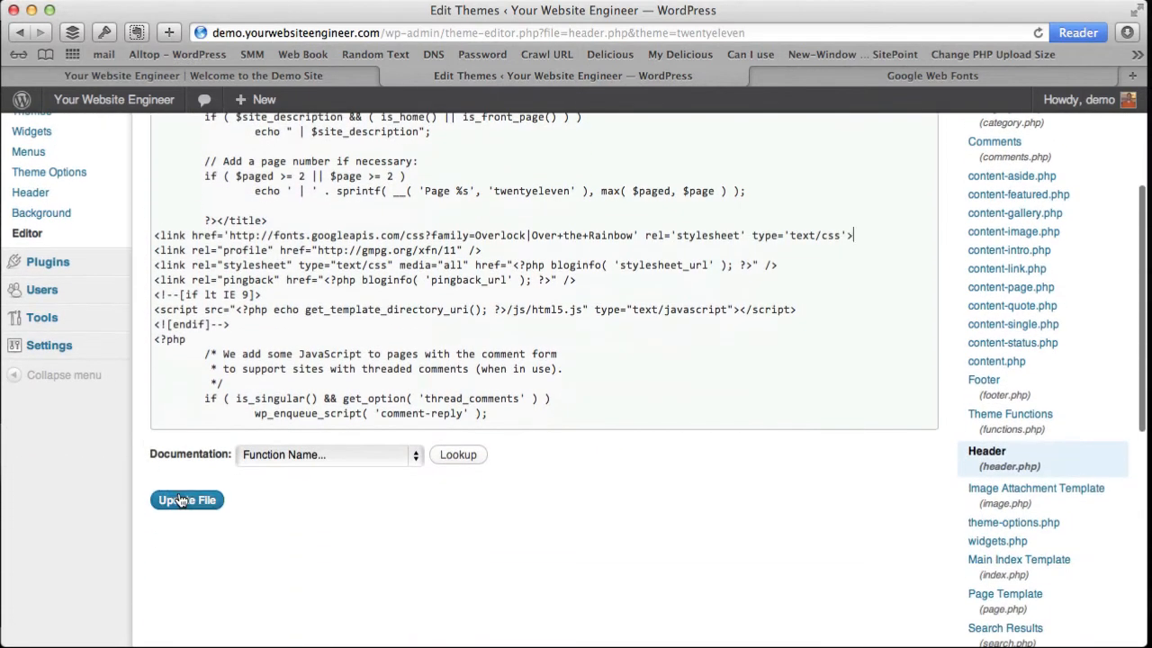
Step: Save header.php with Update File and scroll down to the Stylesheet template
click(186, 499)
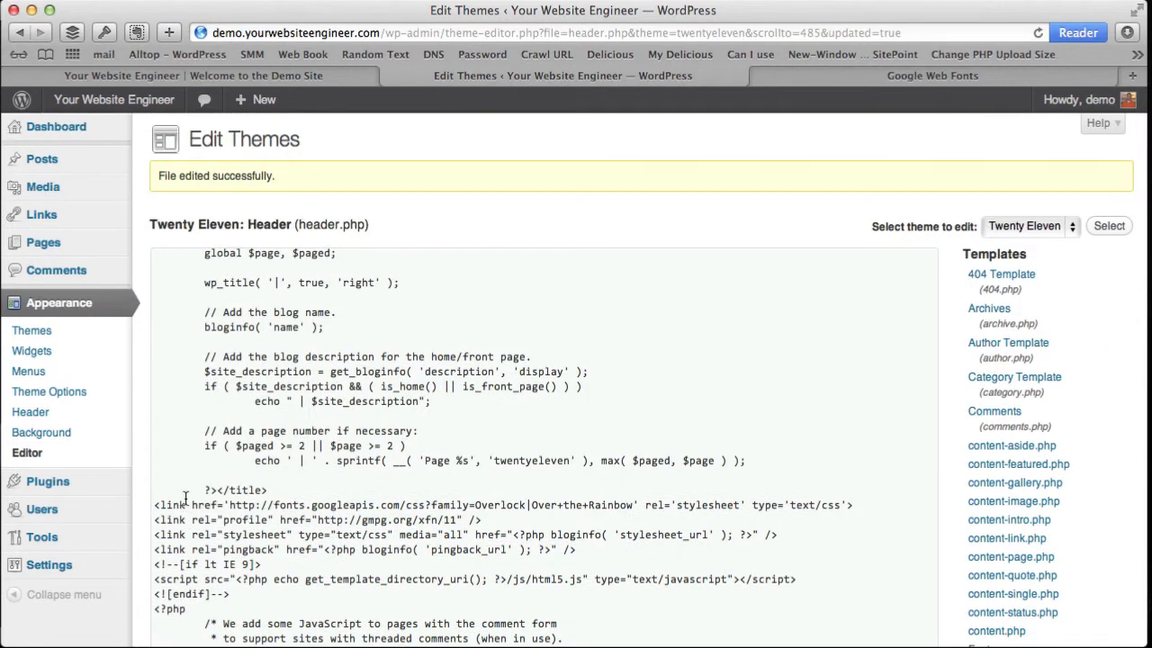
mouse_move(943, 479)
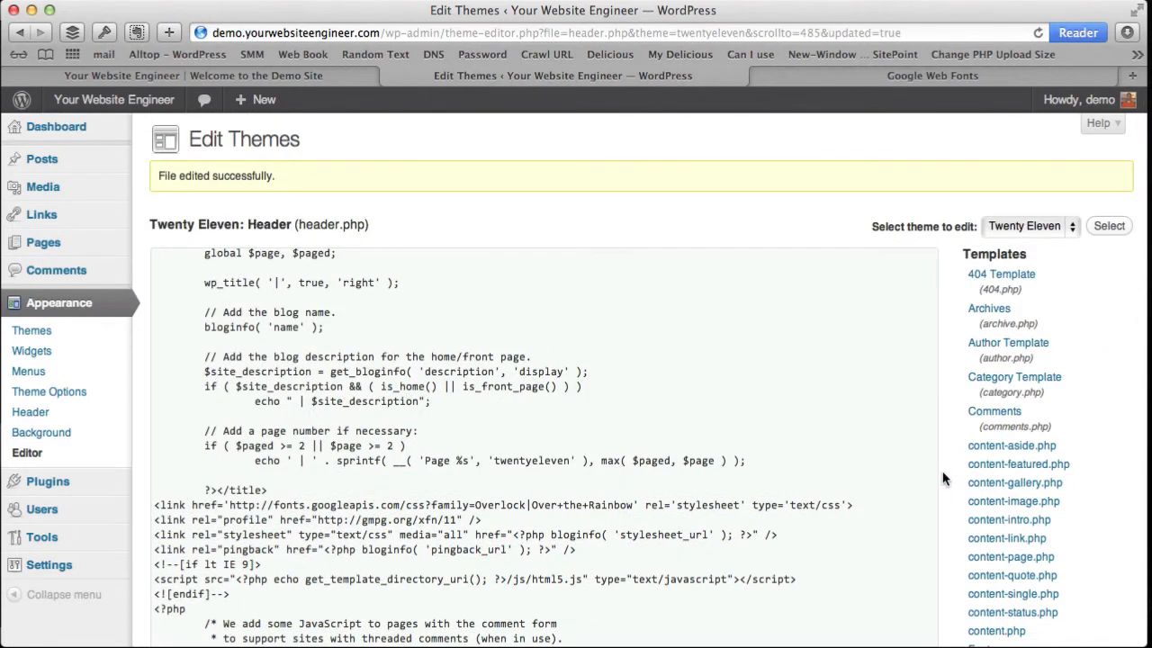
scroll(down, 3)
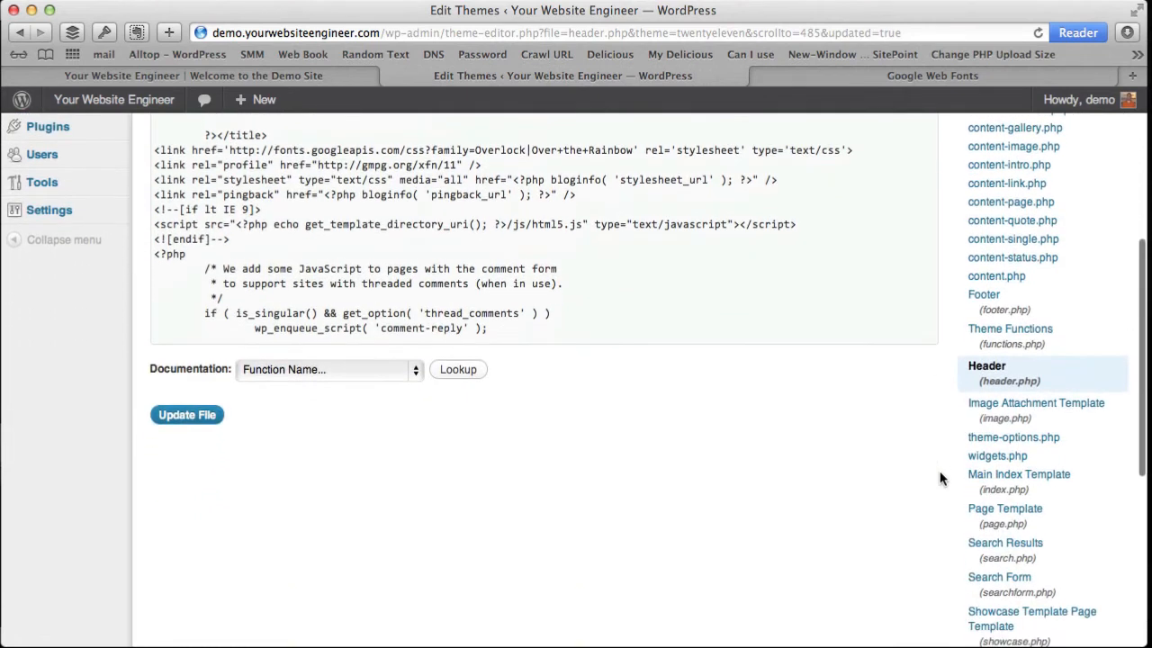
scroll(down, 3)
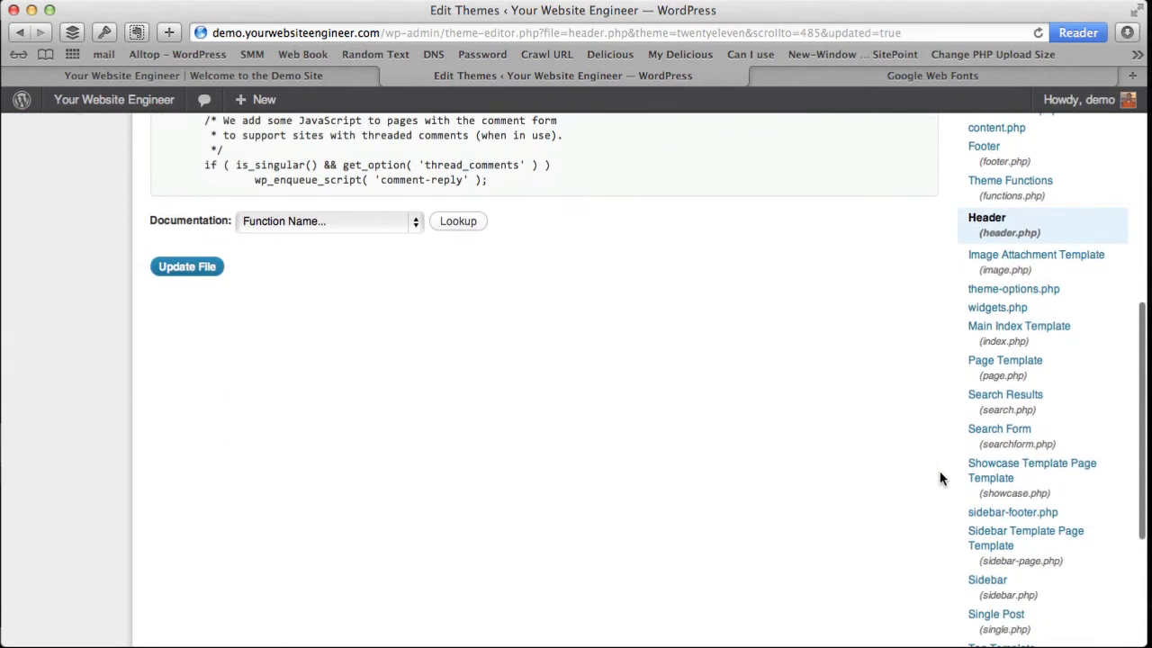
scroll(down, 3)
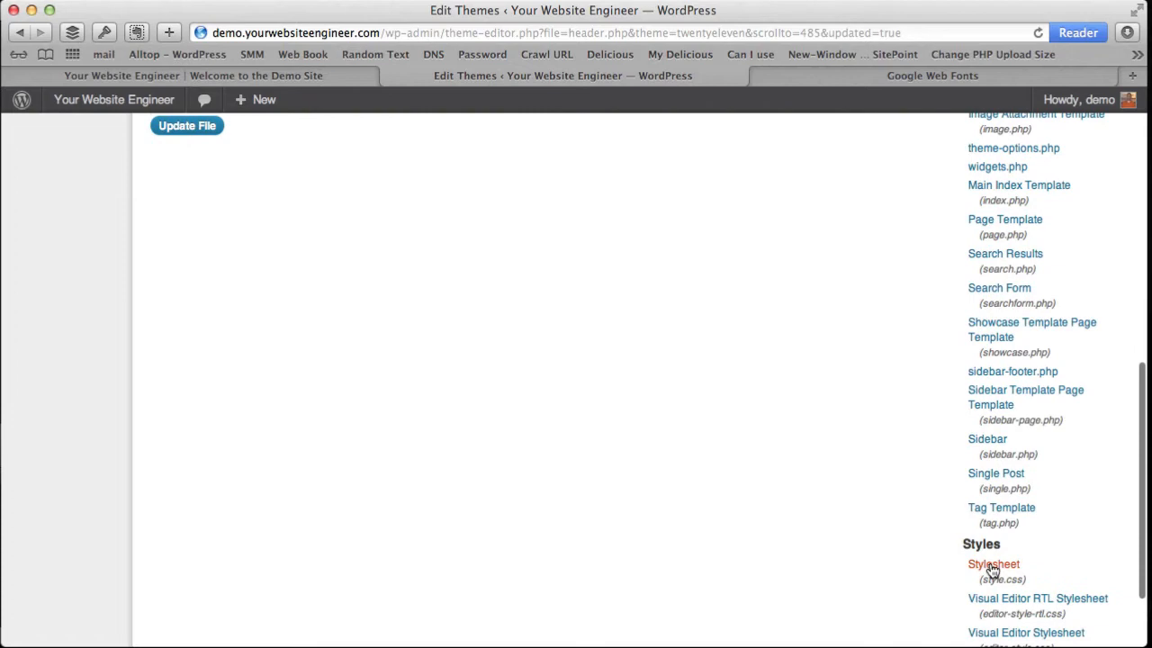
Step: Load style.css, then copy Over the Rainbow's font-family line from Google Web Fonts
click(993, 563)
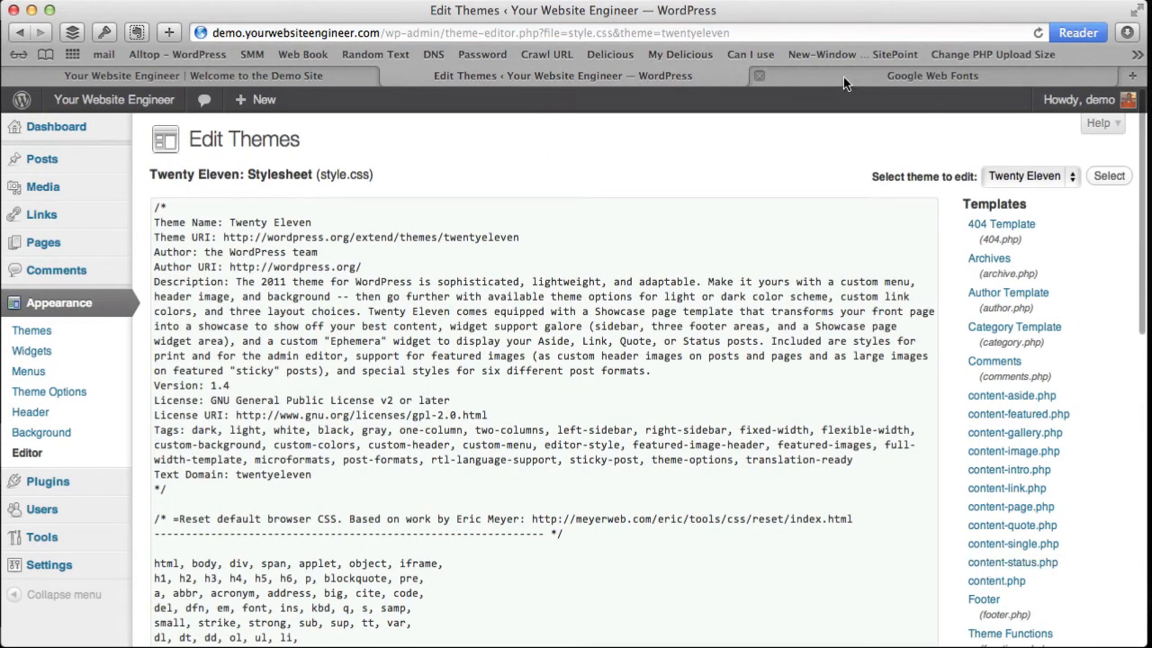
click(931, 75)
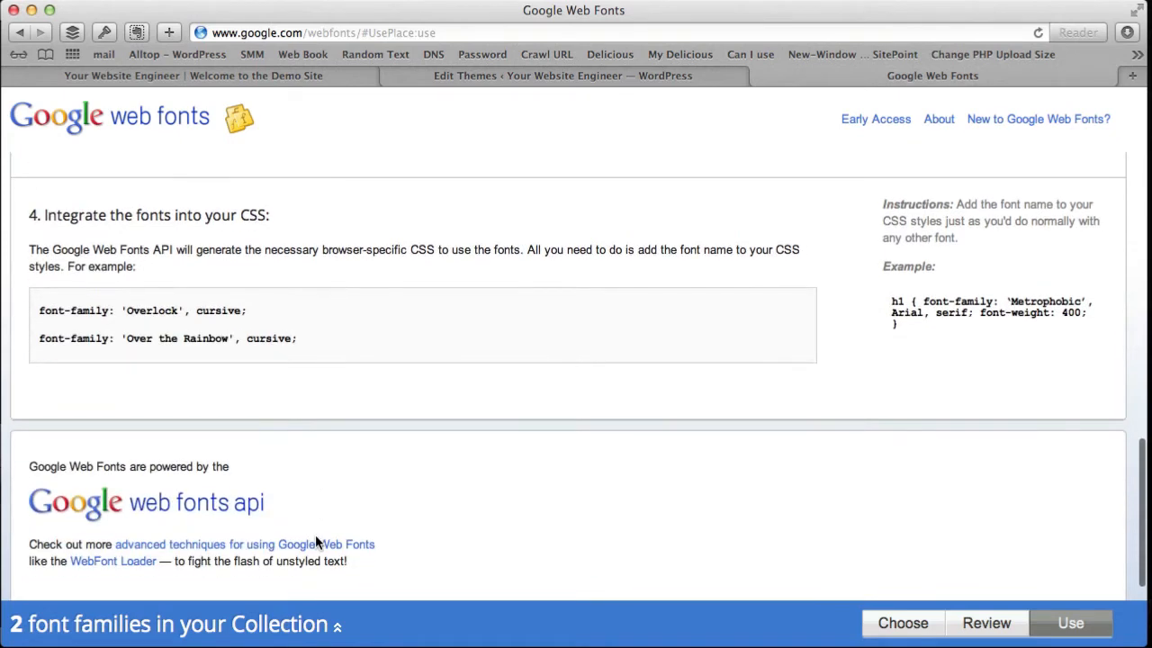
scroll(down, 3)
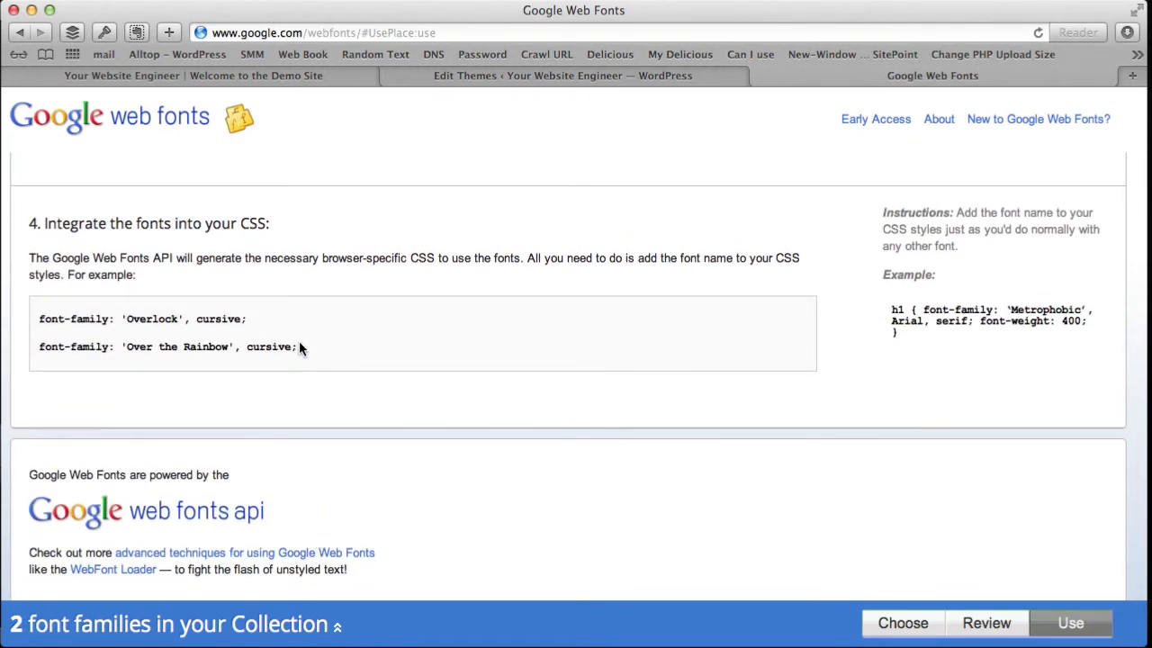
triple_click(168, 346)
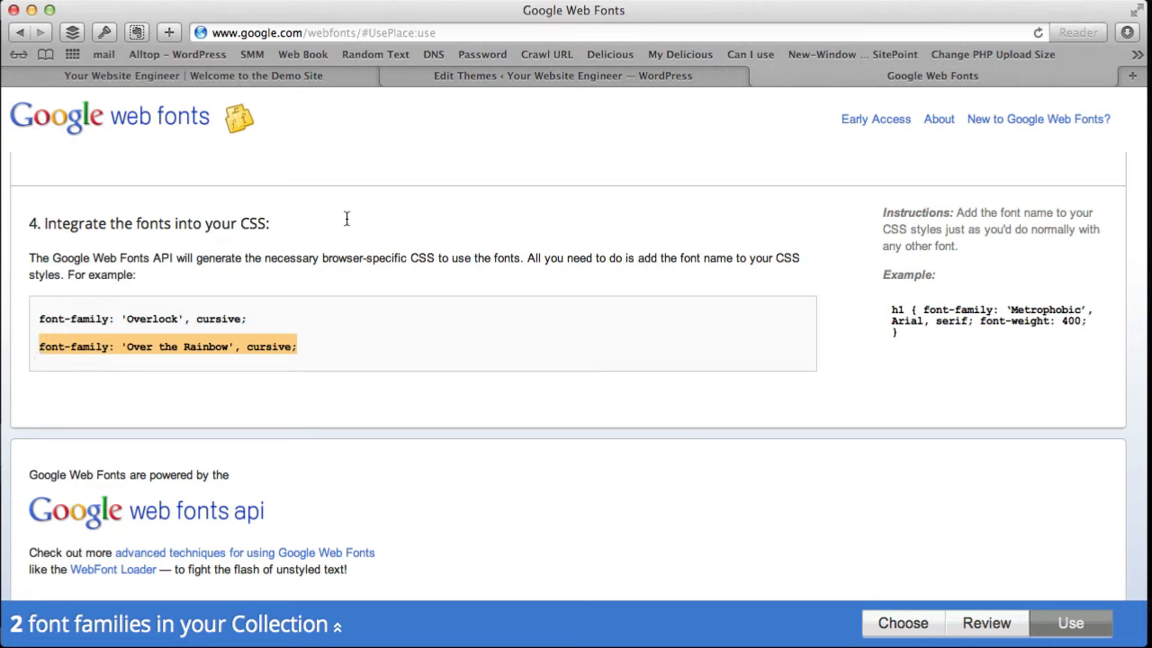
click(564, 76)
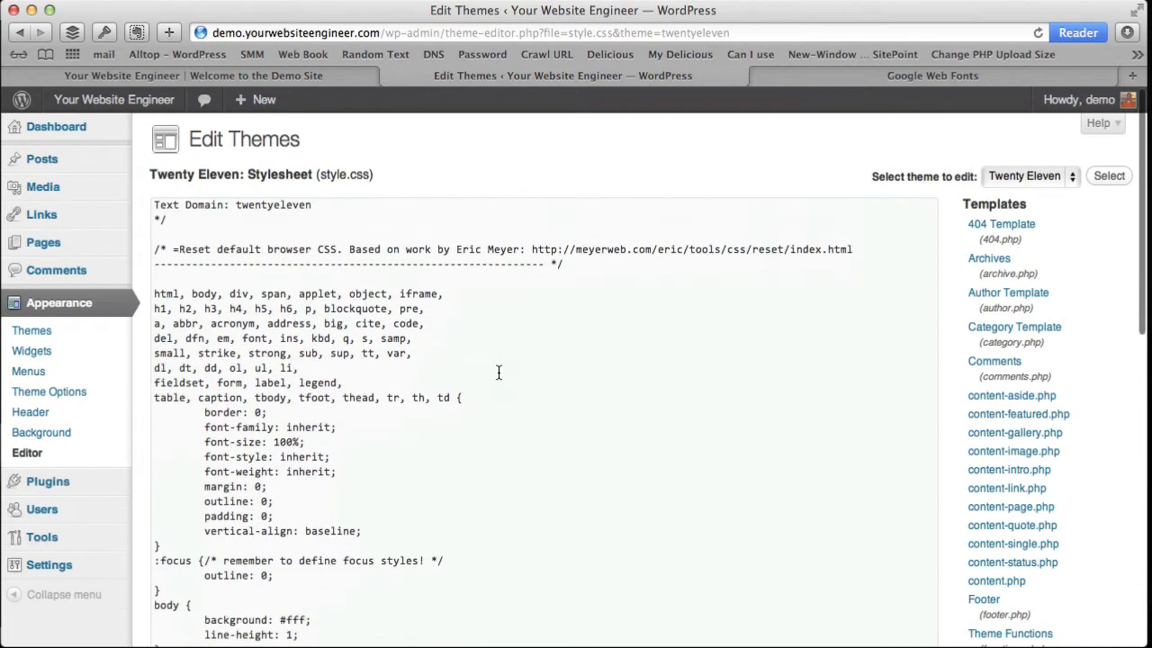
Step: Add font-family: 'Over the Rainbow', cursive; to the h1–h6 rule and save style.css
scroll(down, 3)
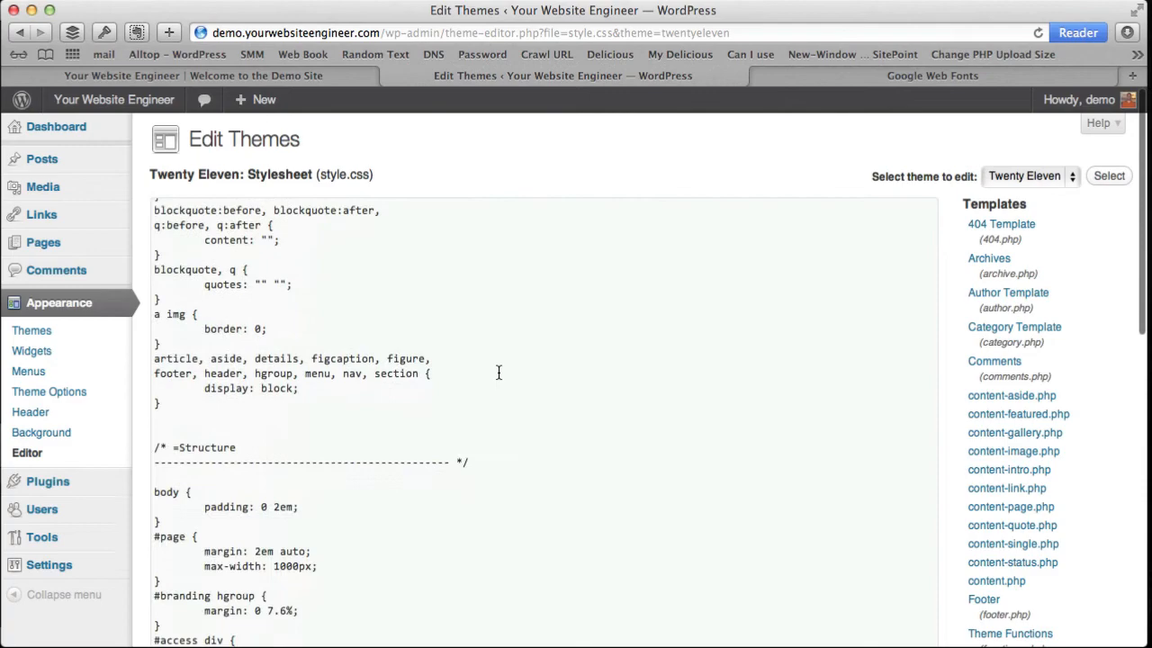
scroll(down, 3)
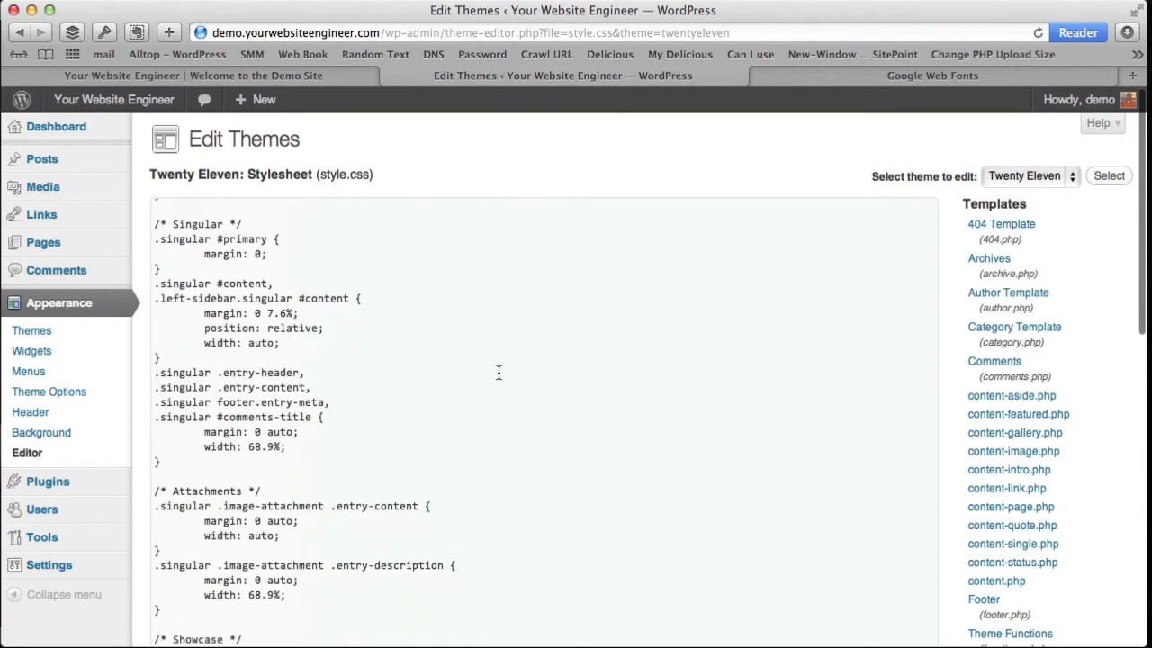
scroll(down, 3)
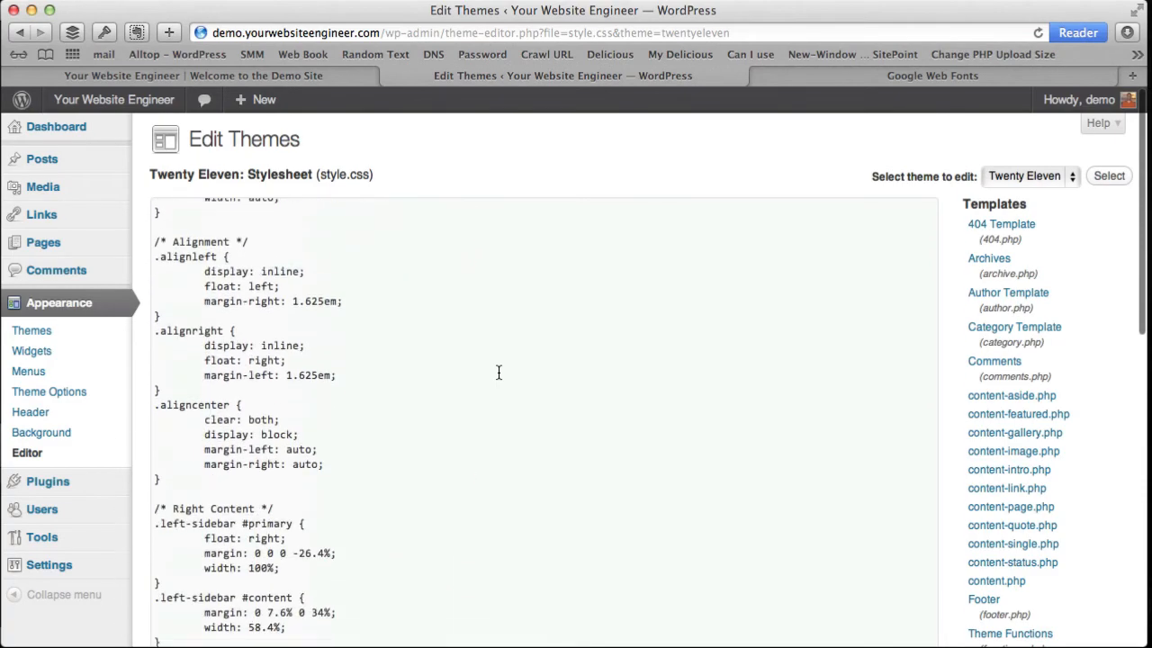
text(h1)
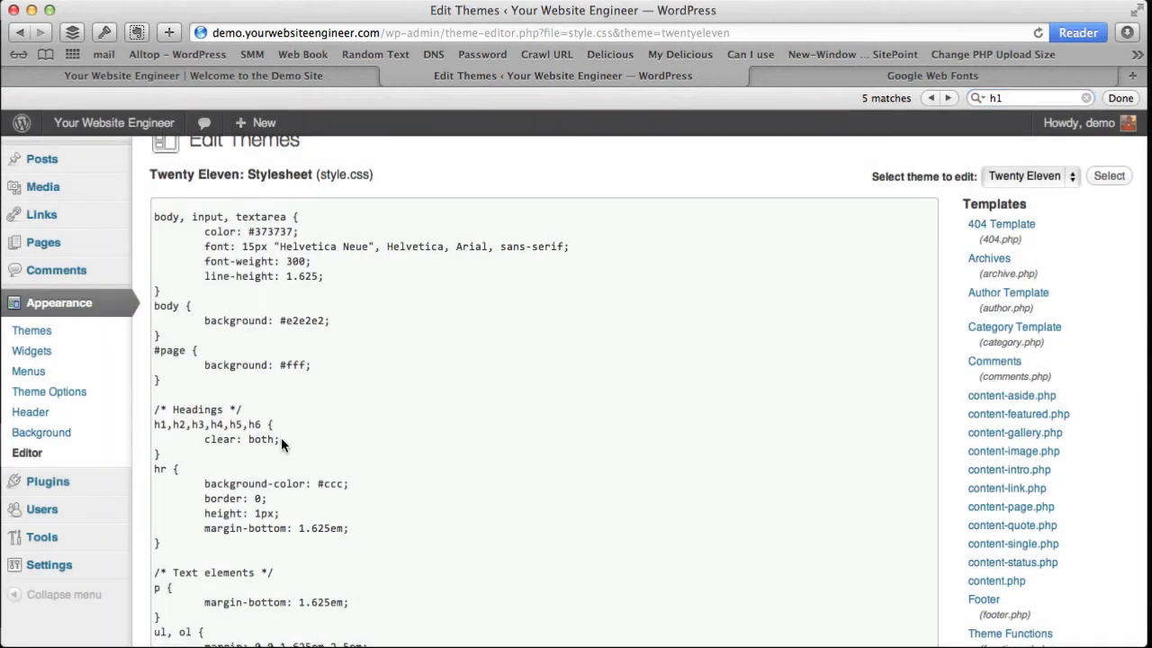
text(font-family: 'Over the Rainbow', cursive;)
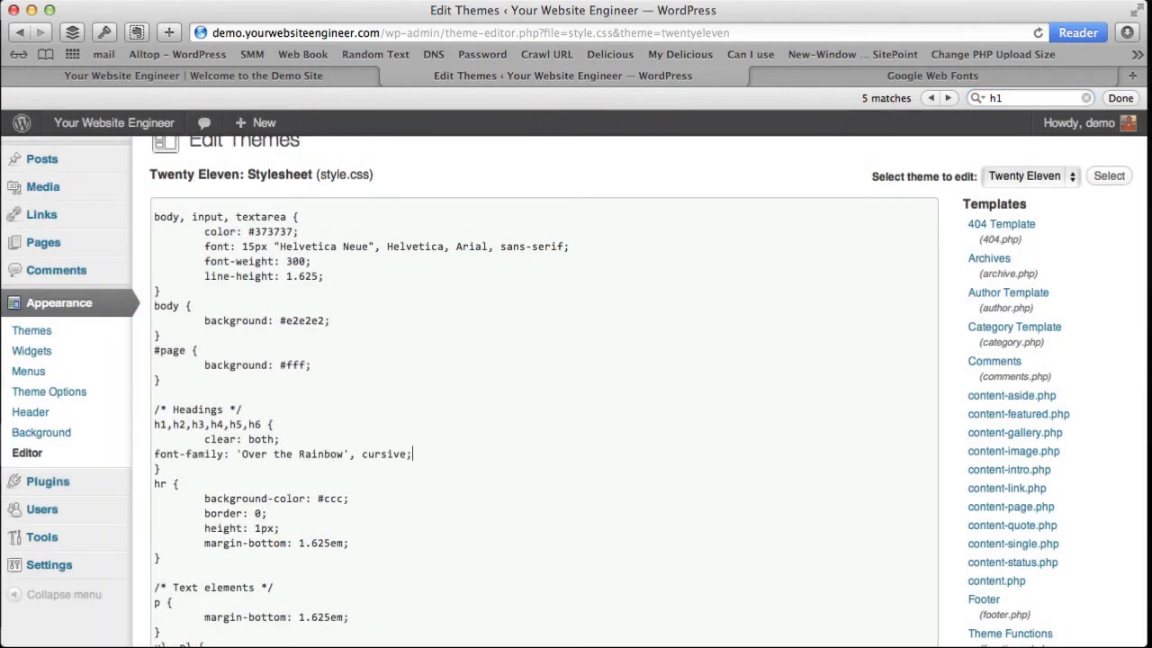
scroll(down, 3)
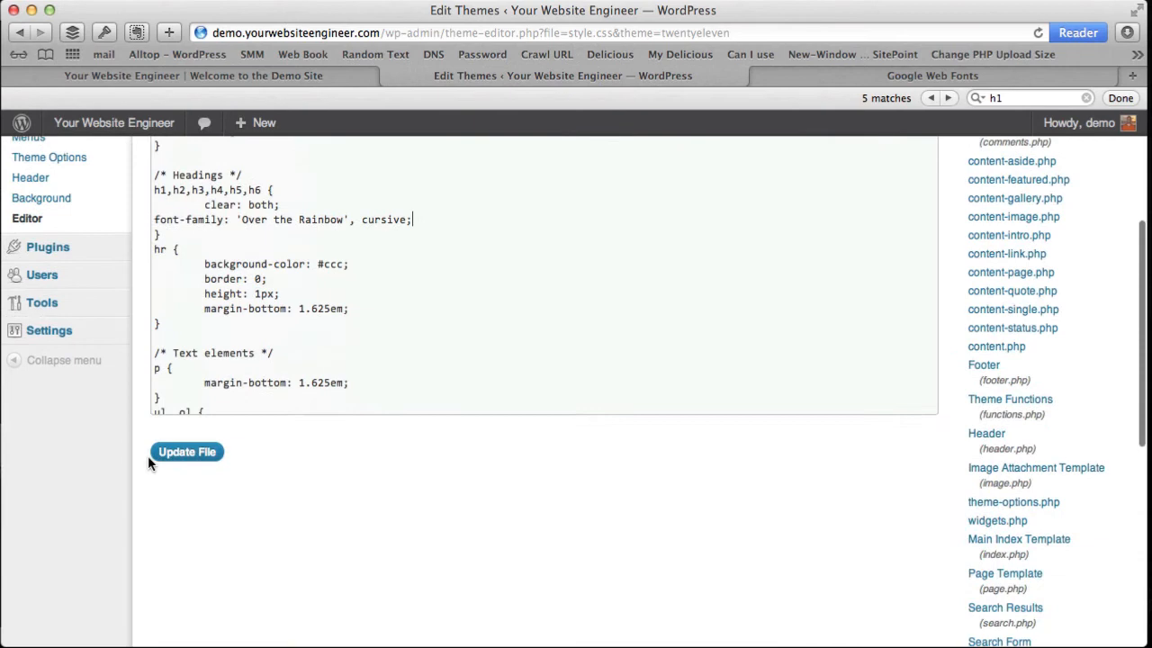
click(186, 452)
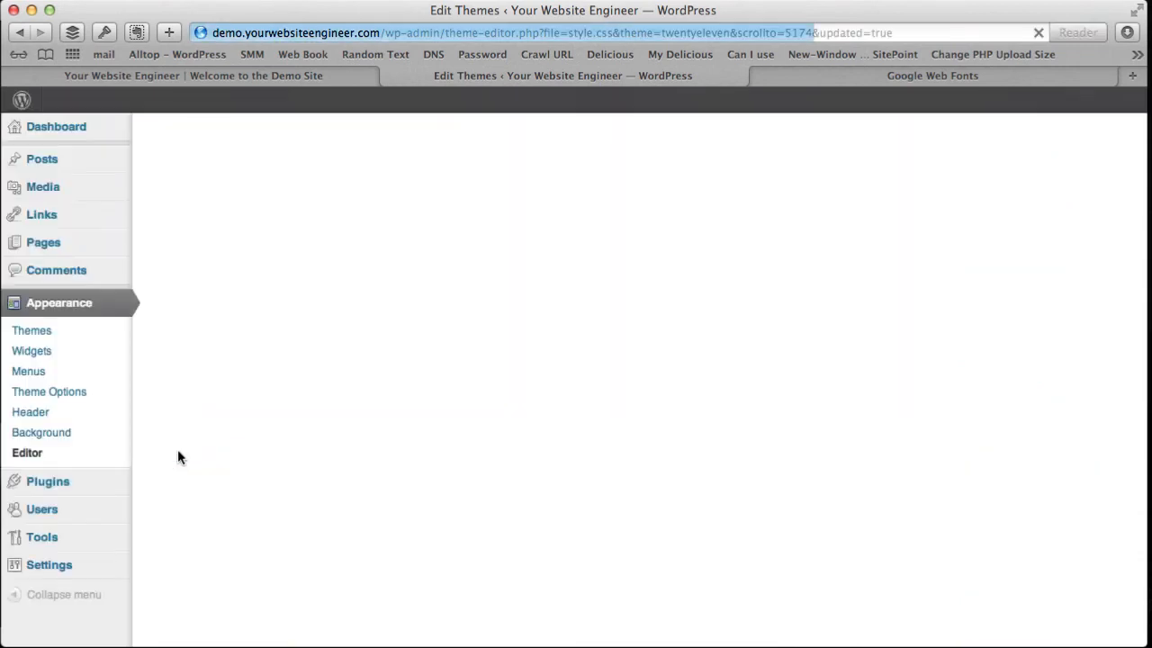
Step: View the Over the Rainbow headings on the demo site, then return to style.css
click(193, 76)
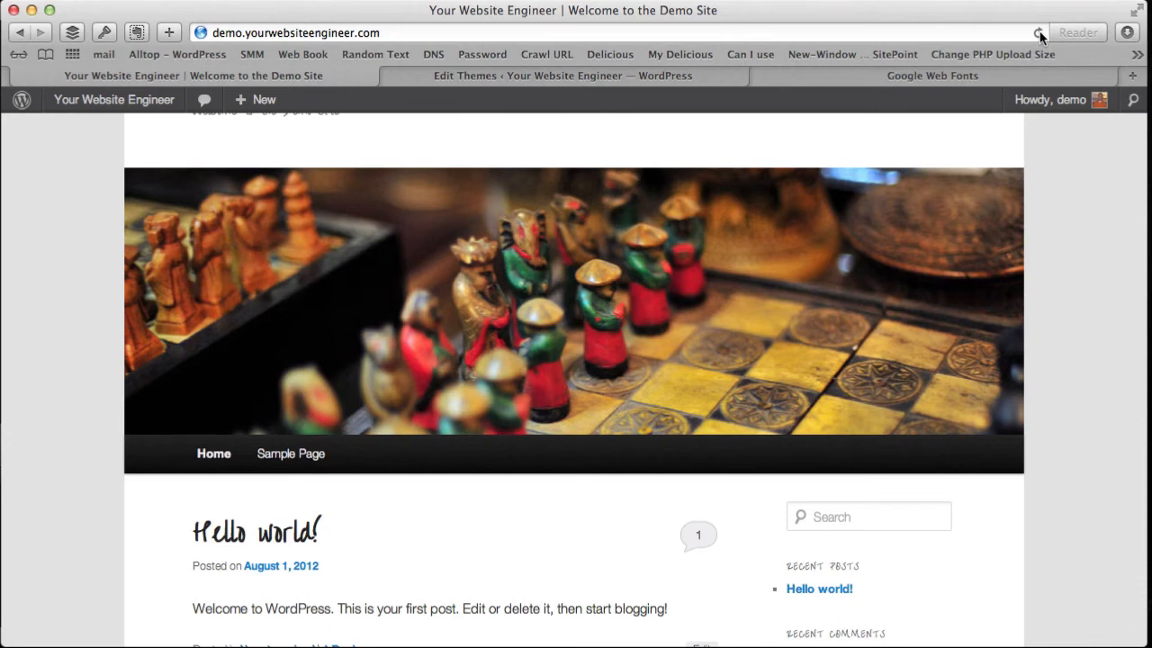
click(1050, 100)
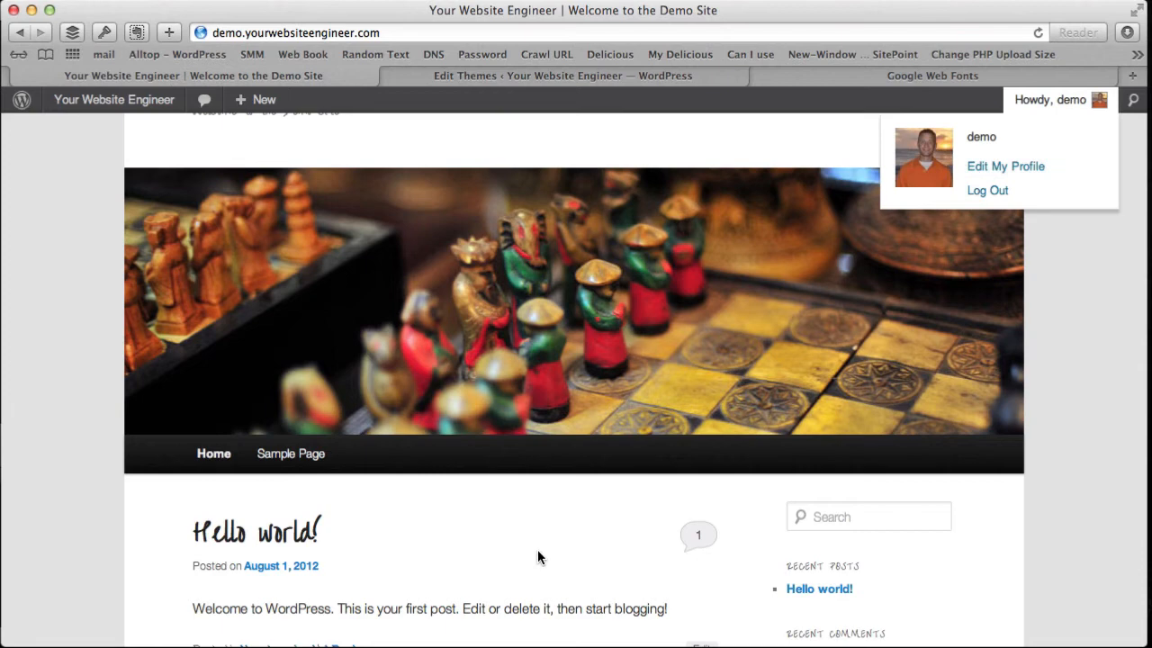
scroll(down, 3)
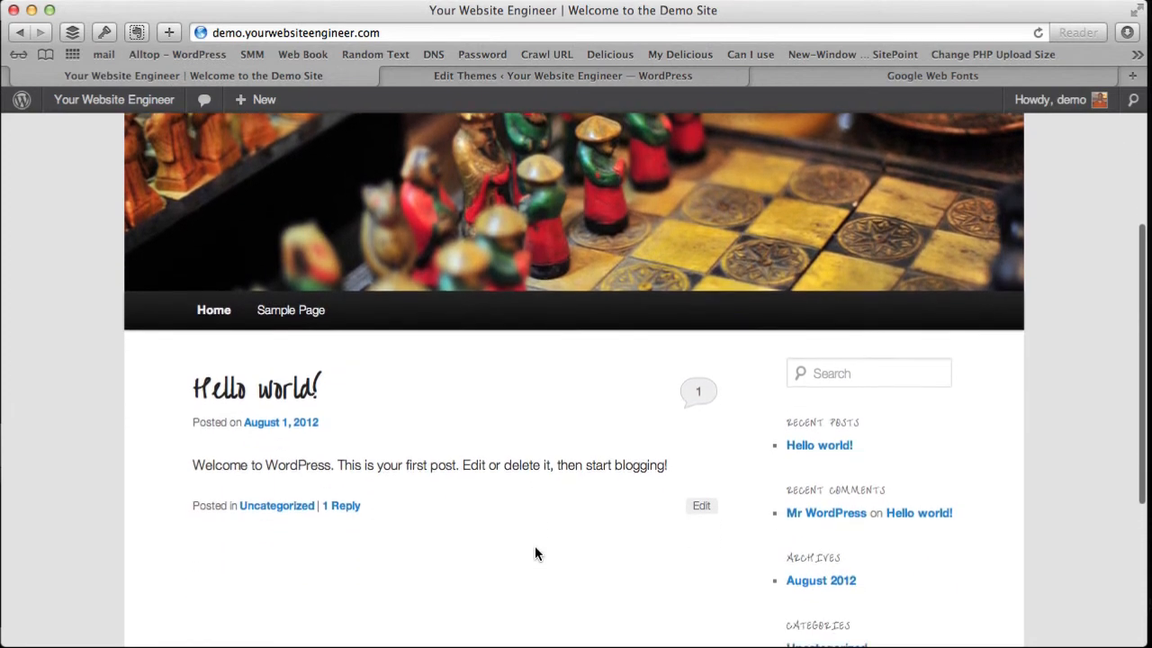
mouse_move(779, 491)
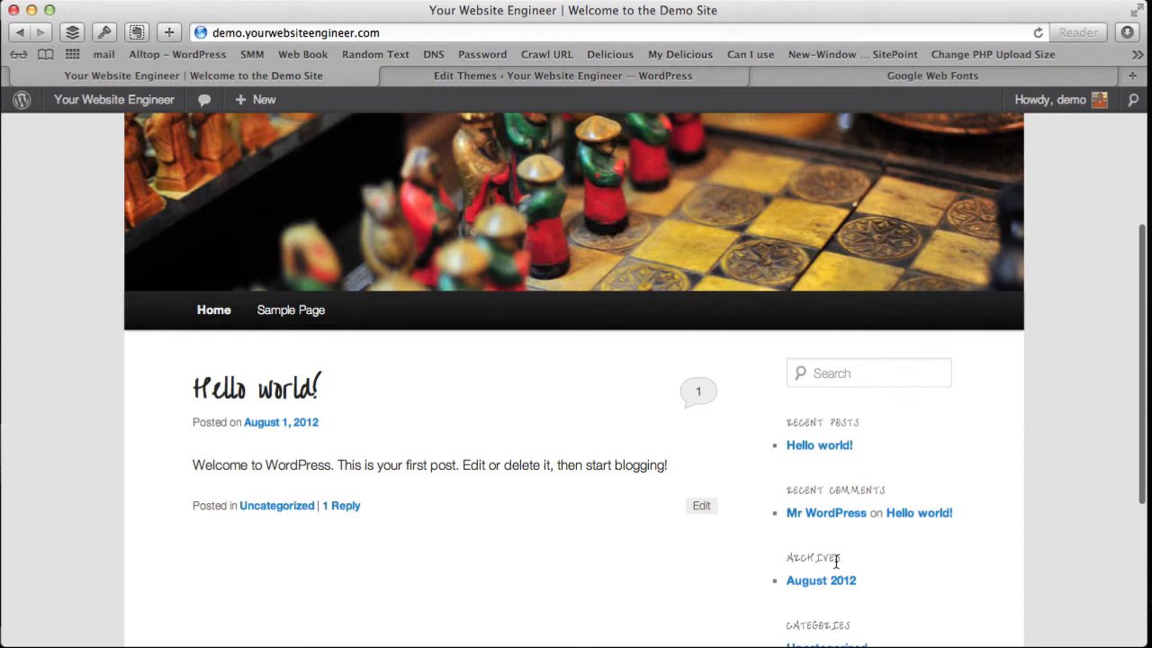
scroll(down, 3)
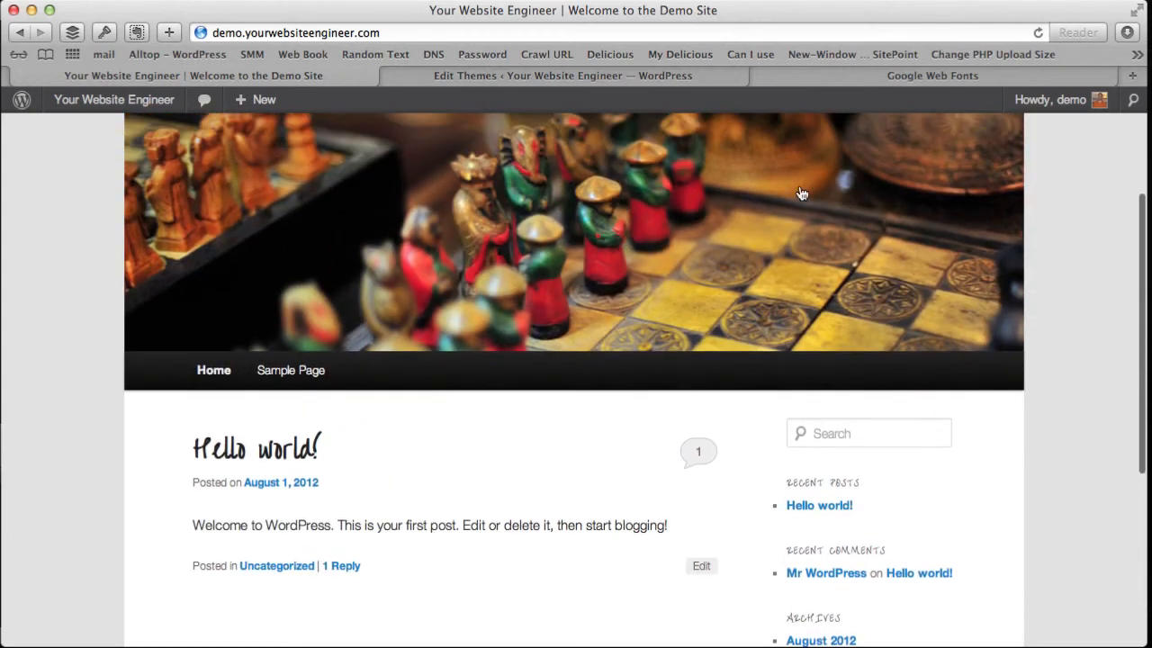
click(932, 75)
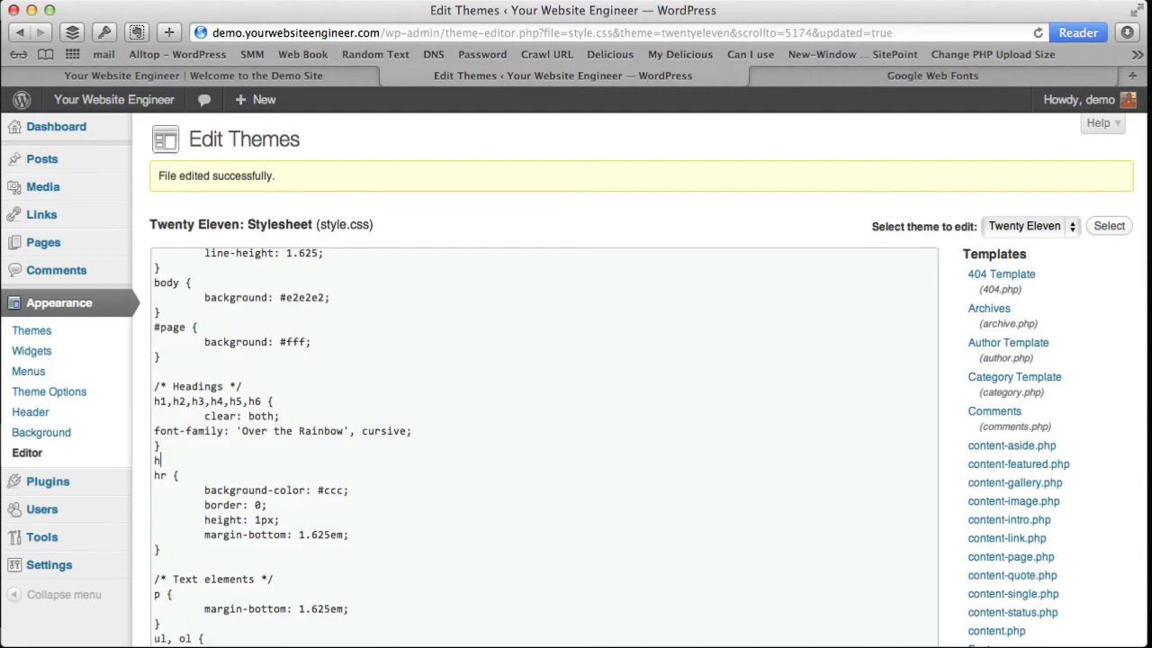
Step: Move the 'Over the Rainbow', cursive font-family into a new h1 rule and update style.css
text(1{)
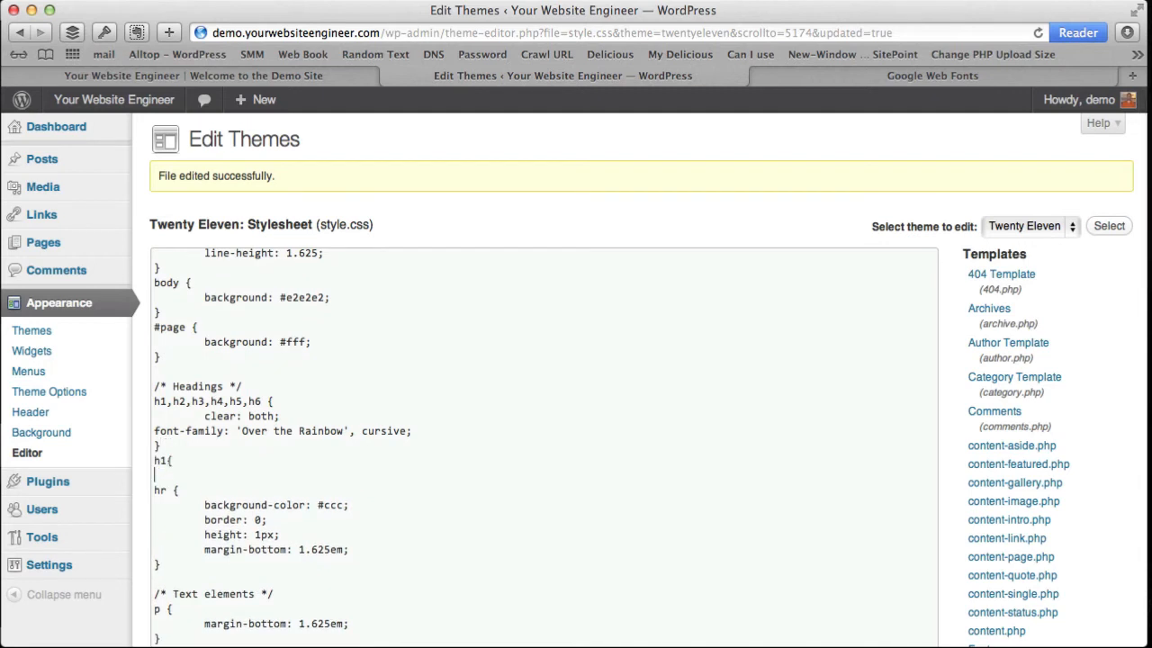
text(font-family: 'Over the Rainbow', cursive;)
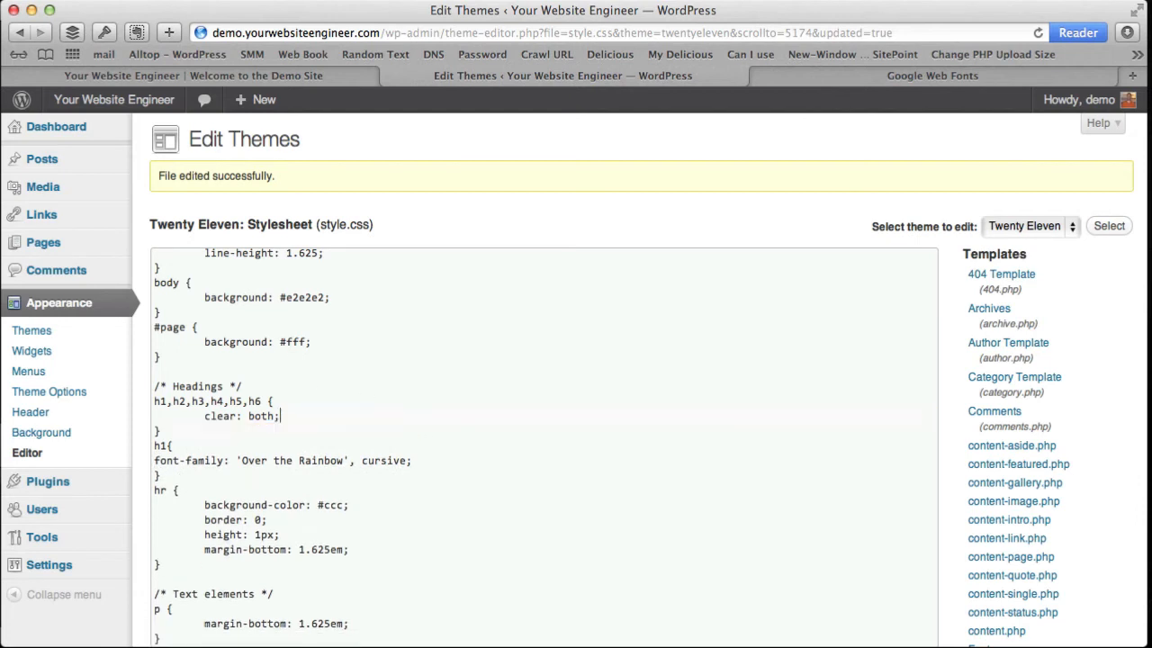
scroll(down, 3)
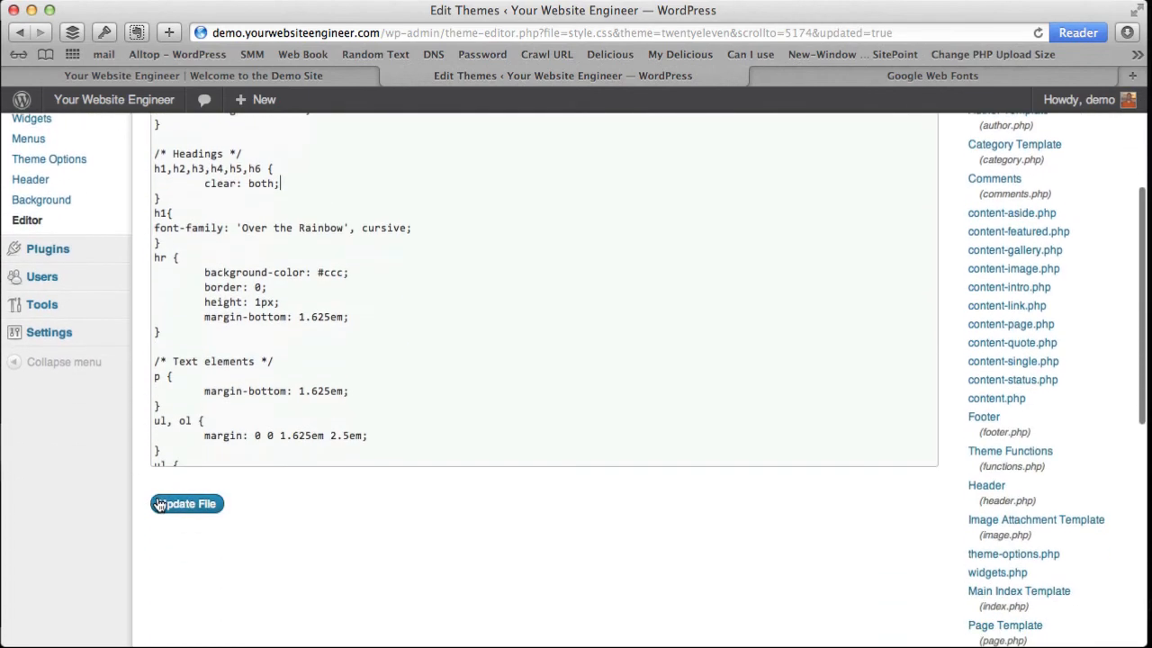
click(187, 503)
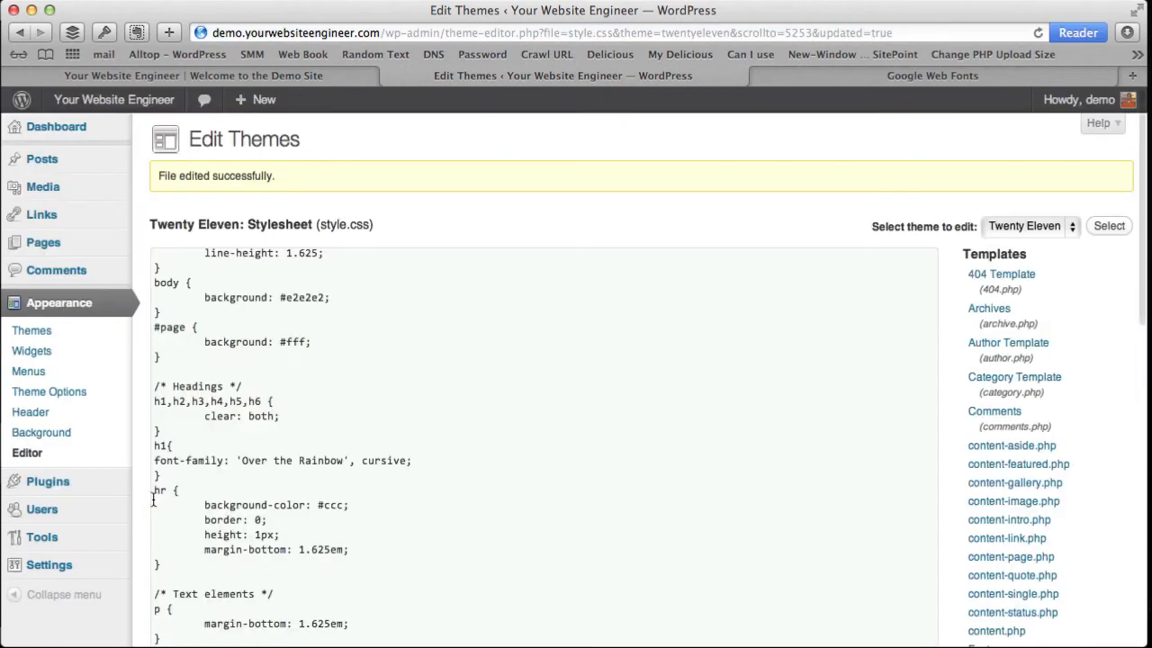
Step: Reload the demo site to check the h1-only heading font, then return to the editor
click(122, 75)
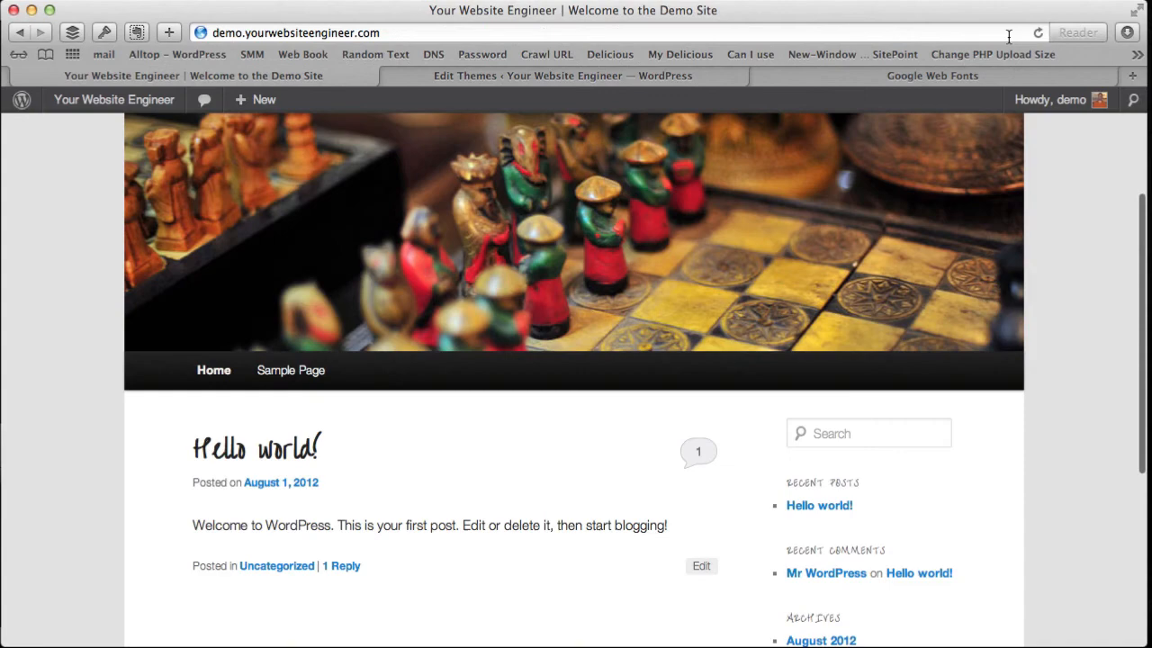
click(1038, 32)
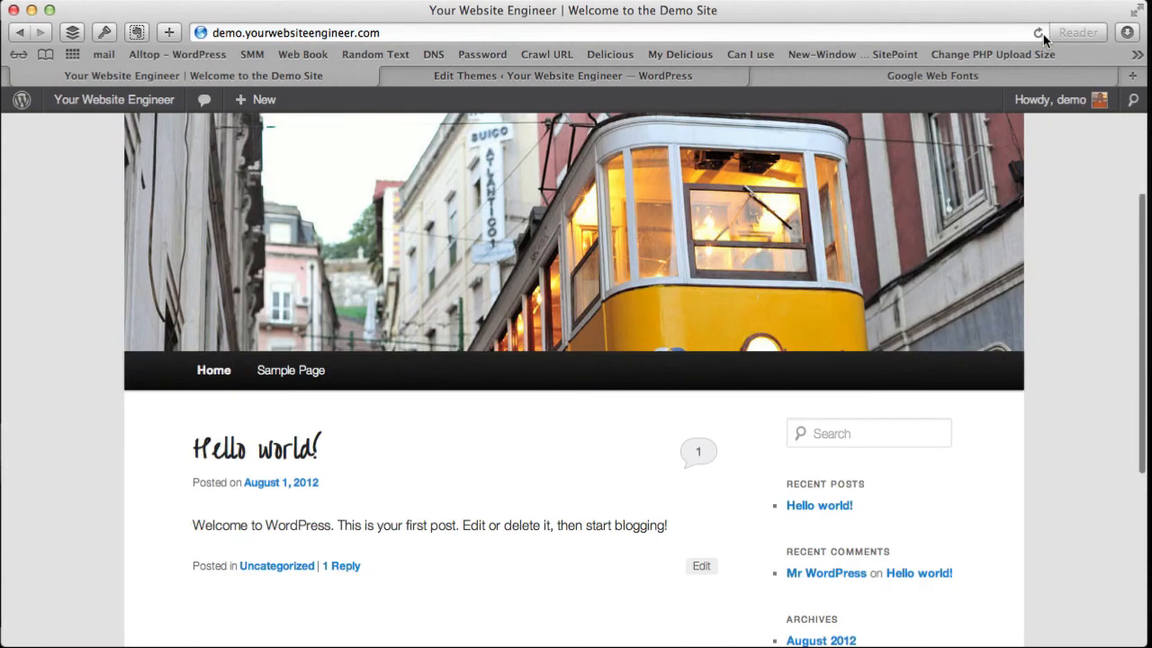
mouse_move(257, 447)
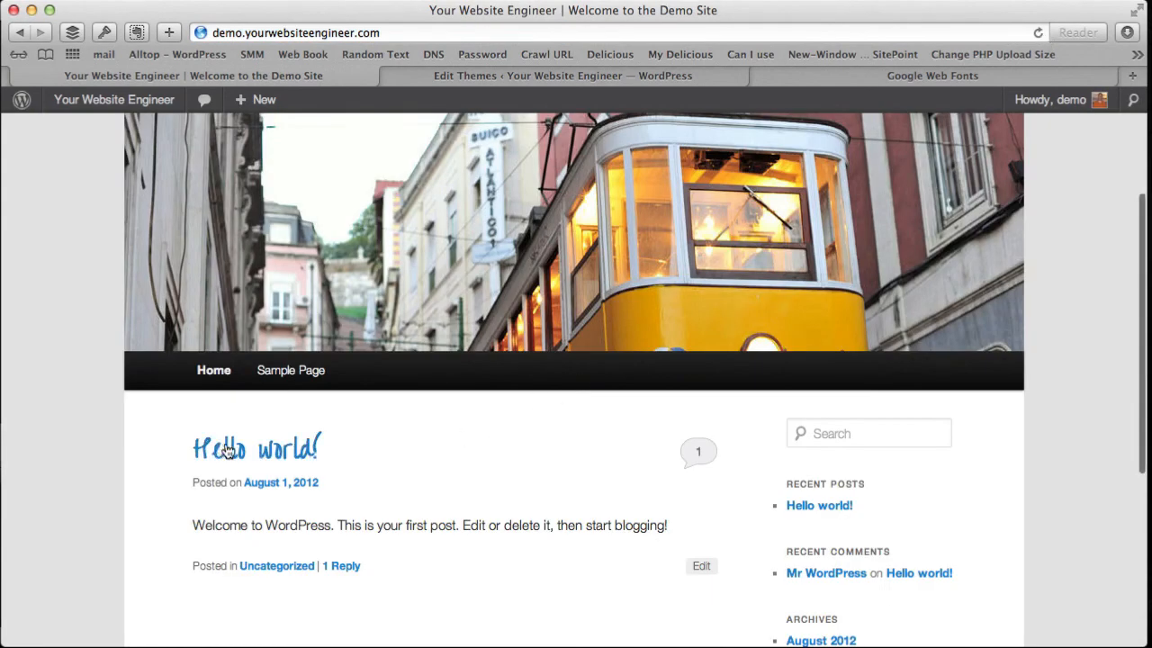
mouse_move(681, 488)
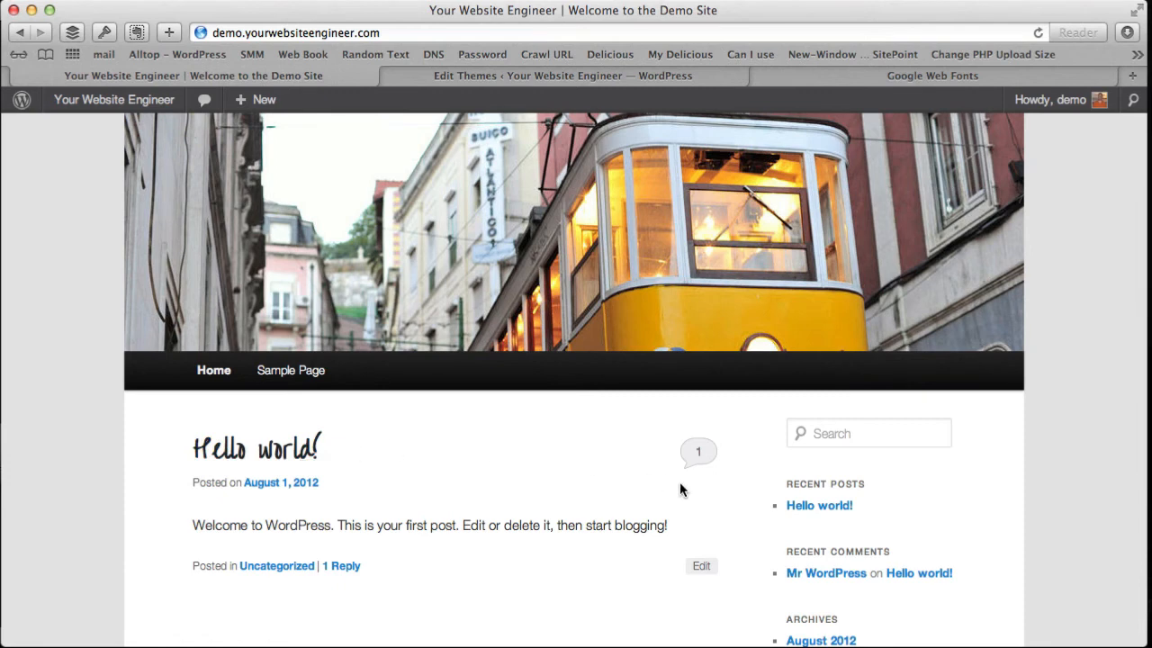
mouse_move(804, 541)
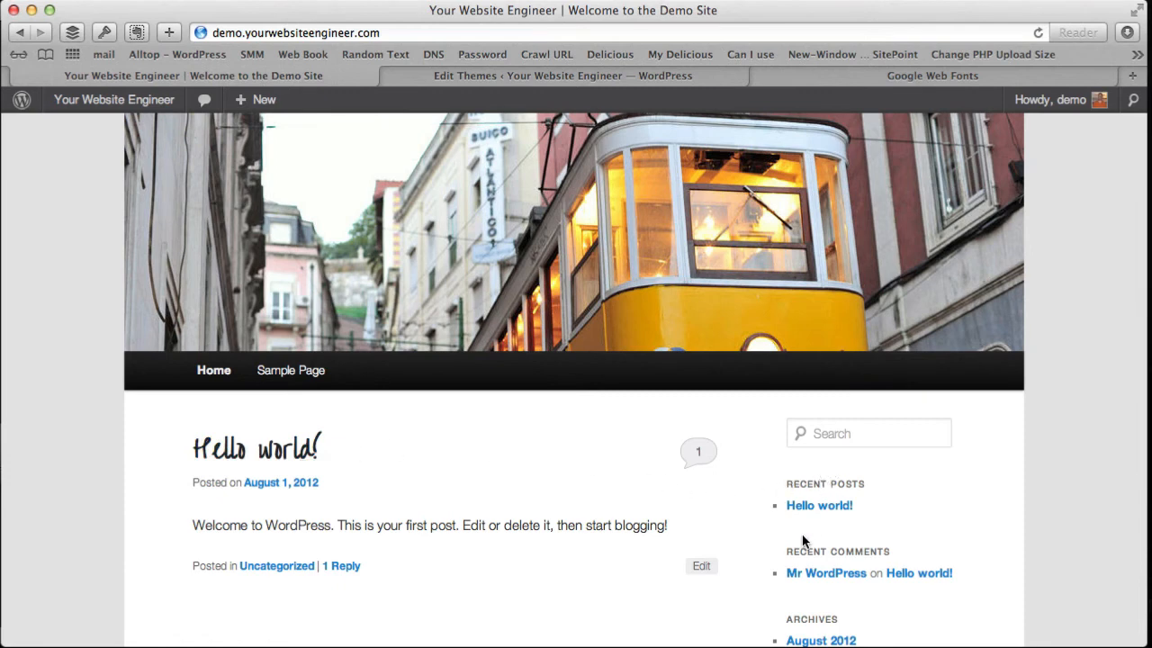
scroll(down, 3)
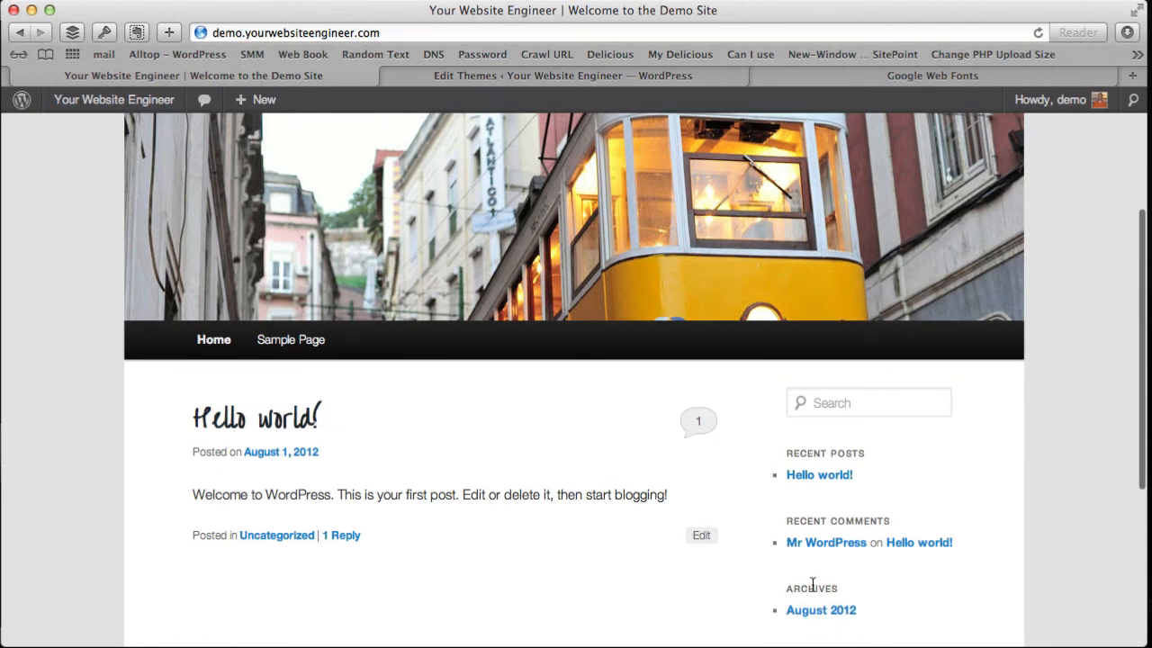
mouse_move(609, 530)
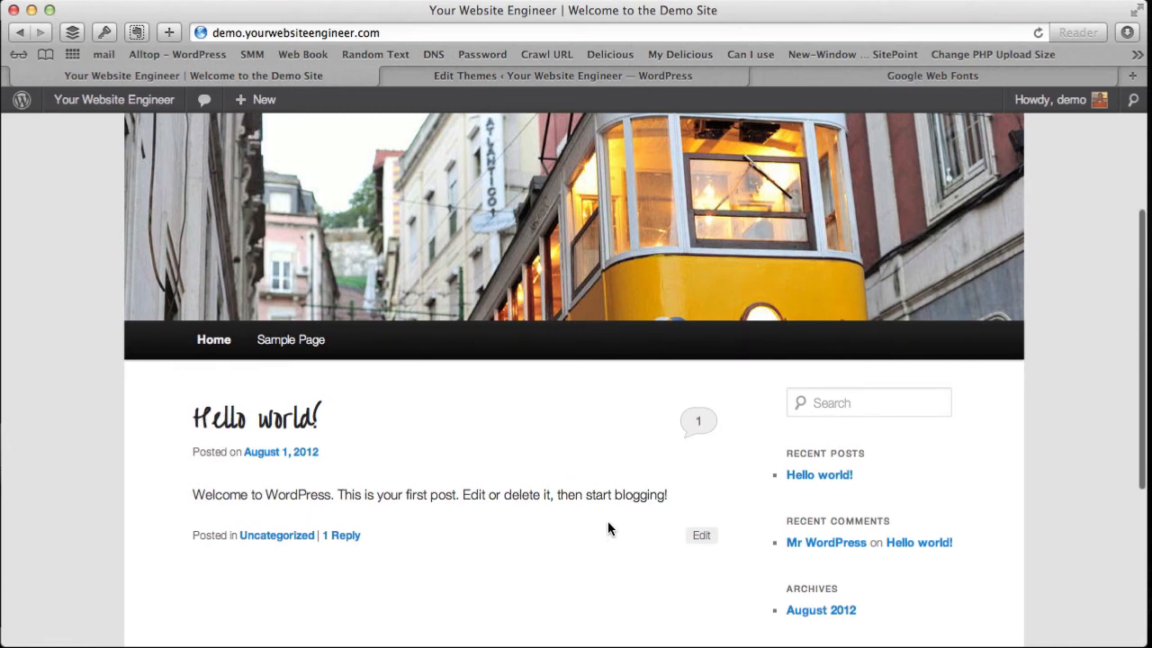
click(931, 76)
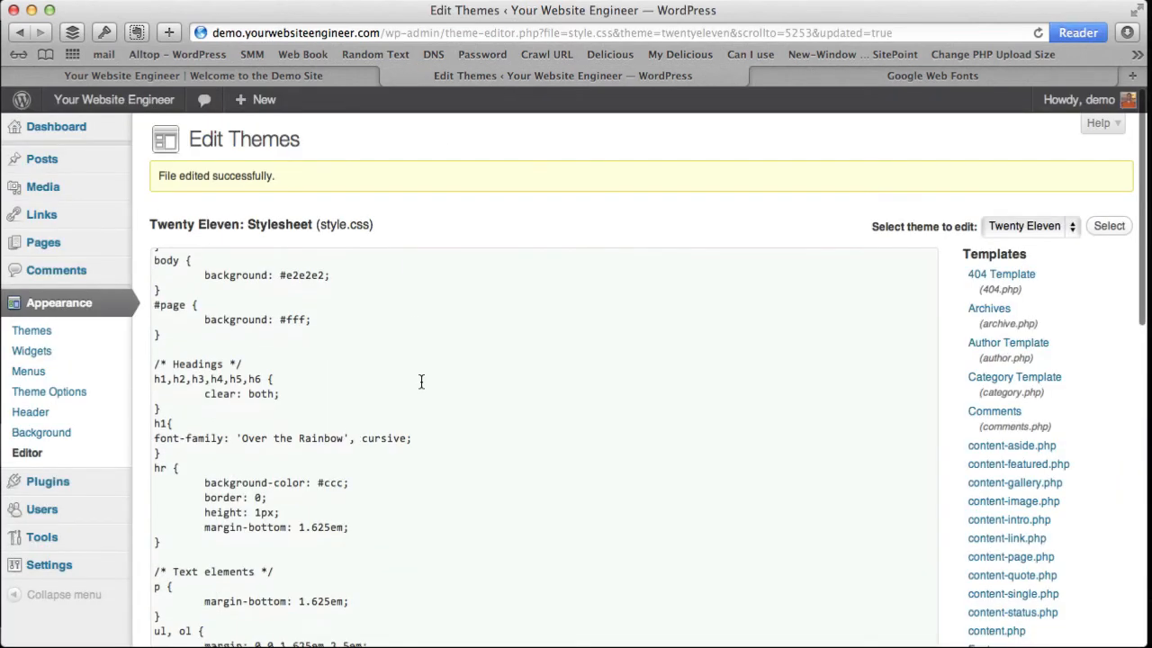
Step: Scroll the demo front page to compare the handwritten title and post heading with the plain sidebar headings
scroll(down, 3)
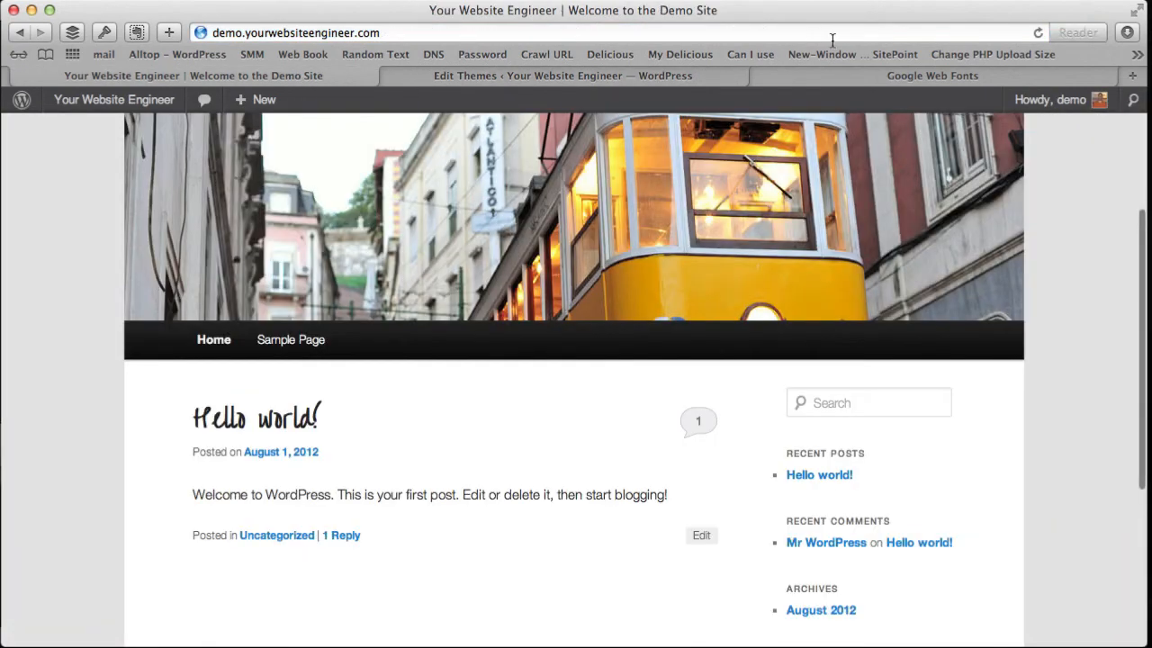
scroll(down, 3)
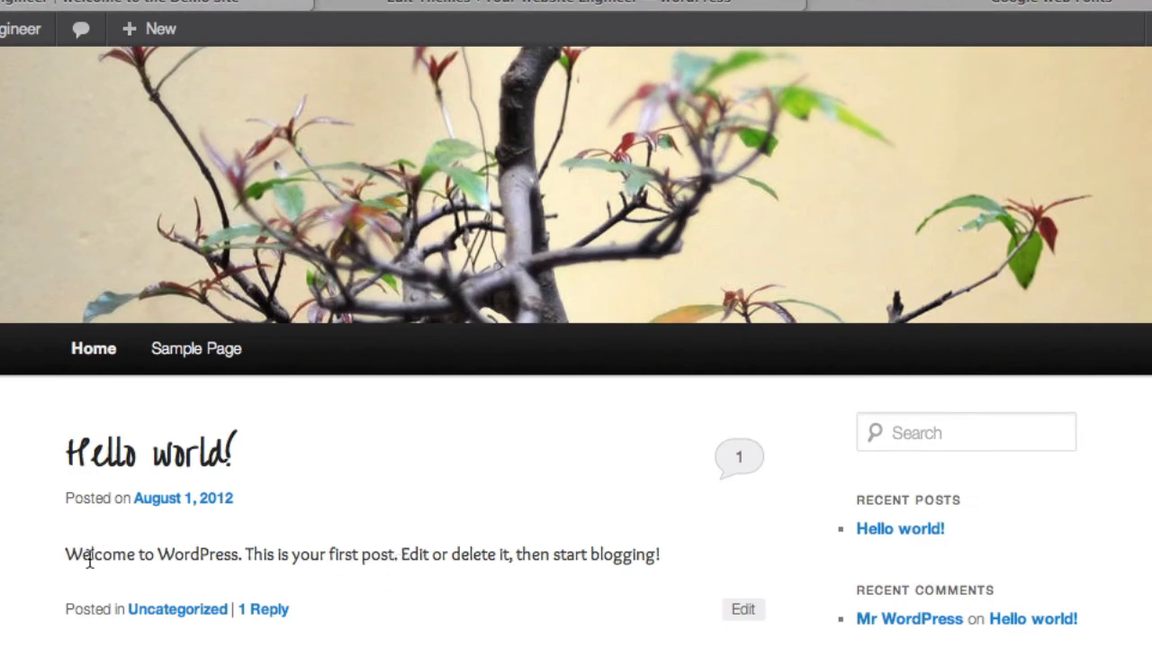
mouse_move(540, 561)
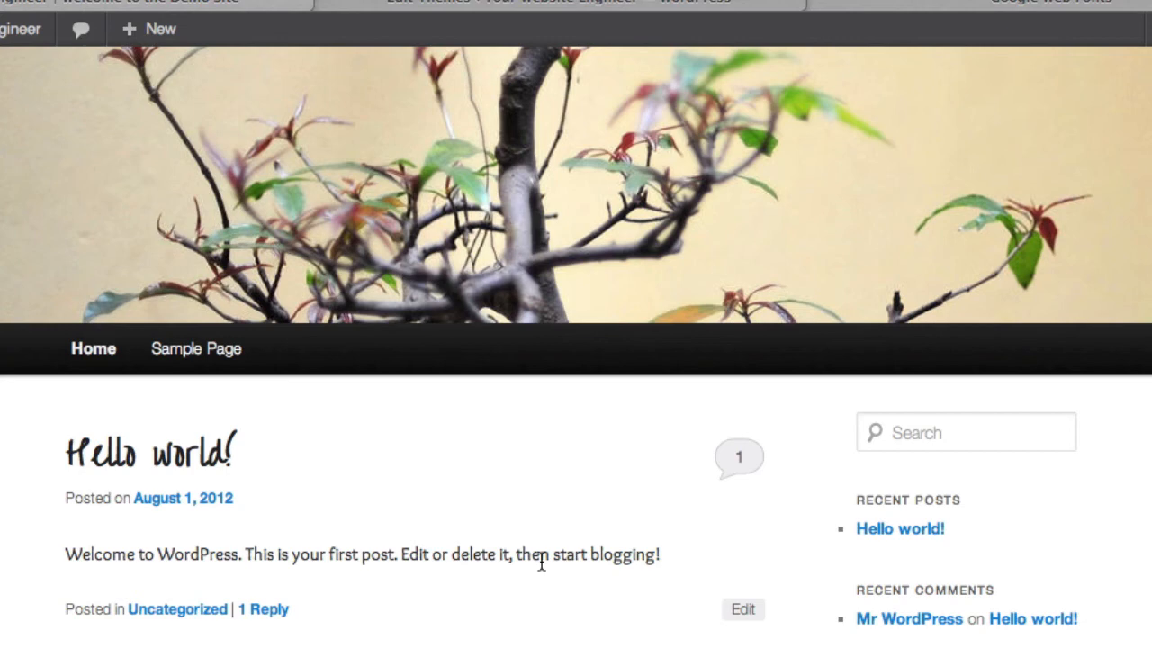
mouse_move(501, 558)
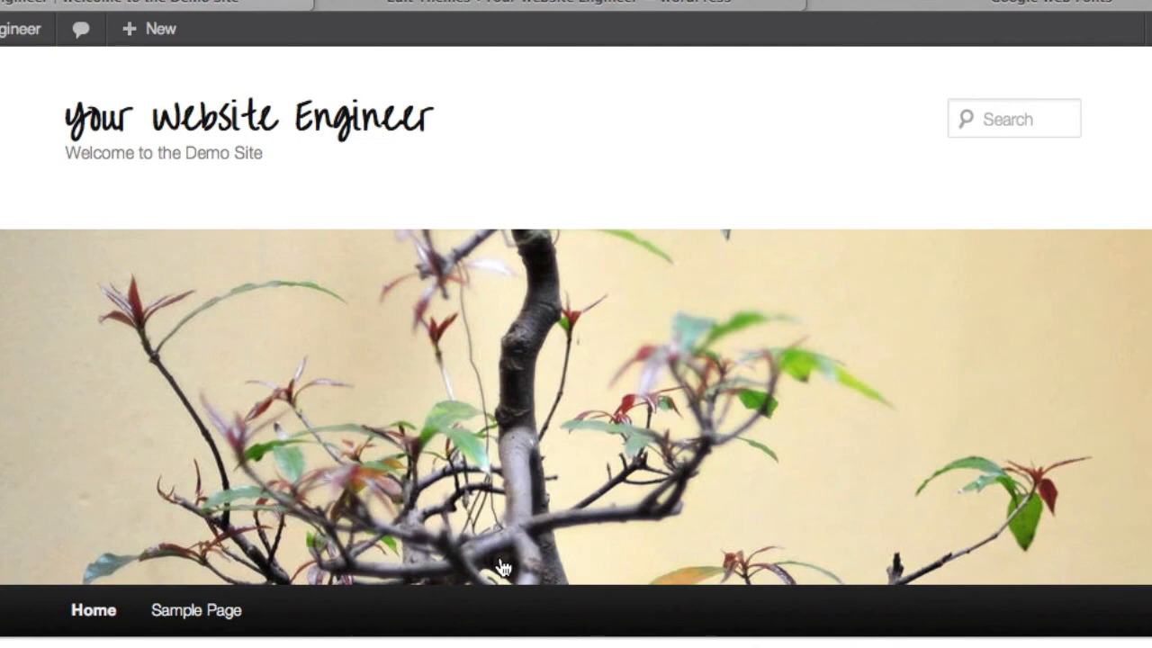
mouse_move(432, 122)
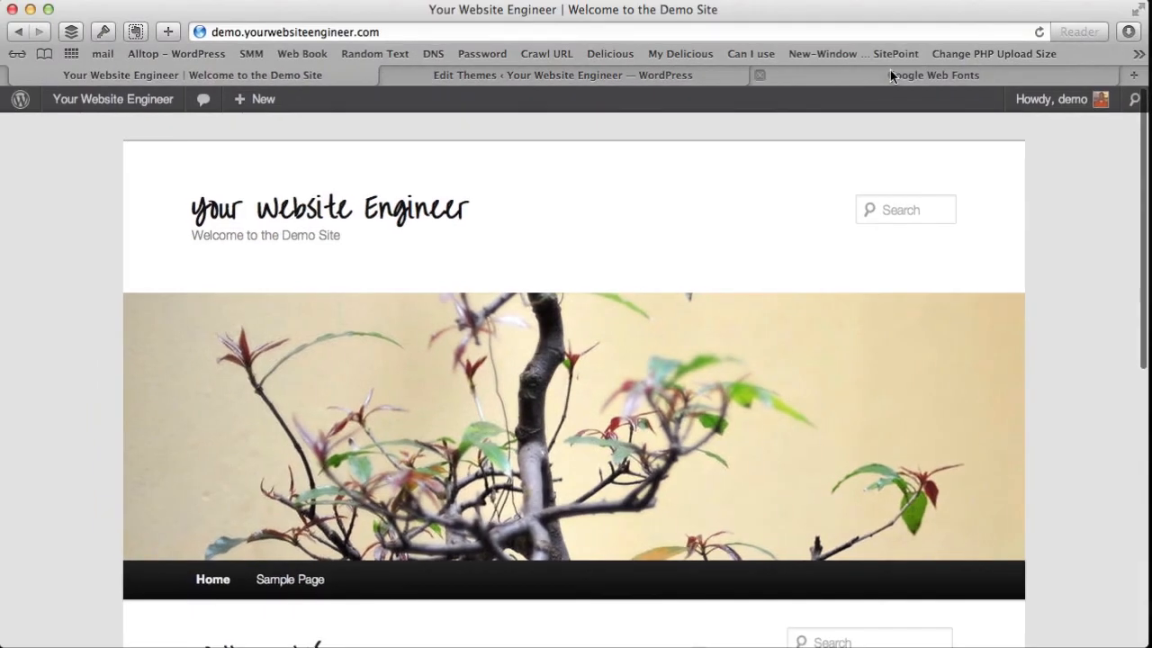
Step: Return to Google Web Fonts' step 4 instructions for the font-family: 'Overlock', cursive; declaration
click(933, 75)
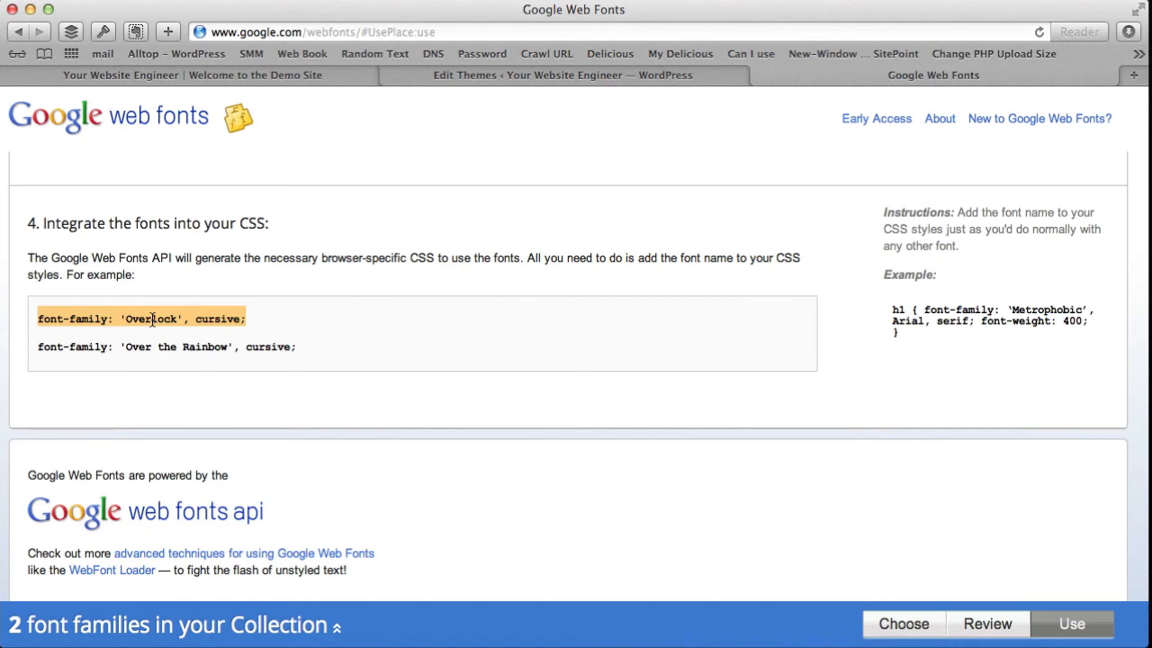
mouse_move(81, 318)
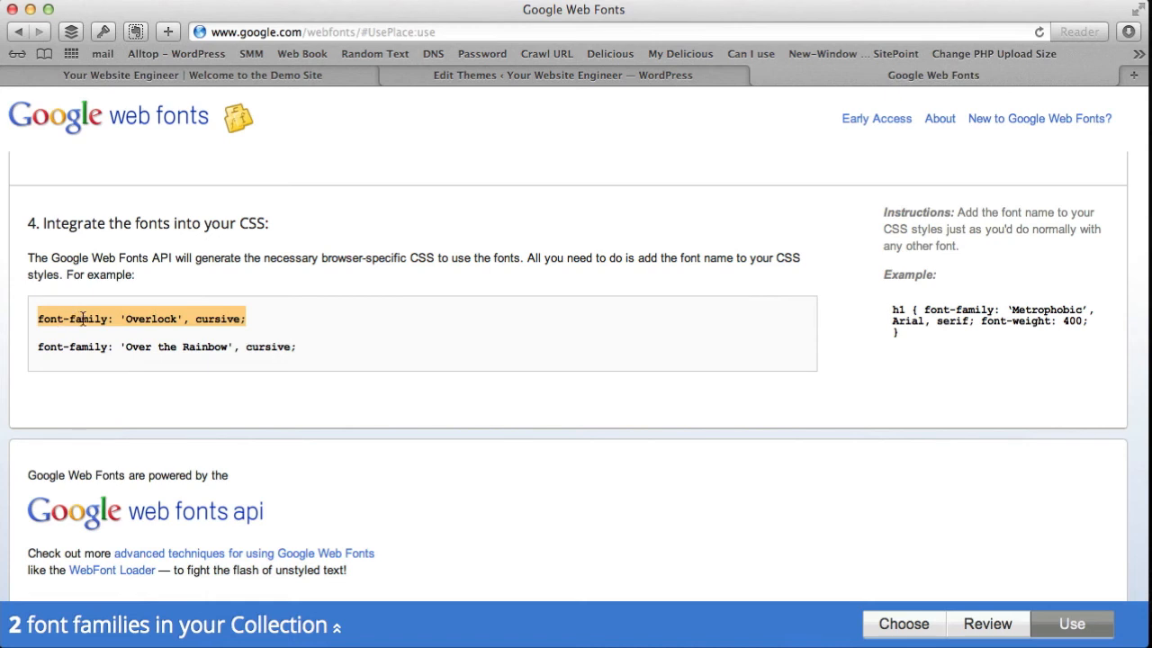